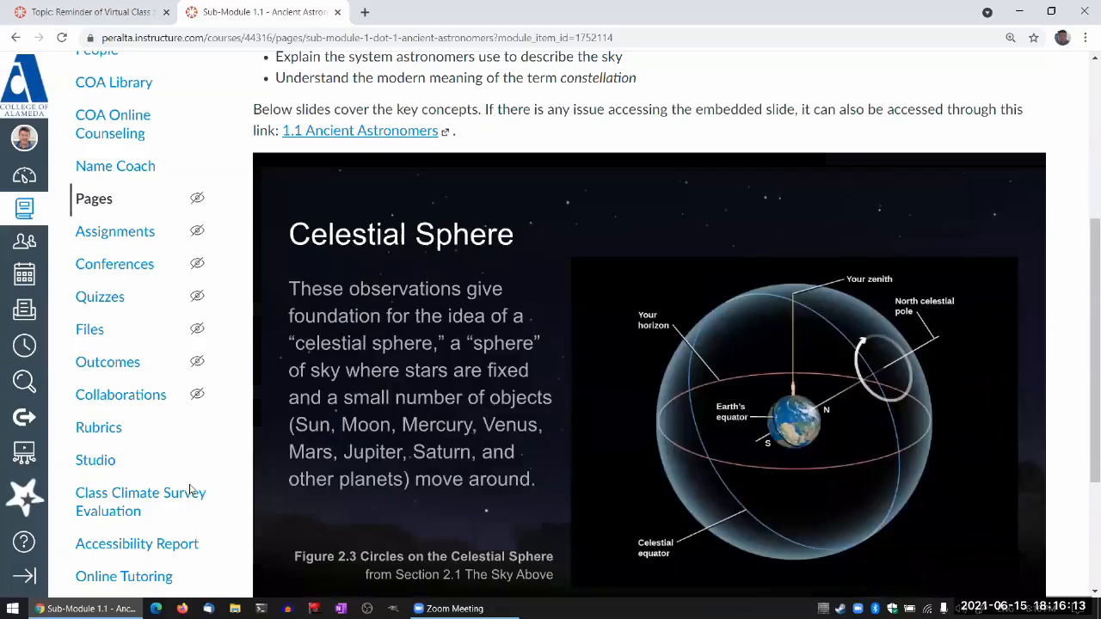
mouse_move(491, 398)
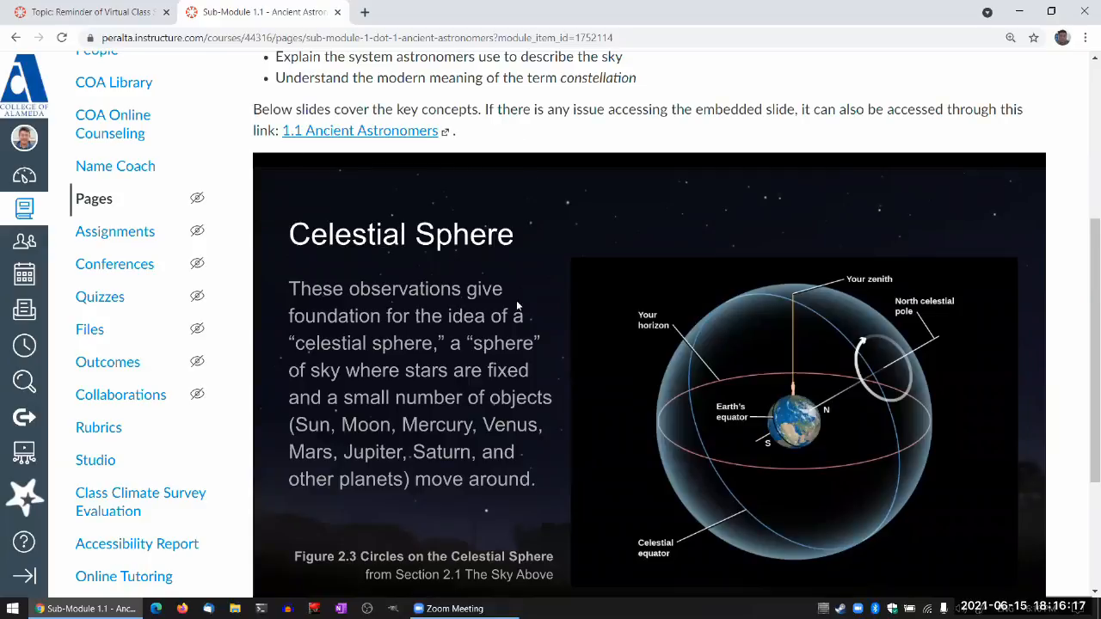
mouse_move(358, 289)
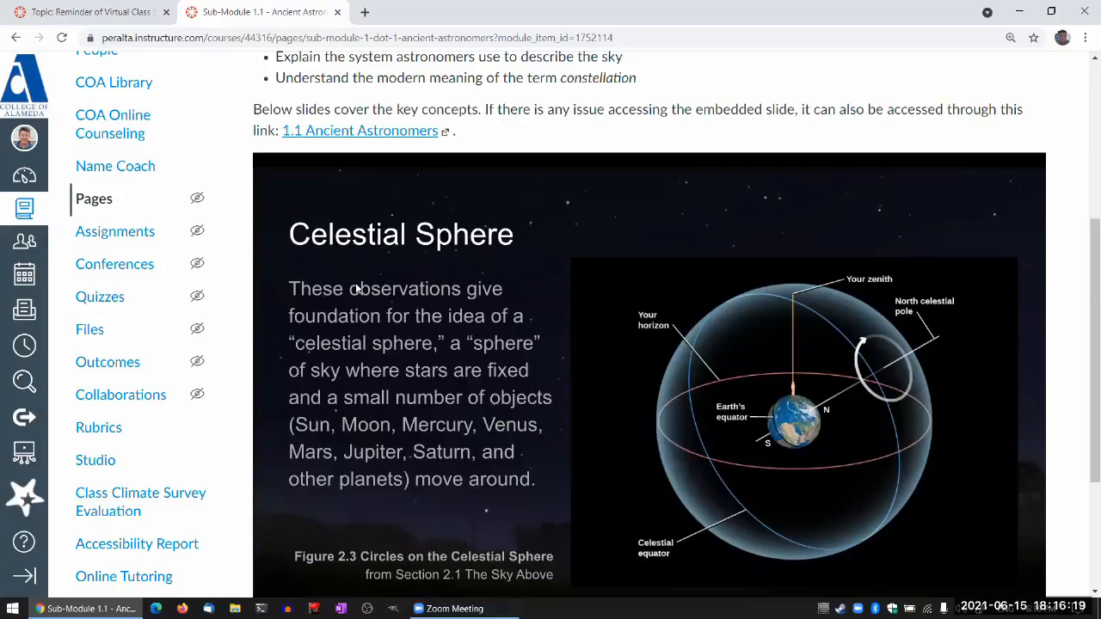
Step: Follow the Stellarium link in the Canvas reminder agenda to reach stellarium.org
scroll(down, 3)
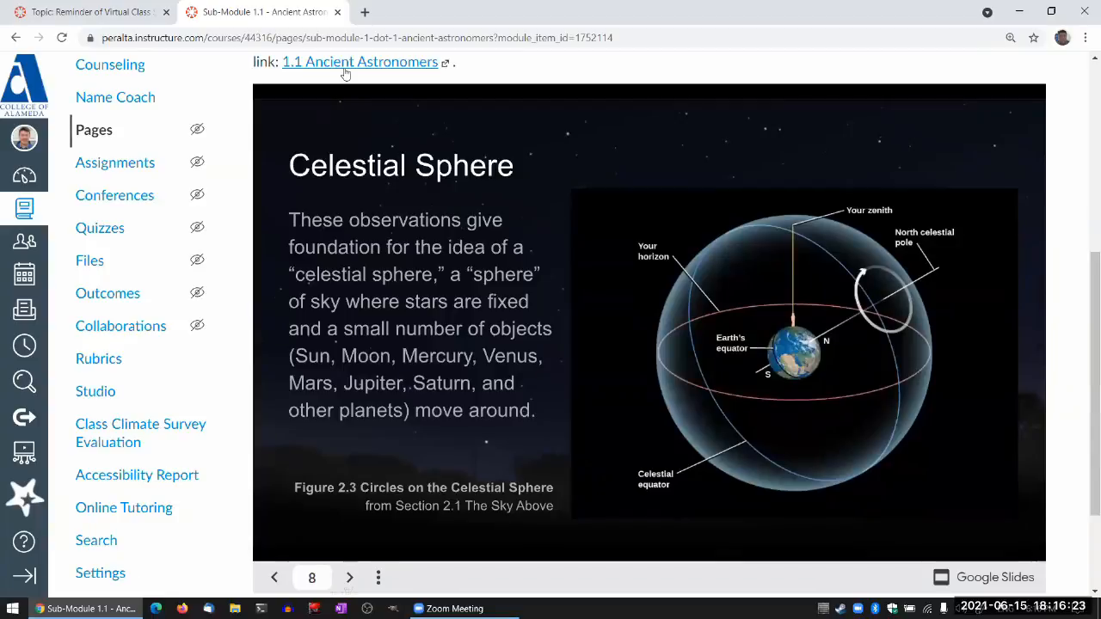
click(86, 12)
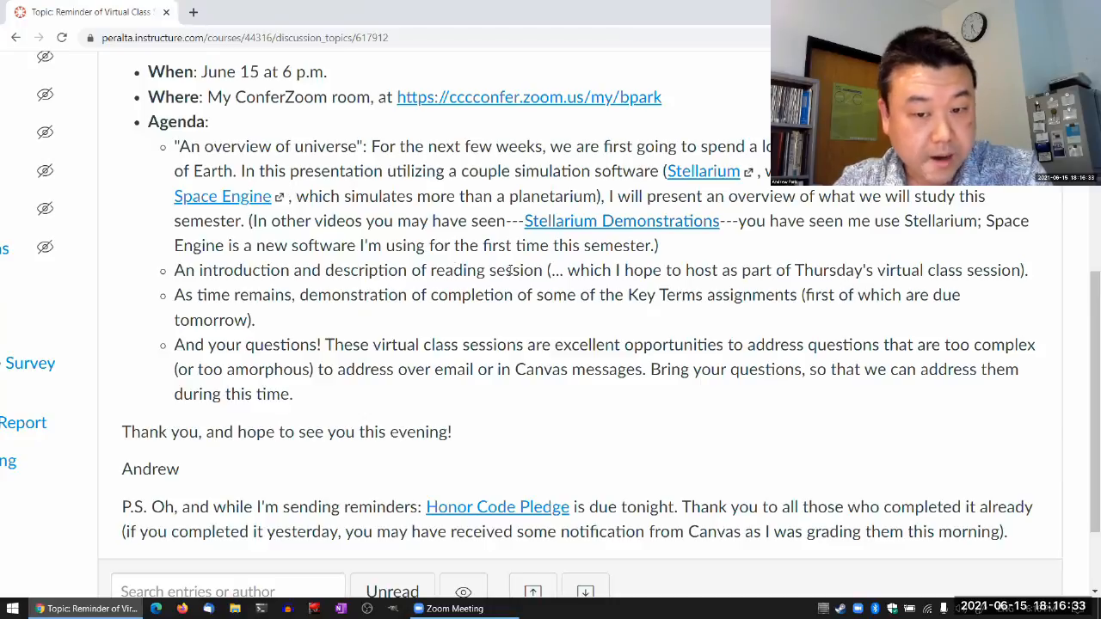
mouse_move(602, 233)
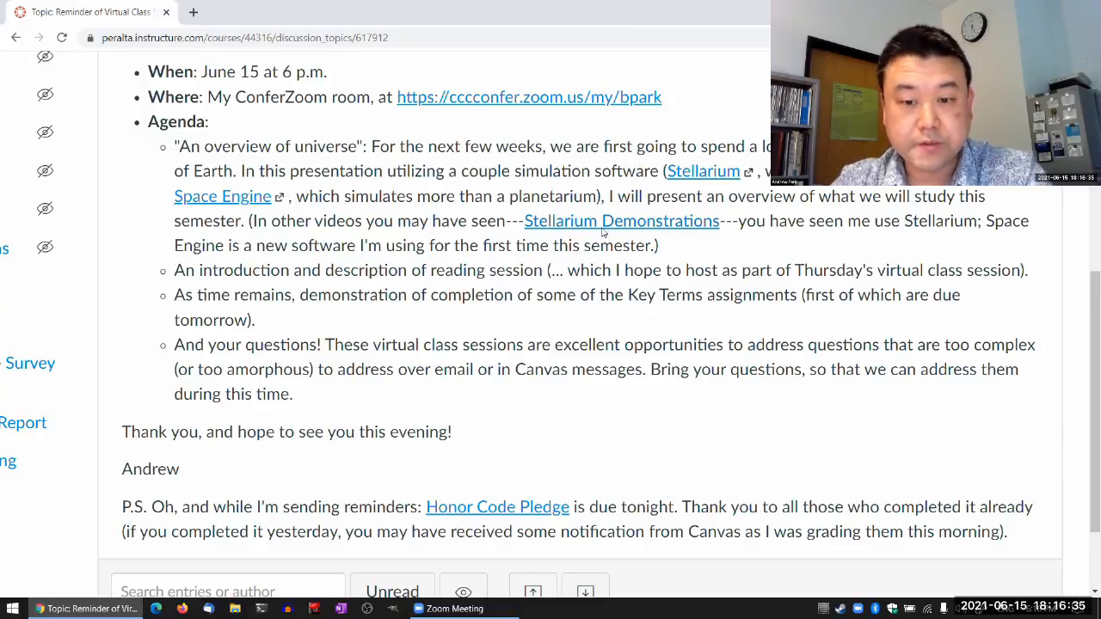
click(702, 171)
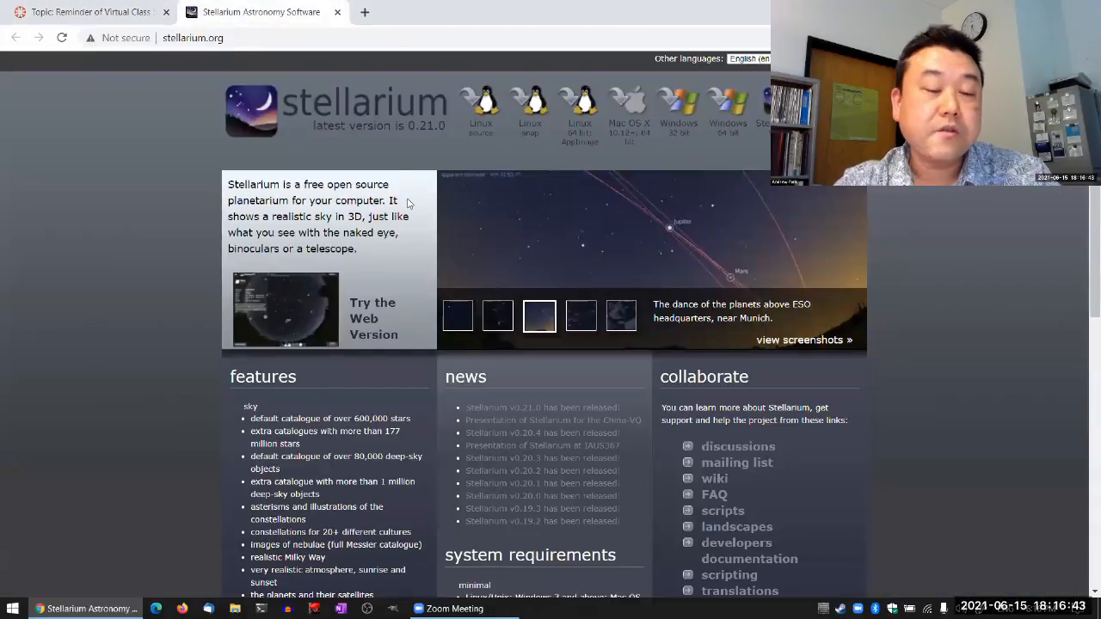
mouse_move(317, 136)
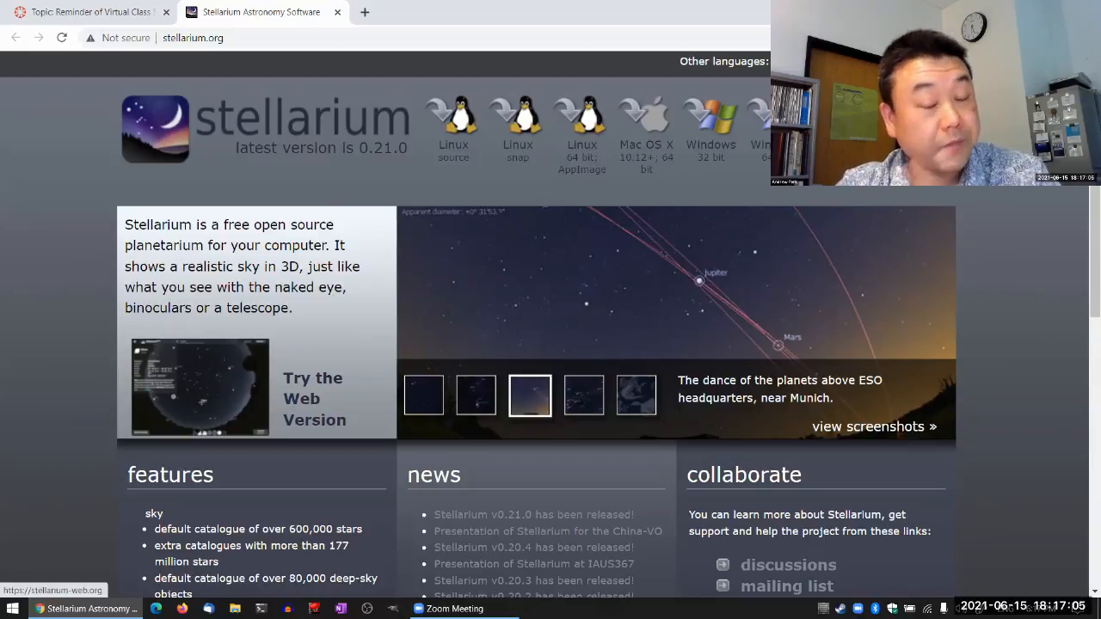
mouse_move(711, 145)
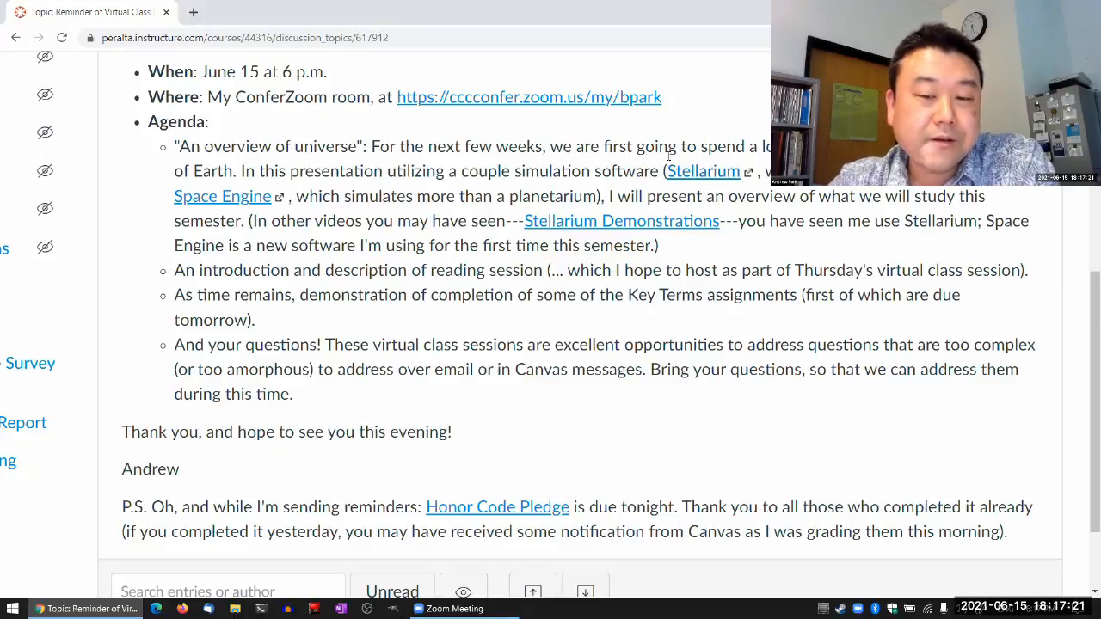
mouse_move(702, 170)
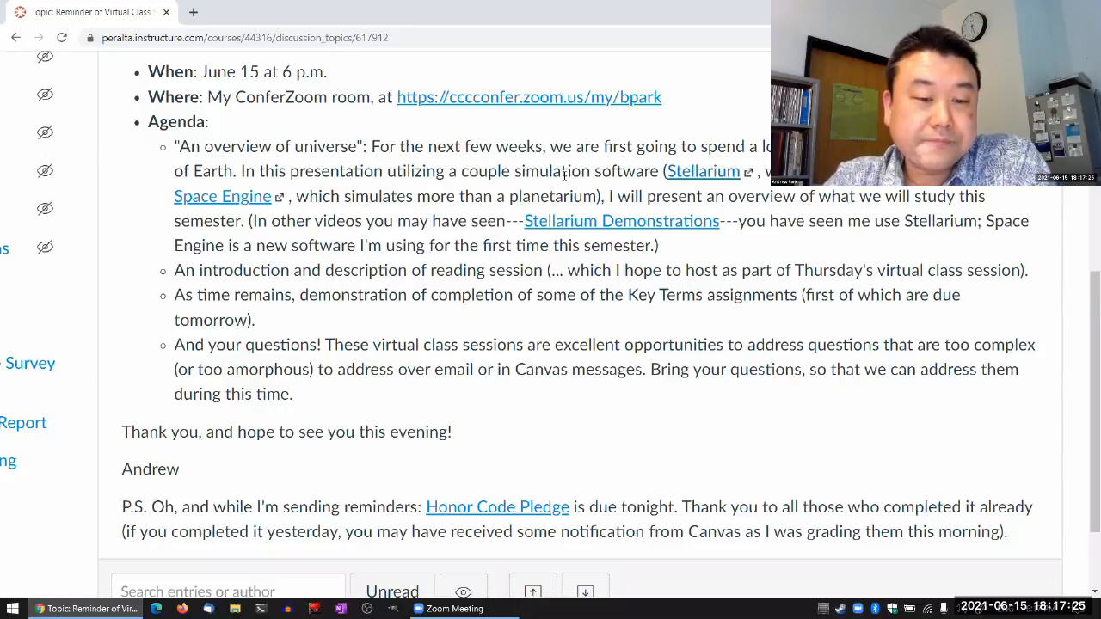
Step: Leave the browser and bring up the Stellarium desktop application
drag(179, 146, 249, 146)
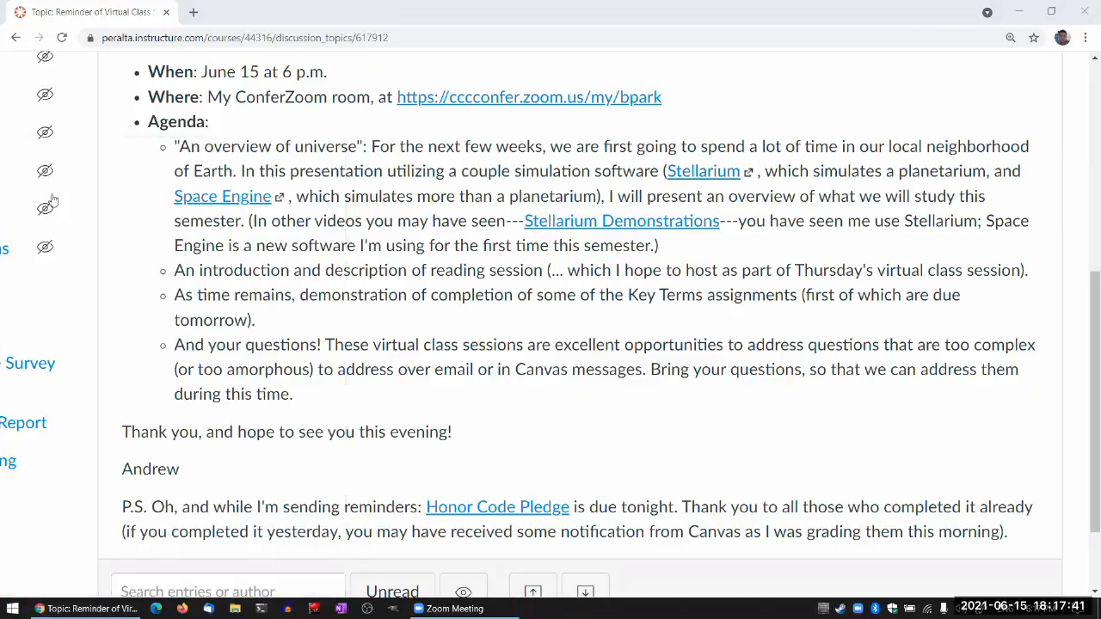
mouse_move(702, 171)
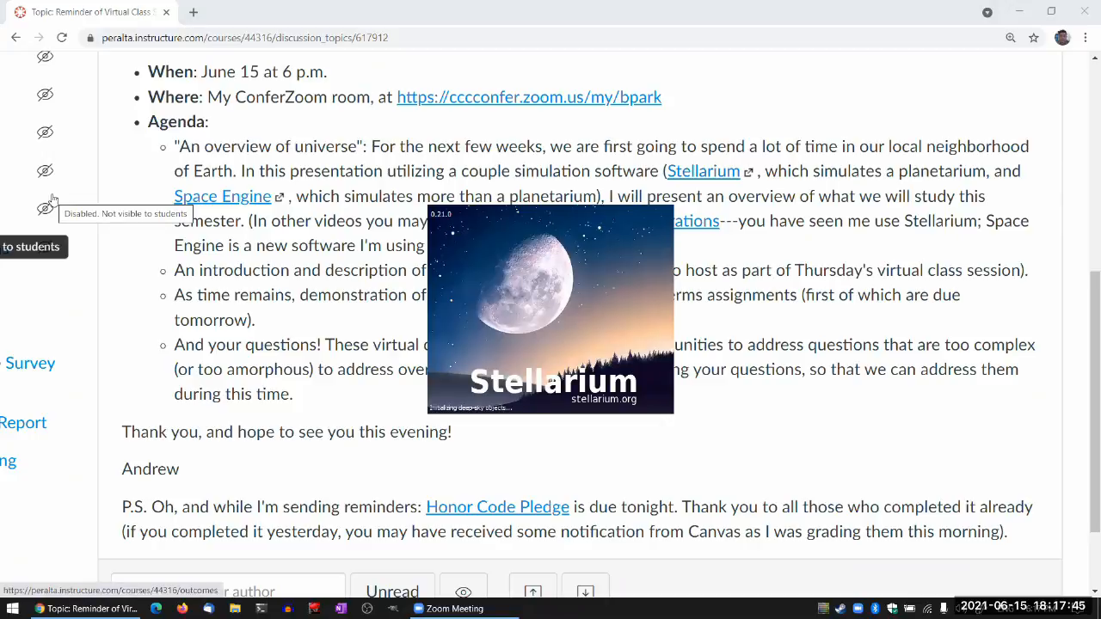
mouse_move(433, 249)
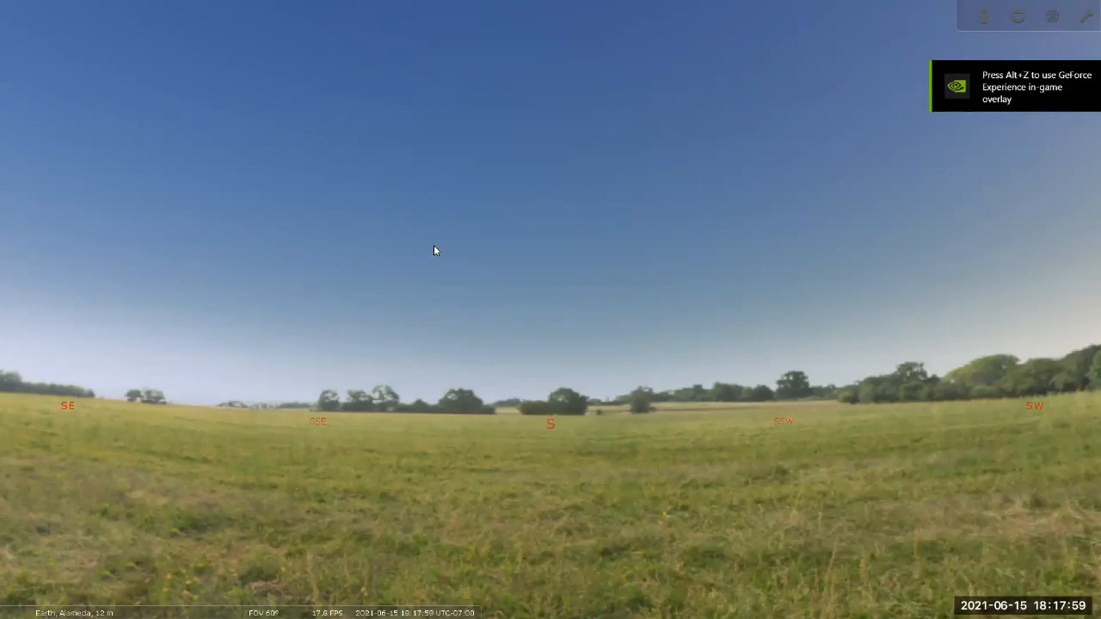
mouse_move(472, 205)
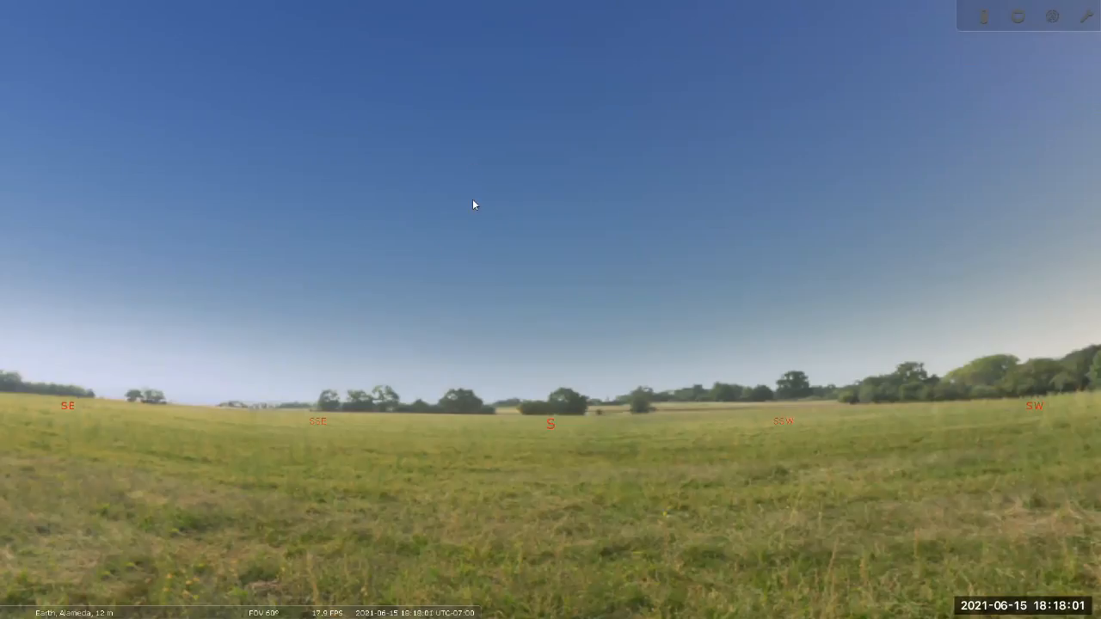
mouse_move(310, 289)
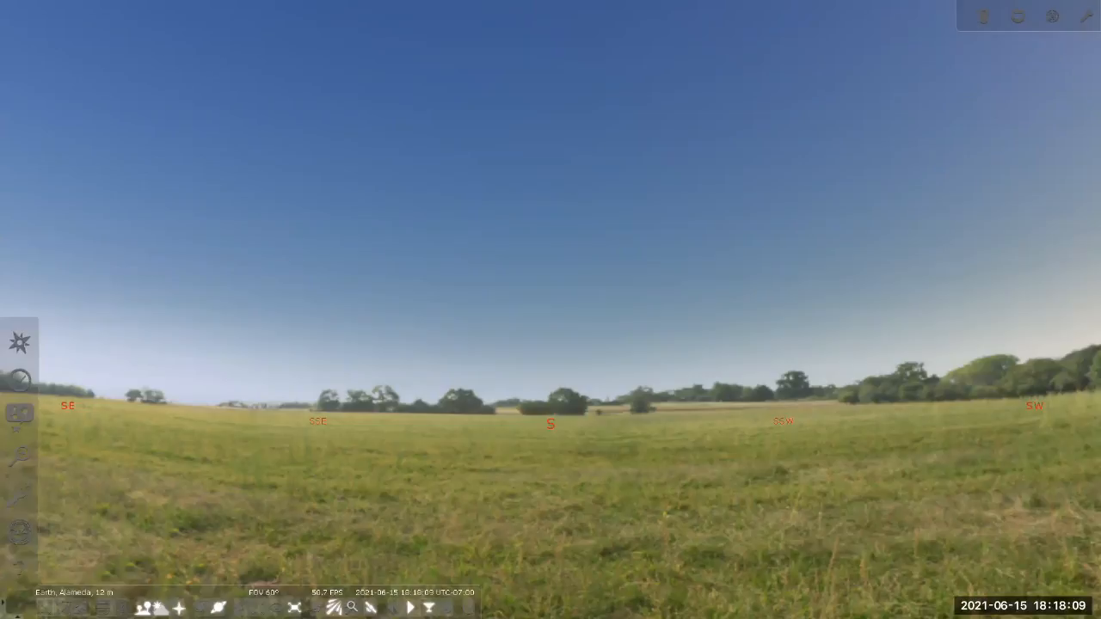
mouse_move(399, 344)
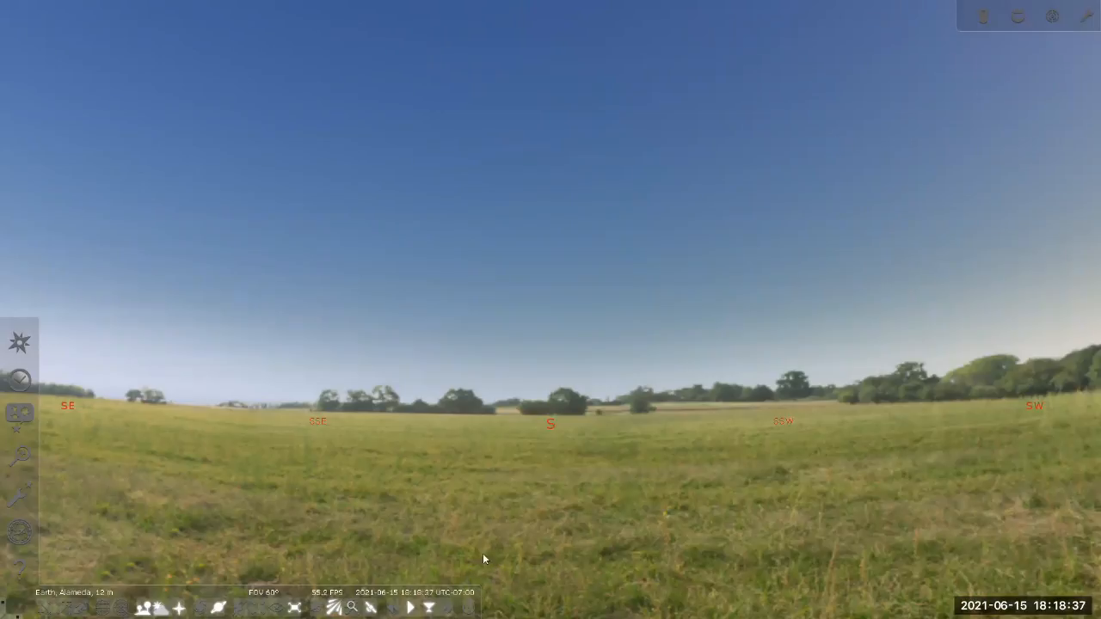
mouse_move(582, 311)
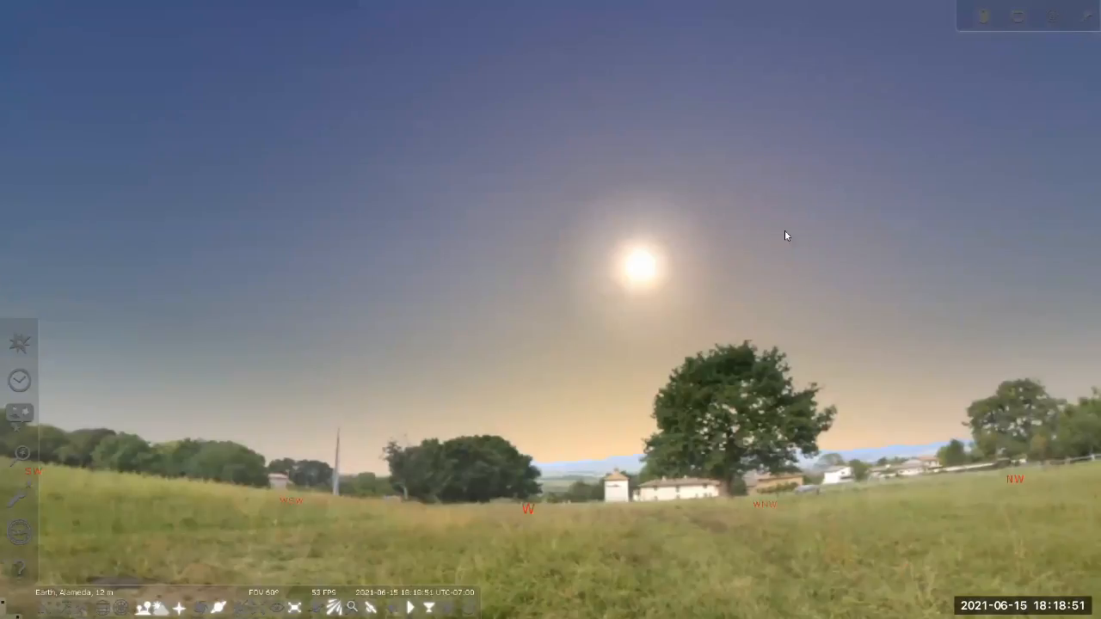
mouse_move(559, 461)
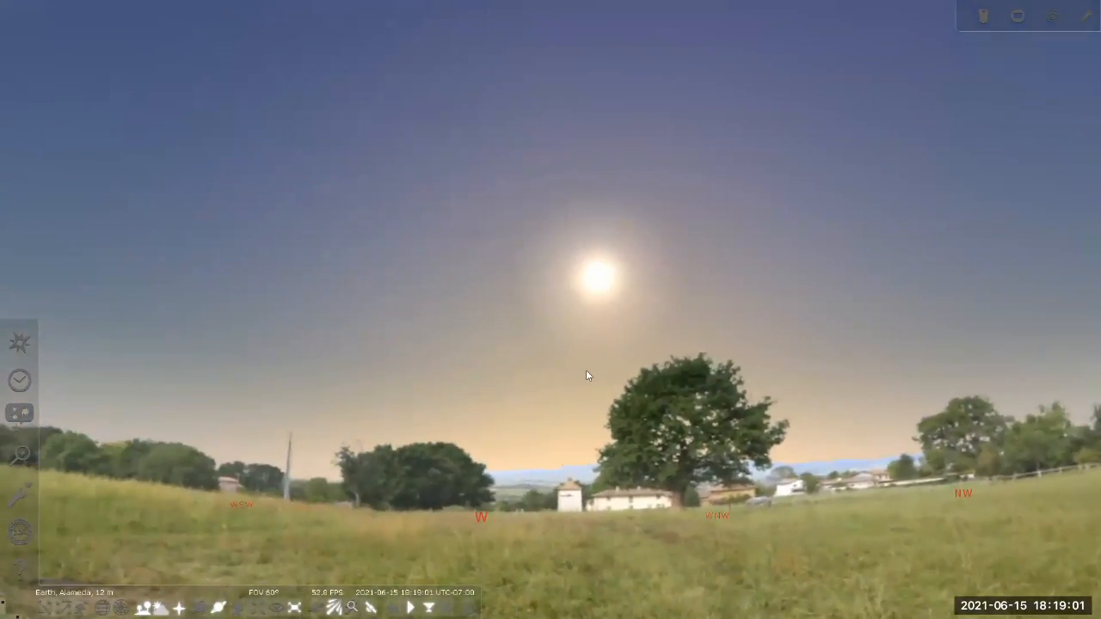
mouse_move(496, 378)
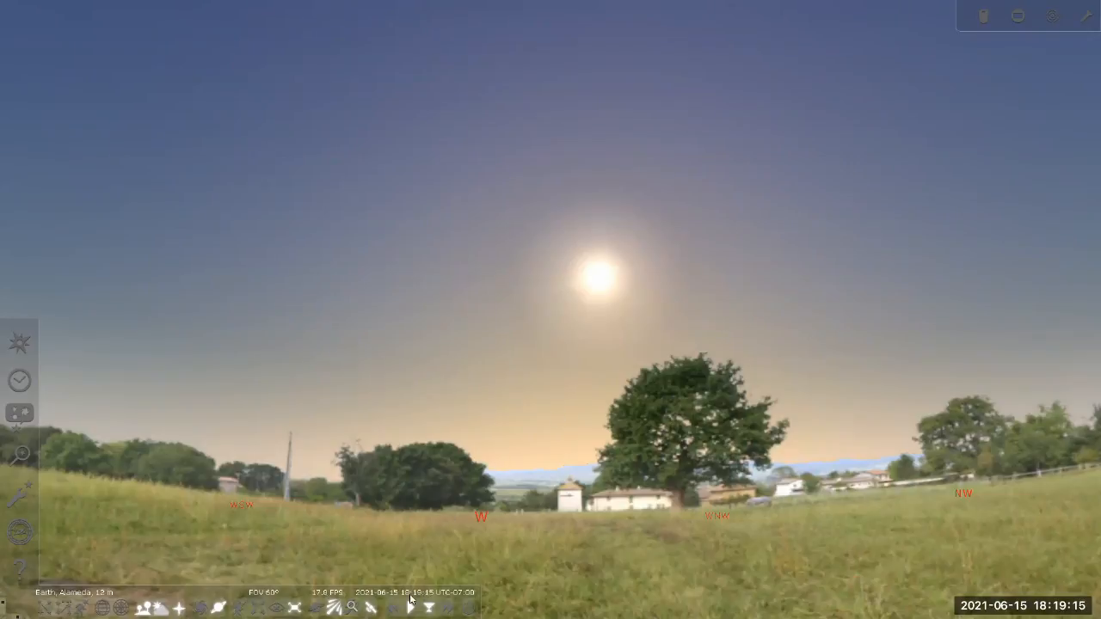
Step: Fast-forward simulated time into the night, then return to the normal time rate
click(409, 610)
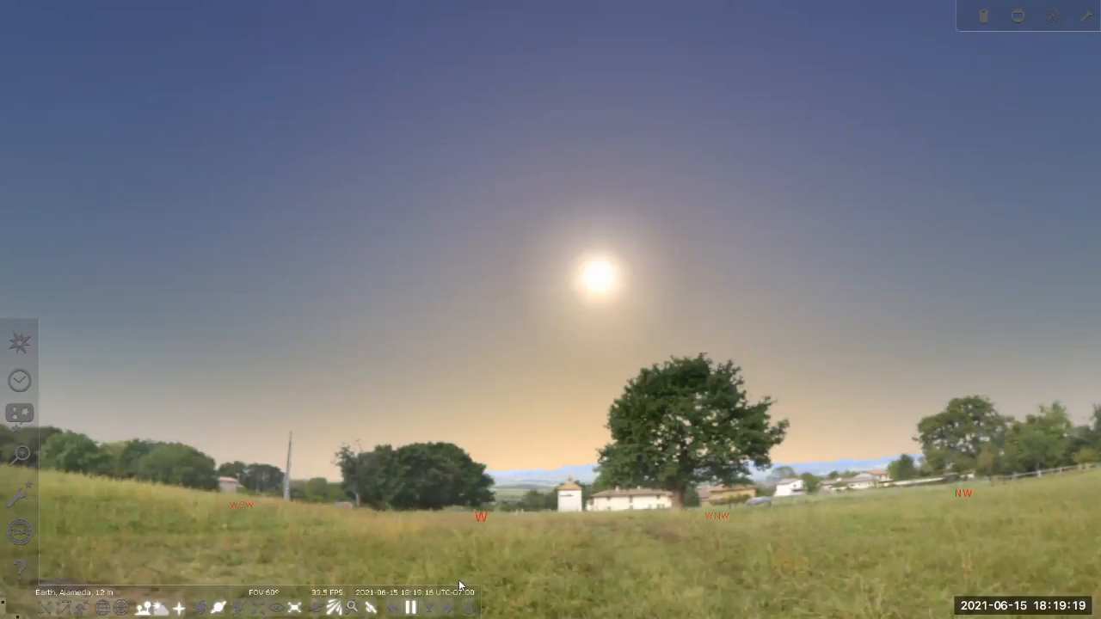
click(409, 609)
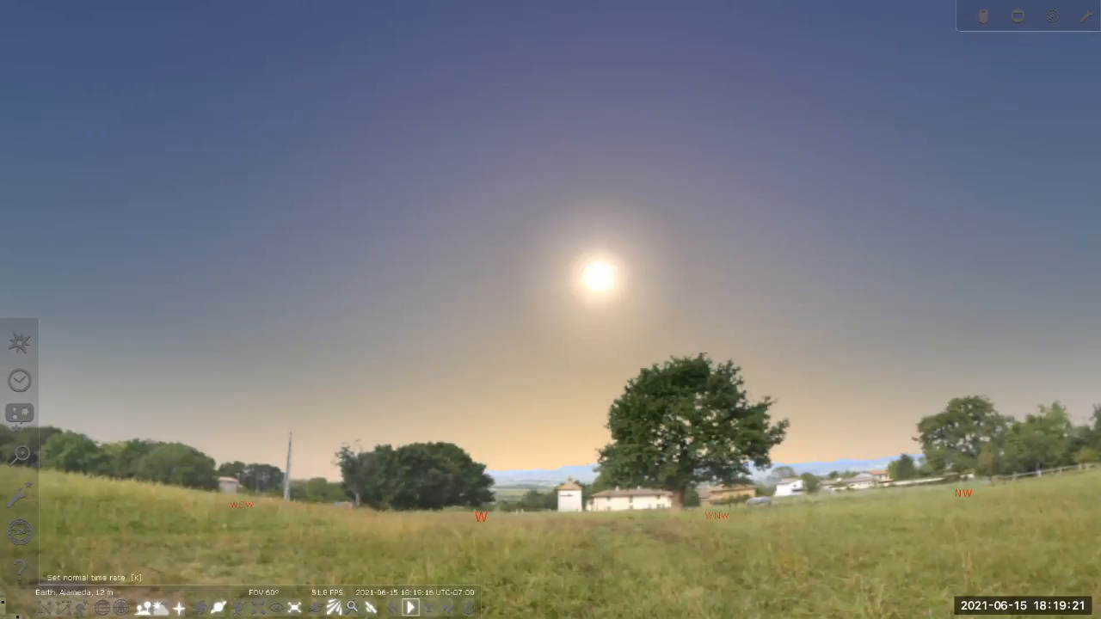
click(427, 607)
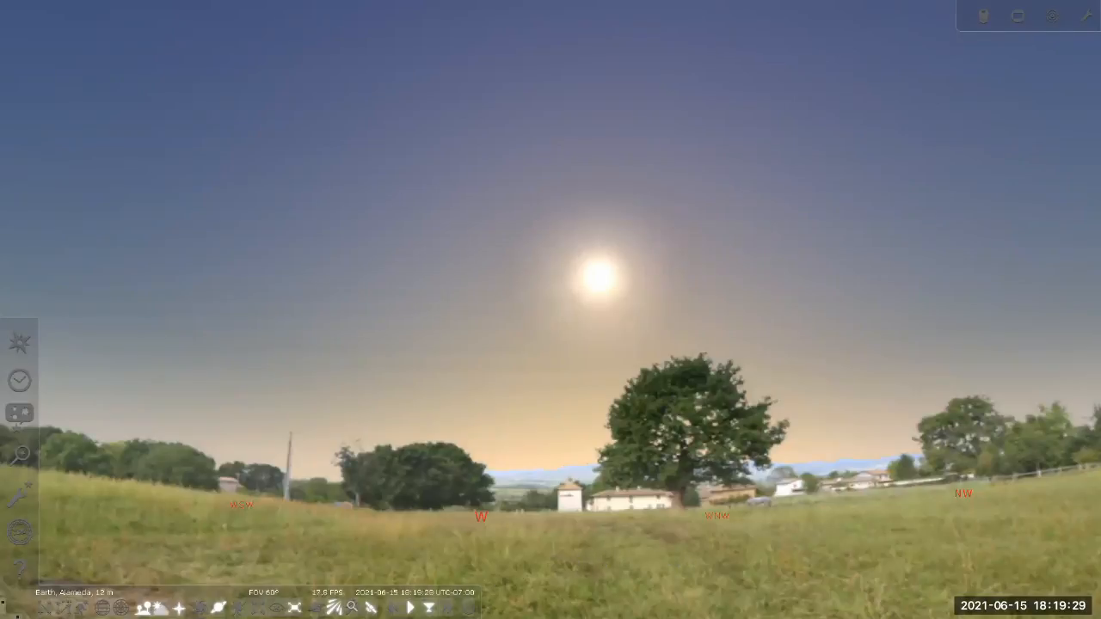
click(448, 605)
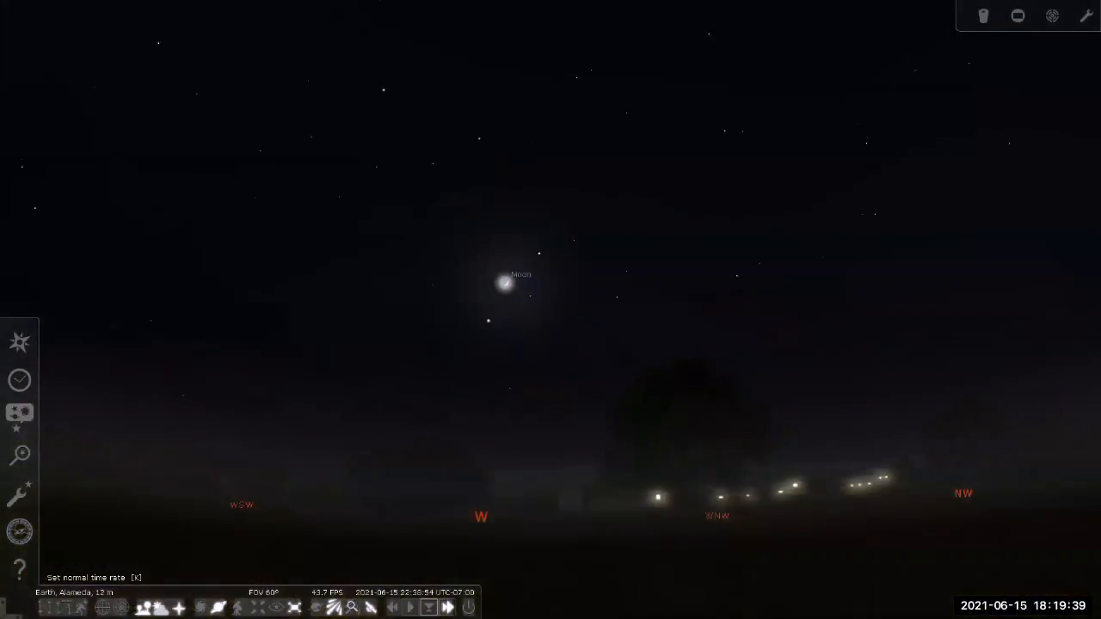
click(409, 607)
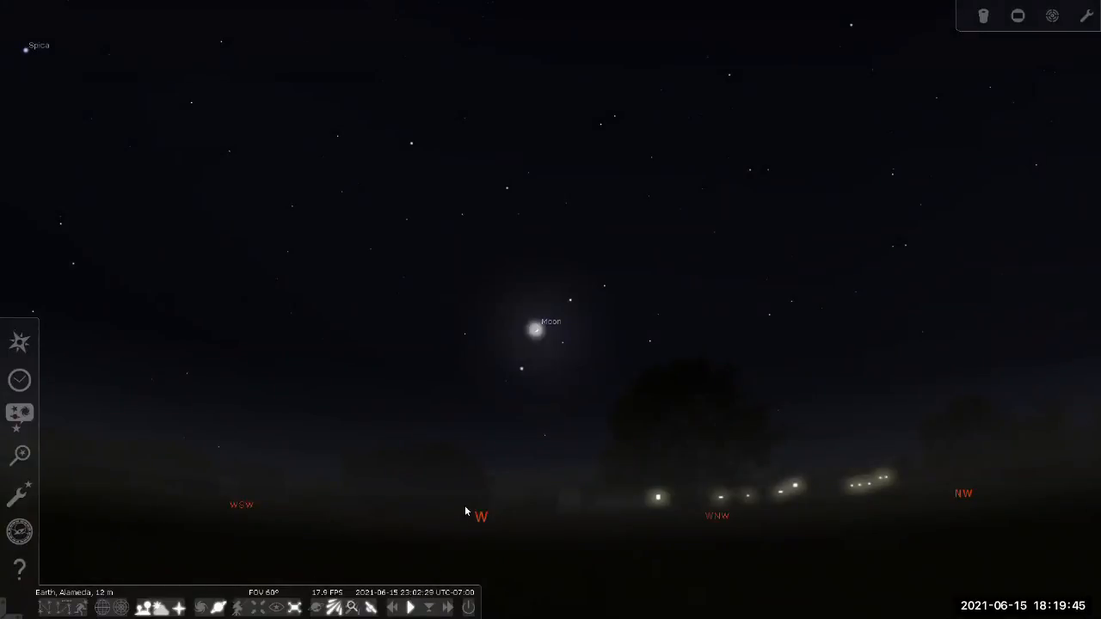
mouse_move(647, 327)
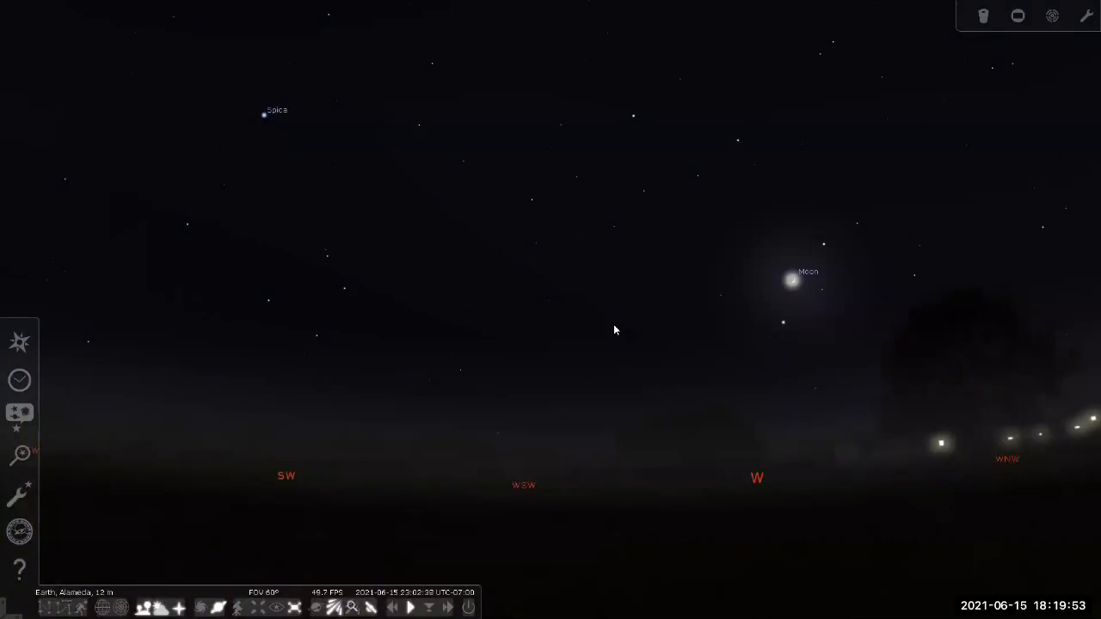
mouse_move(423, 324)
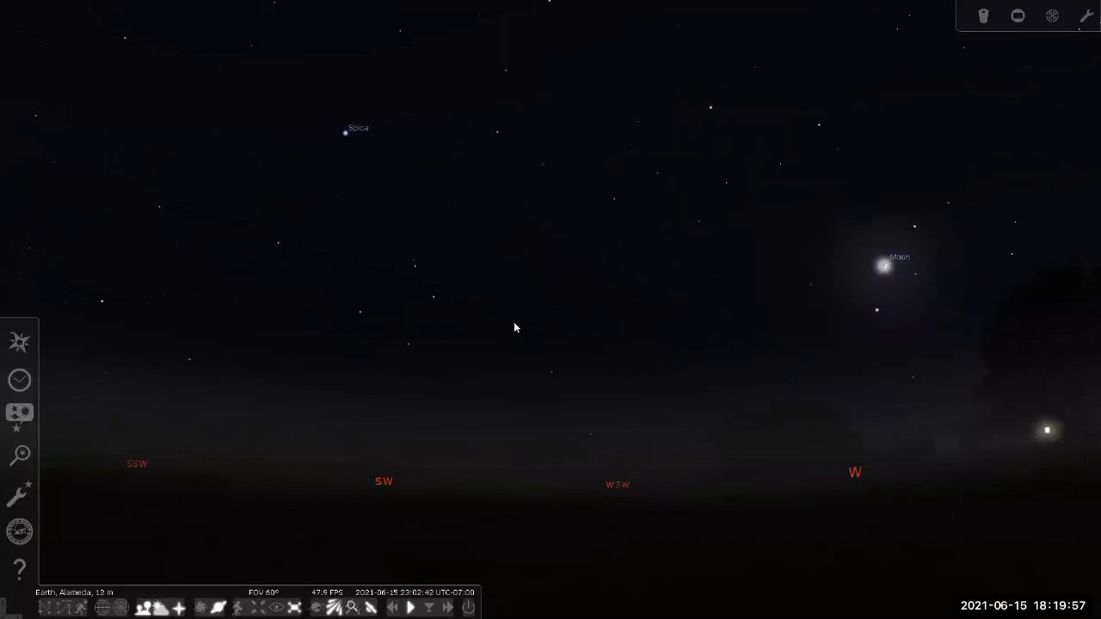
Step: Pan the sky from the moonlit west toward the south around Arcturus and Ophiuchus
drag(517, 327, 395, 327)
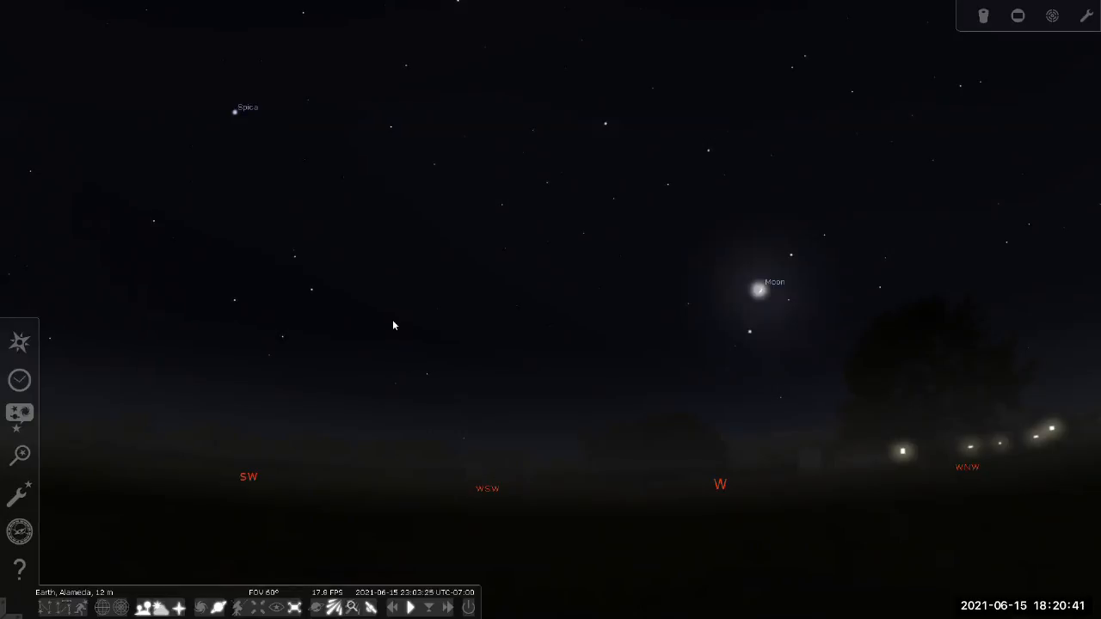
mouse_move(604, 437)
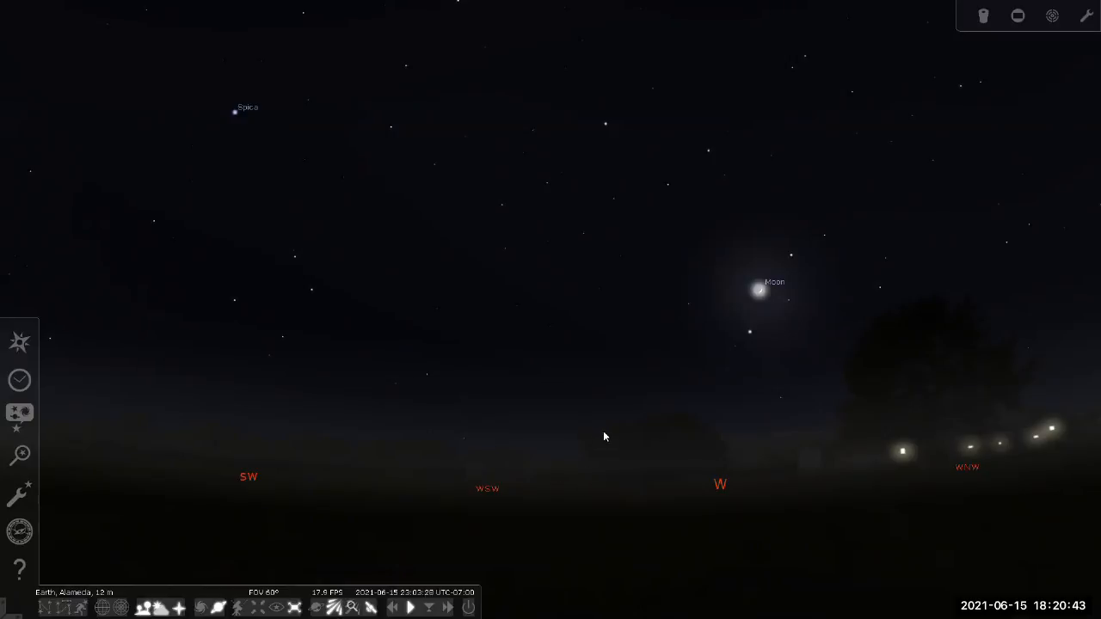
mouse_move(754, 435)
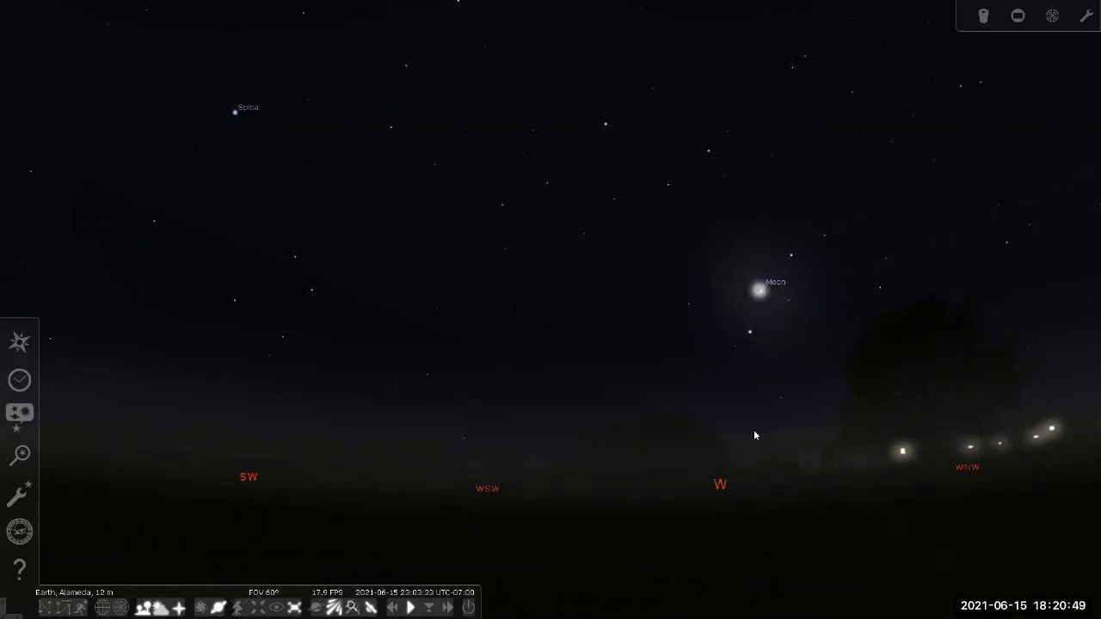
drag(756, 436, 664, 392)
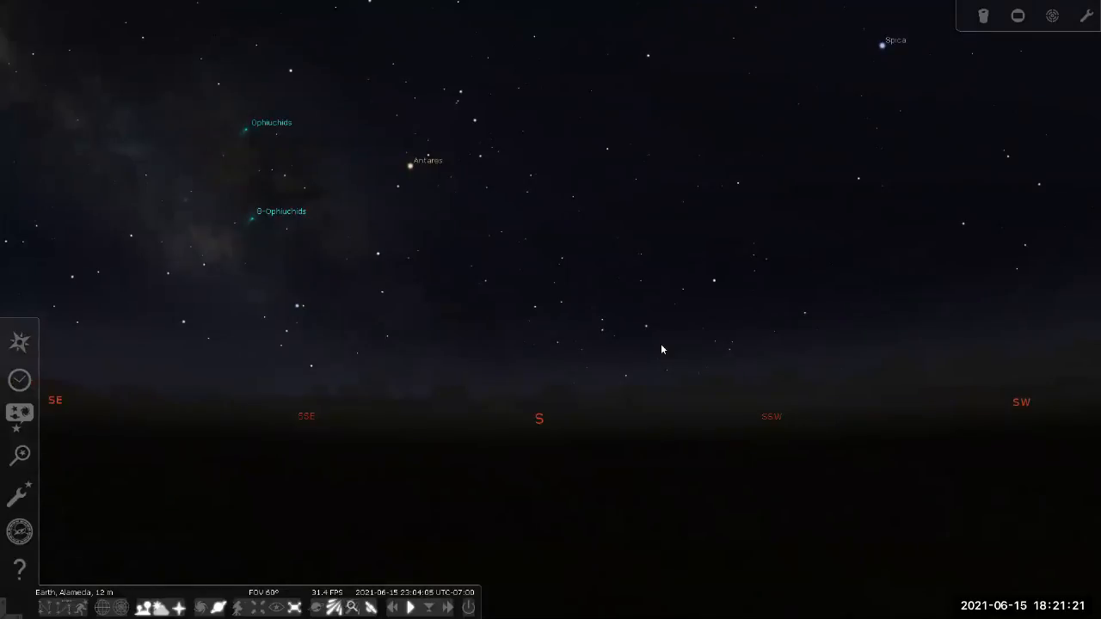
mouse_move(557, 415)
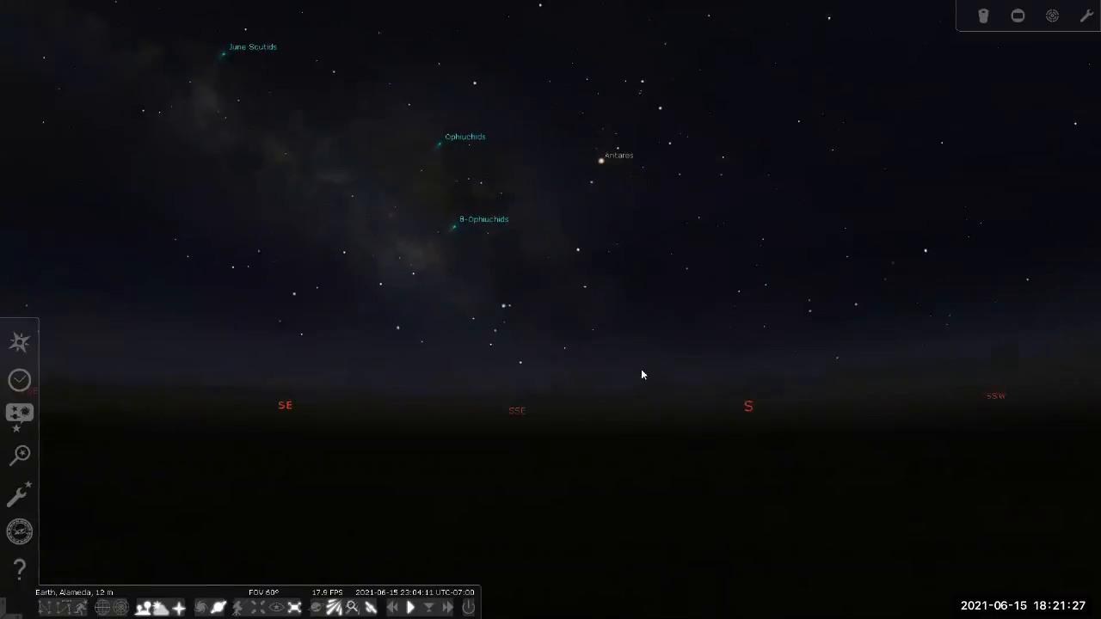
Step: Sweep the view around through the northern horizon back west to the crescent Moon
drag(640, 375, 258, 351)
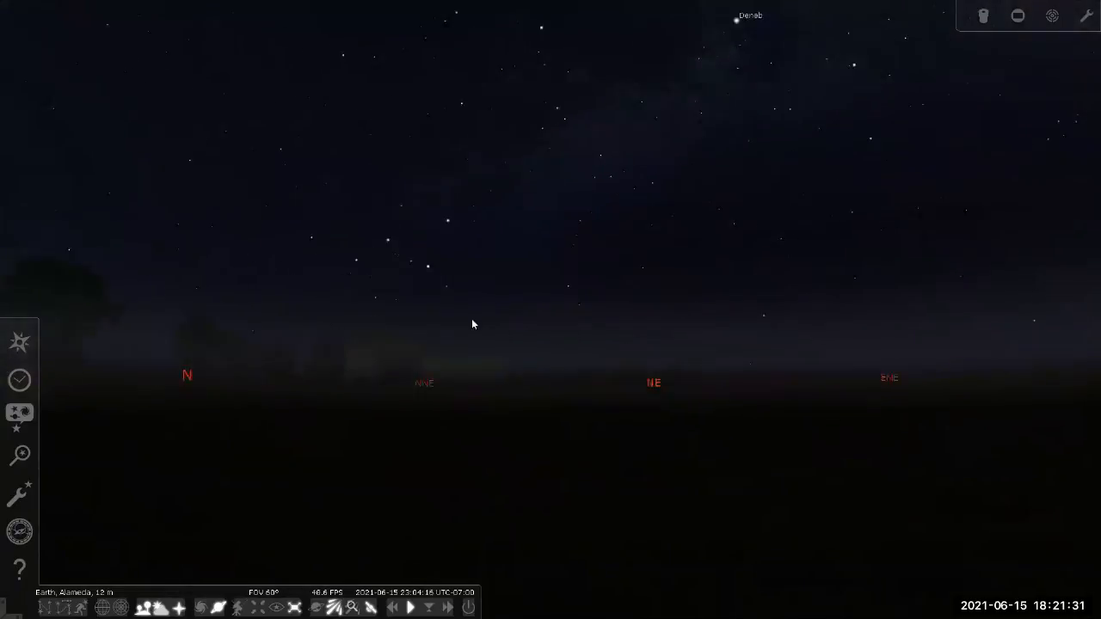
drag(456, 325, 473, 326)
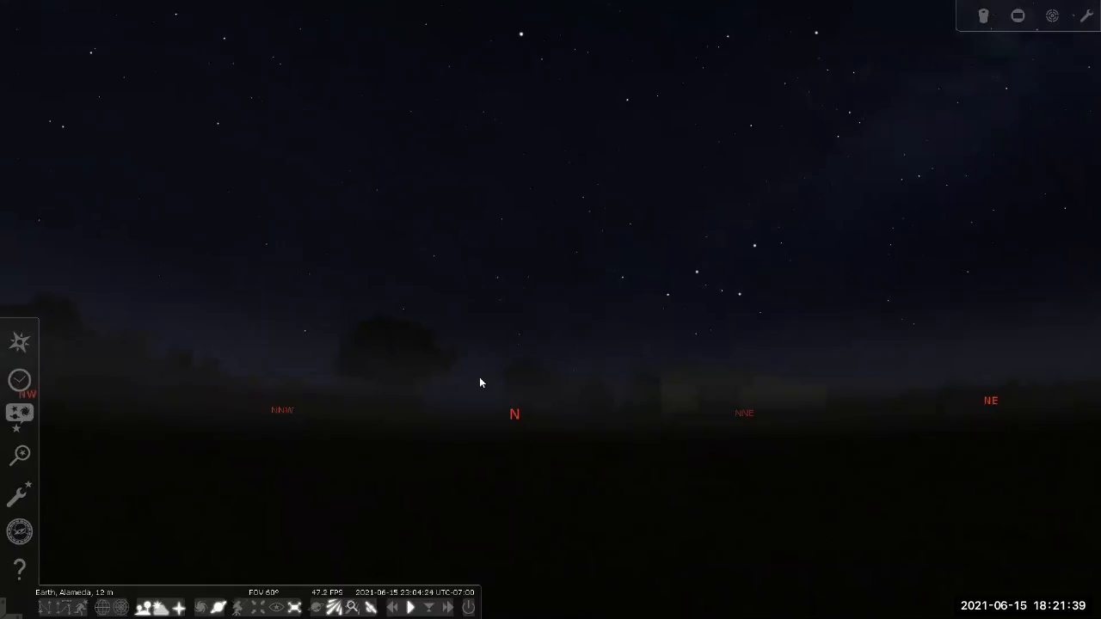
mouse_move(506, 412)
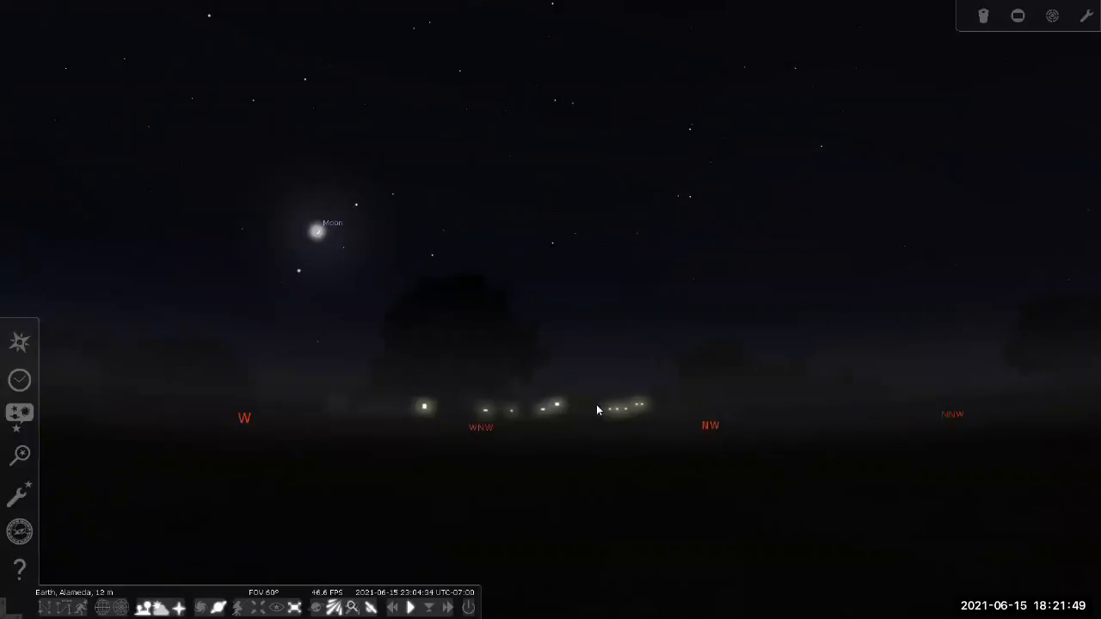
mouse_move(464, 414)
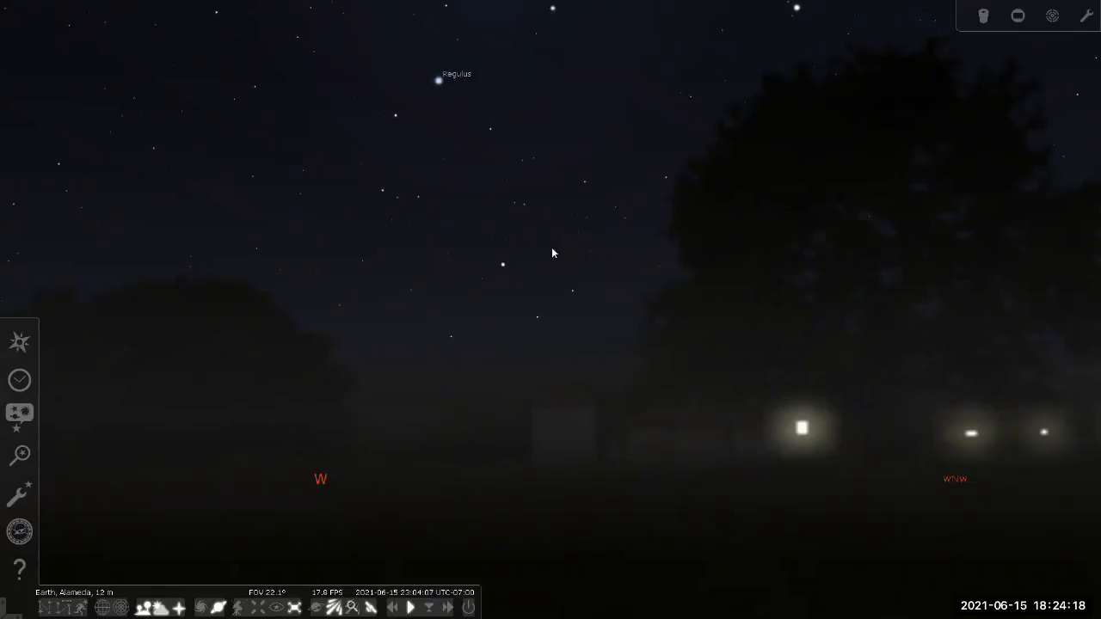
mouse_move(391, 557)
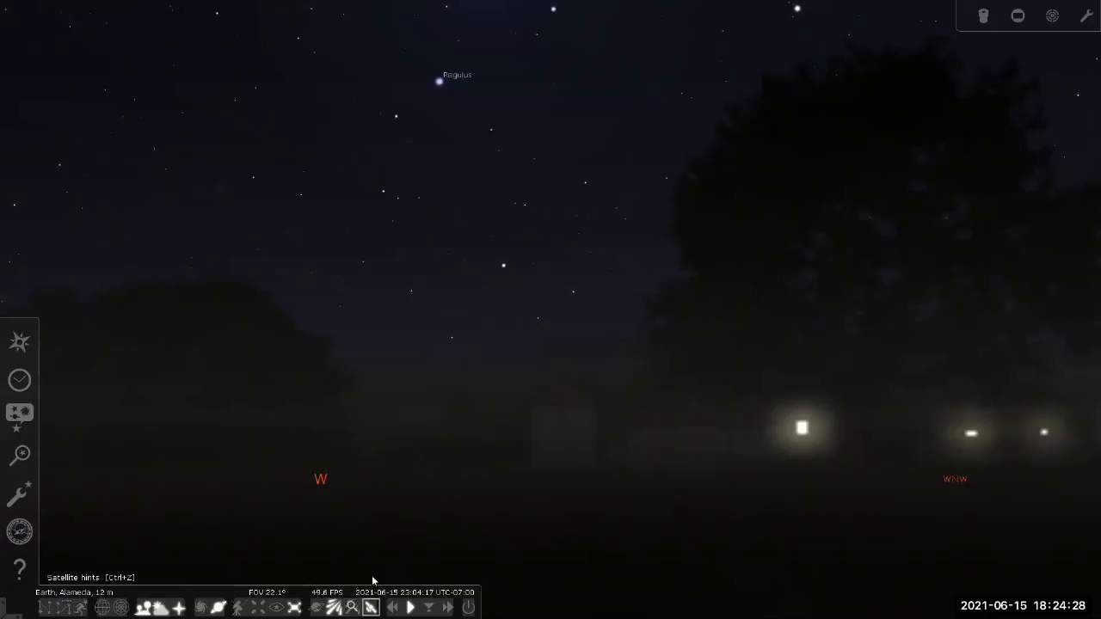
mouse_move(447, 93)
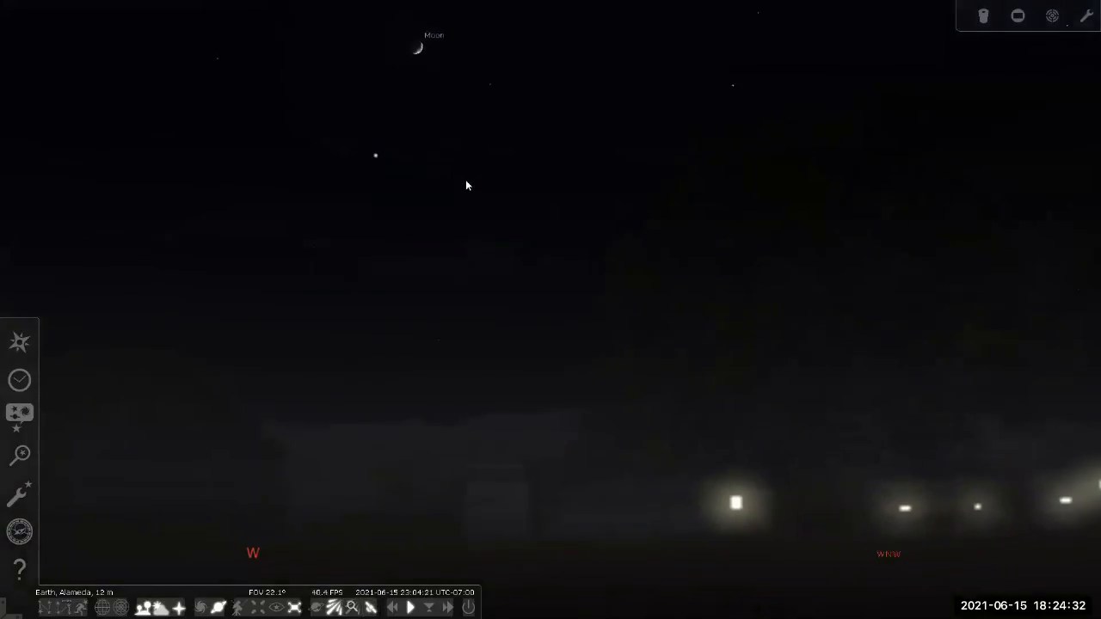
scroll(down, 3)
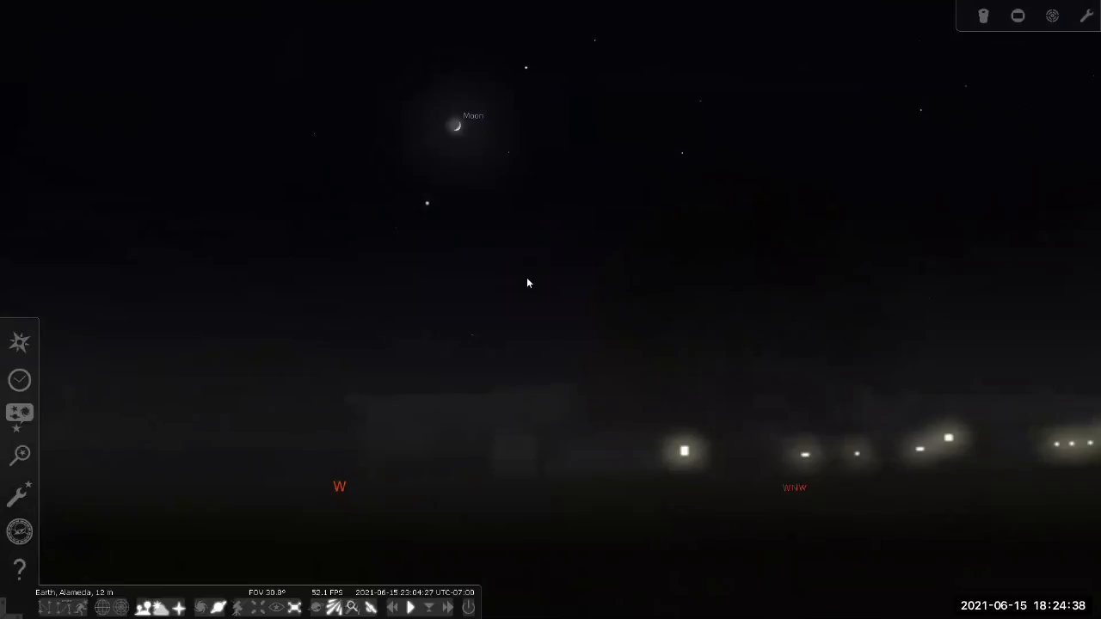
mouse_move(541, 277)
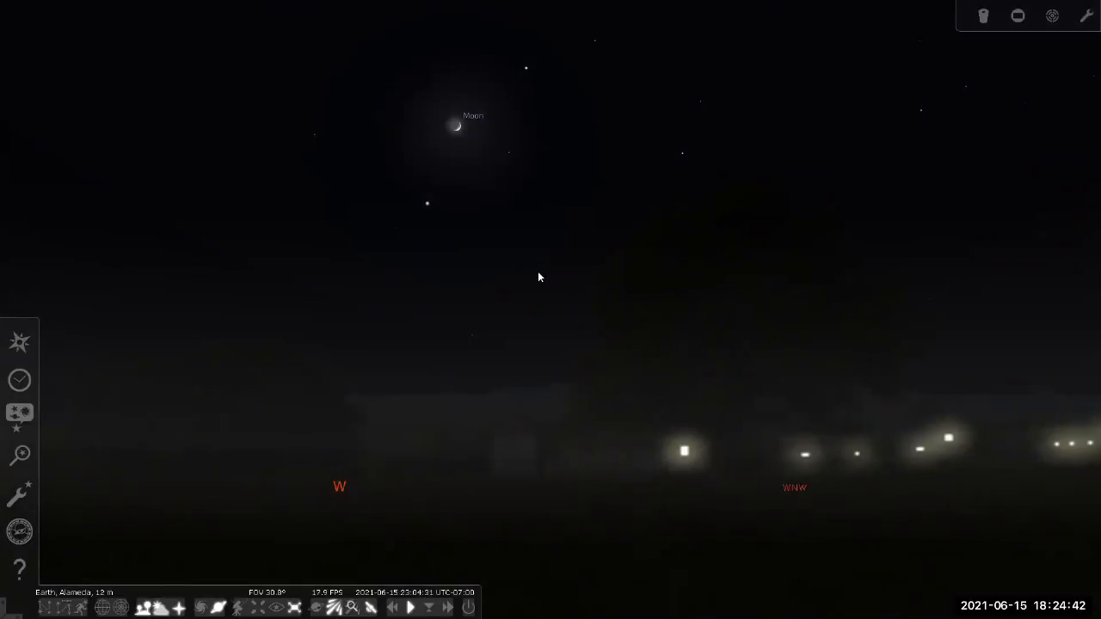
mouse_move(571, 337)
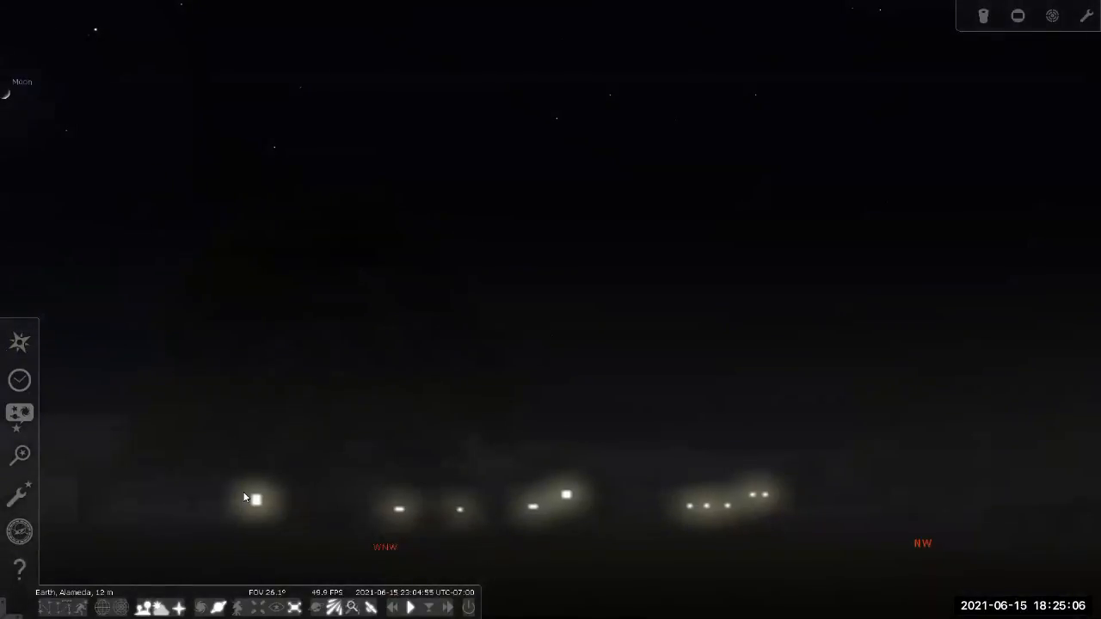
mouse_move(336, 547)
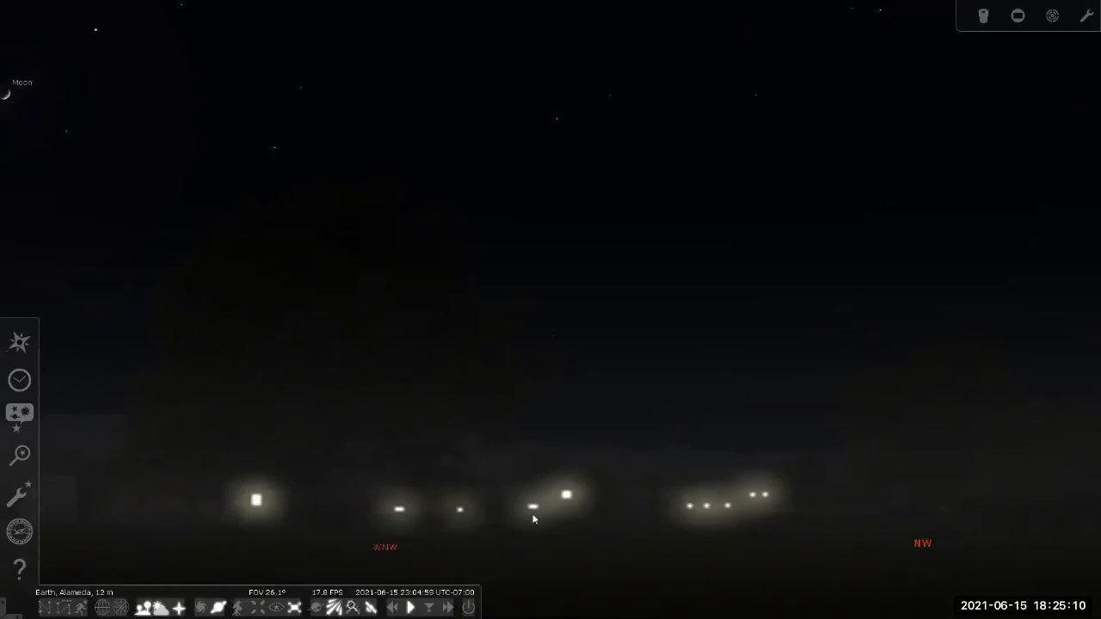
mouse_move(829, 499)
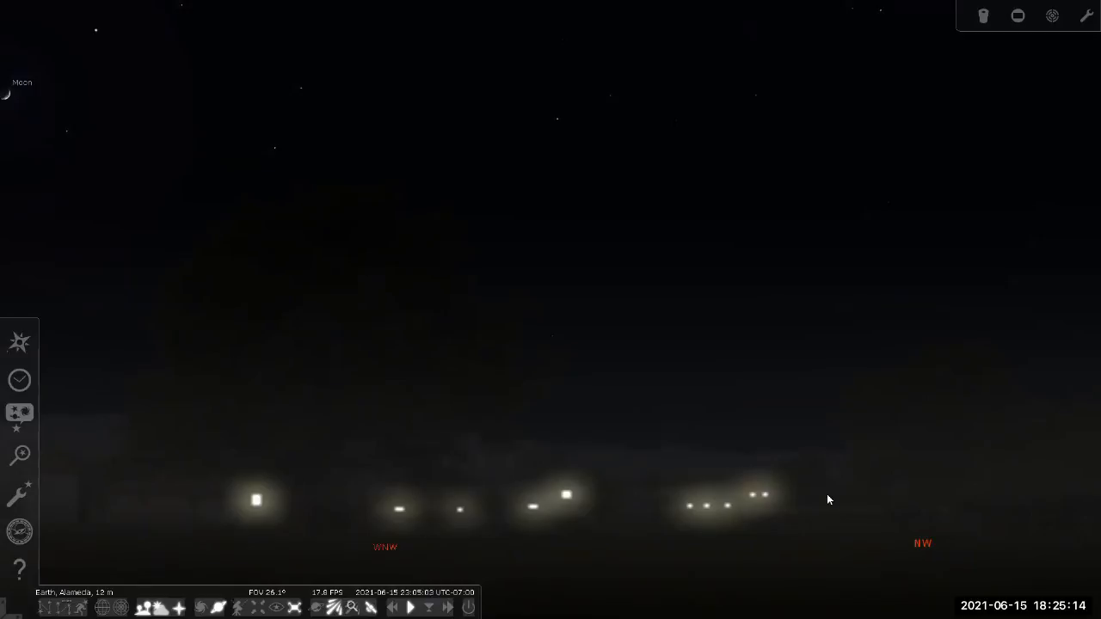
mouse_move(756, 477)
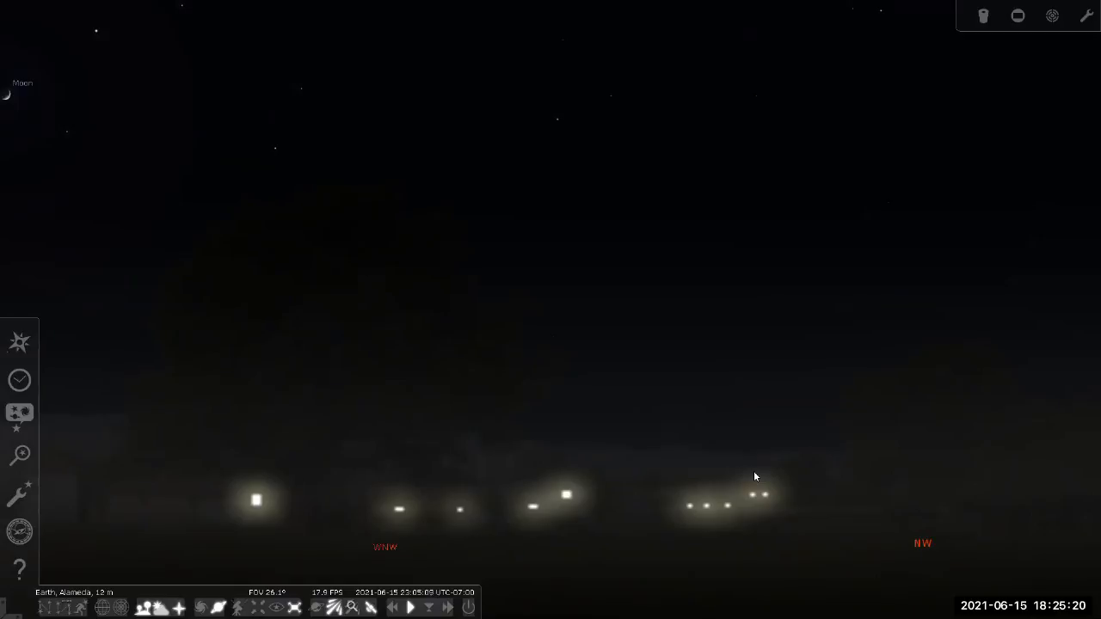
mouse_move(559, 127)
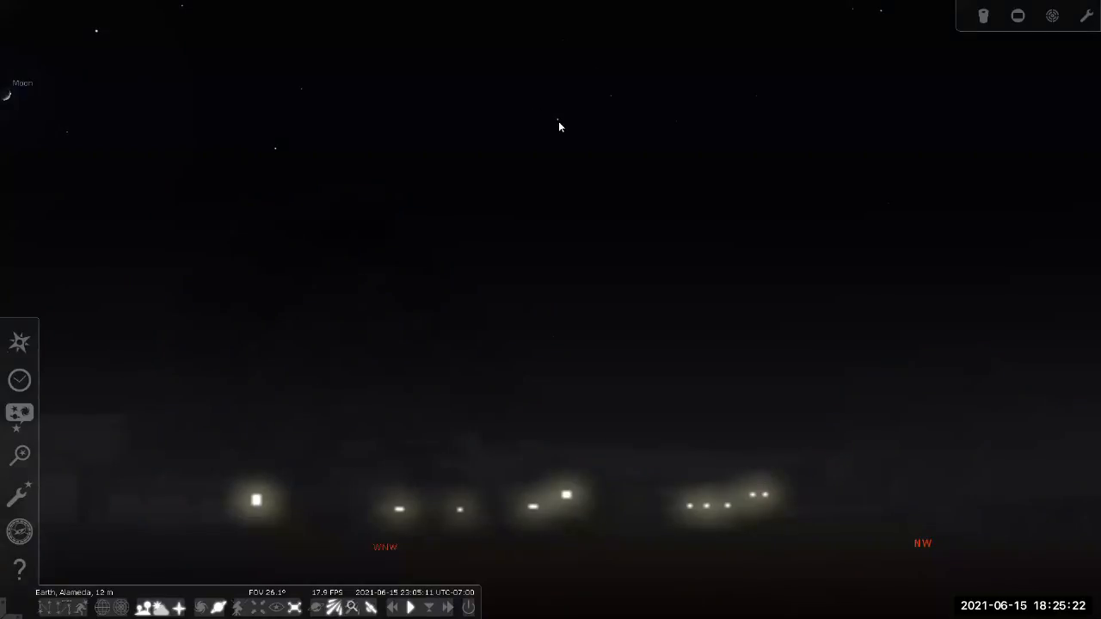
mouse_move(303, 516)
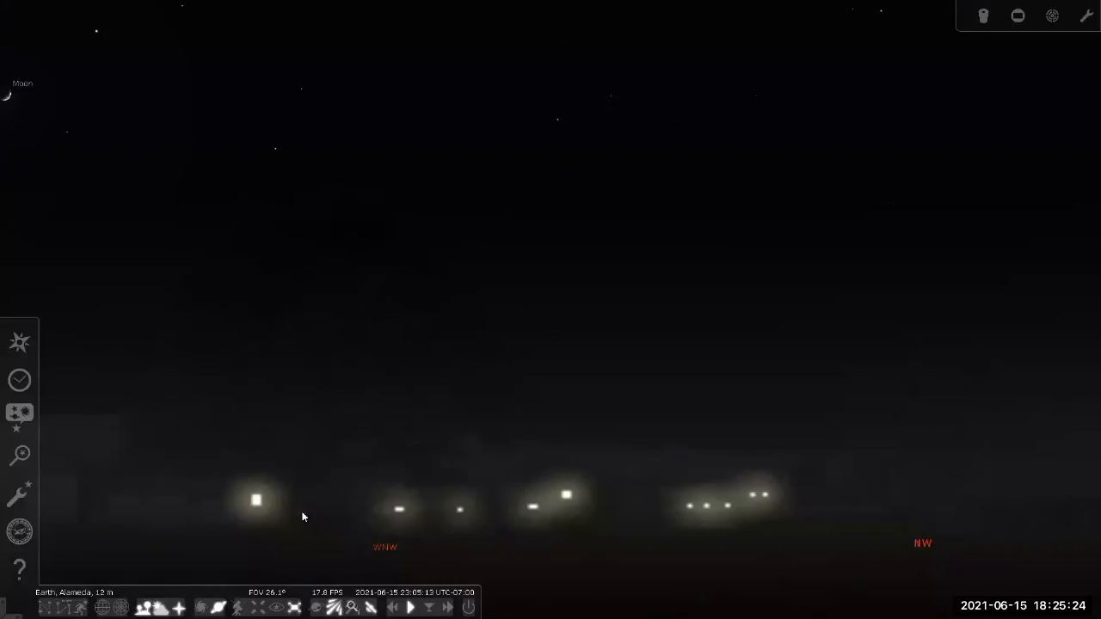
mouse_move(734, 265)
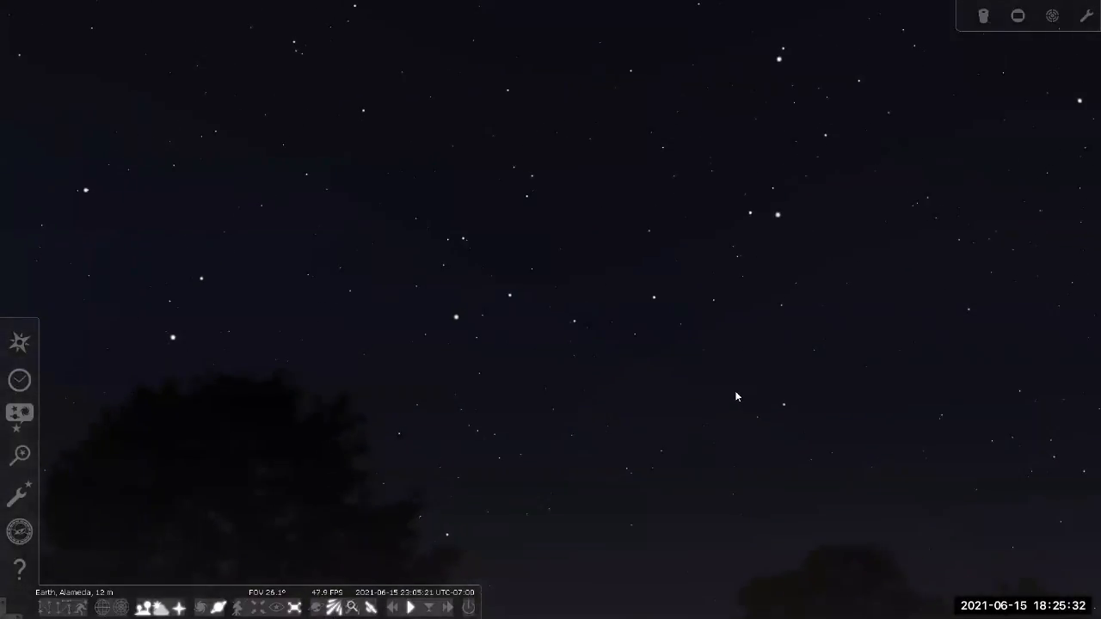
Step: Face due north and widen to a 60° field spanning northwest to northeast with Deneb
scroll(up, 3)
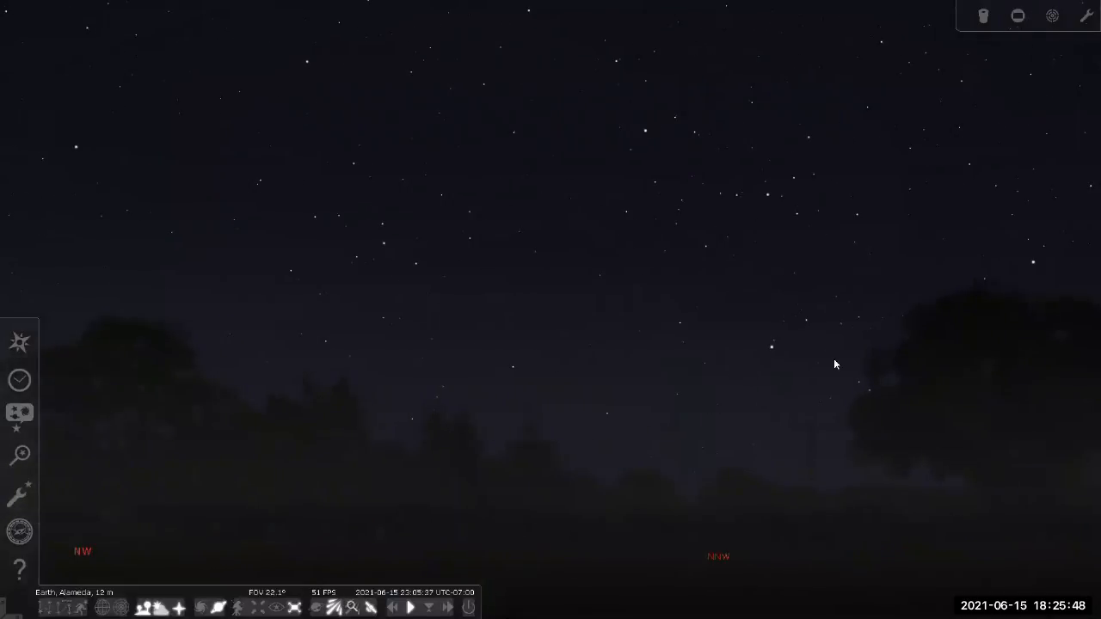
mouse_move(854, 337)
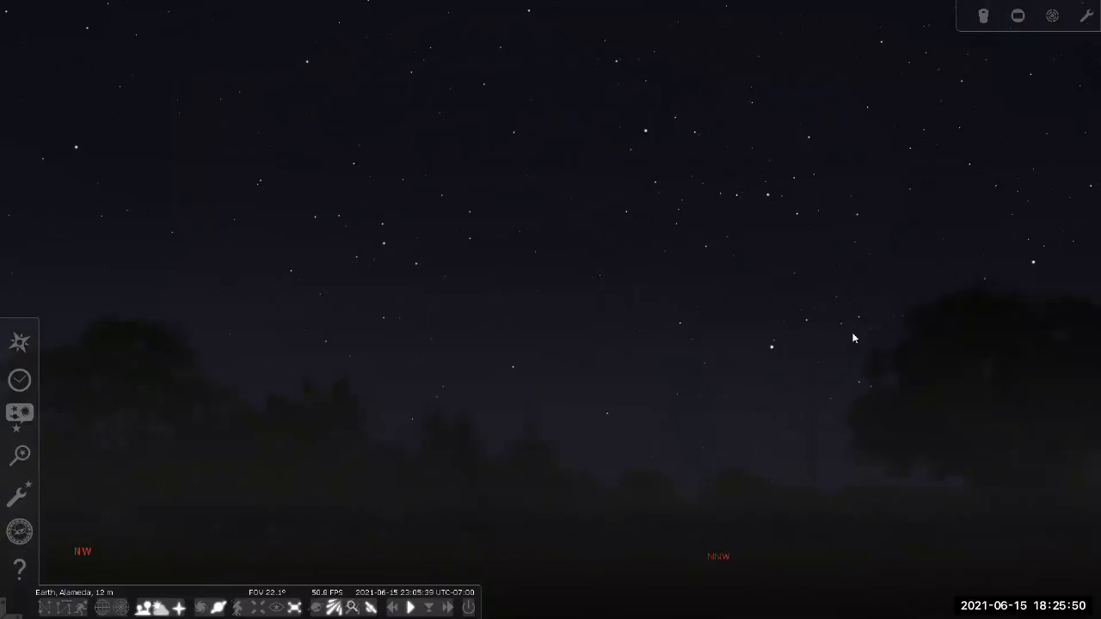
mouse_move(881, 396)
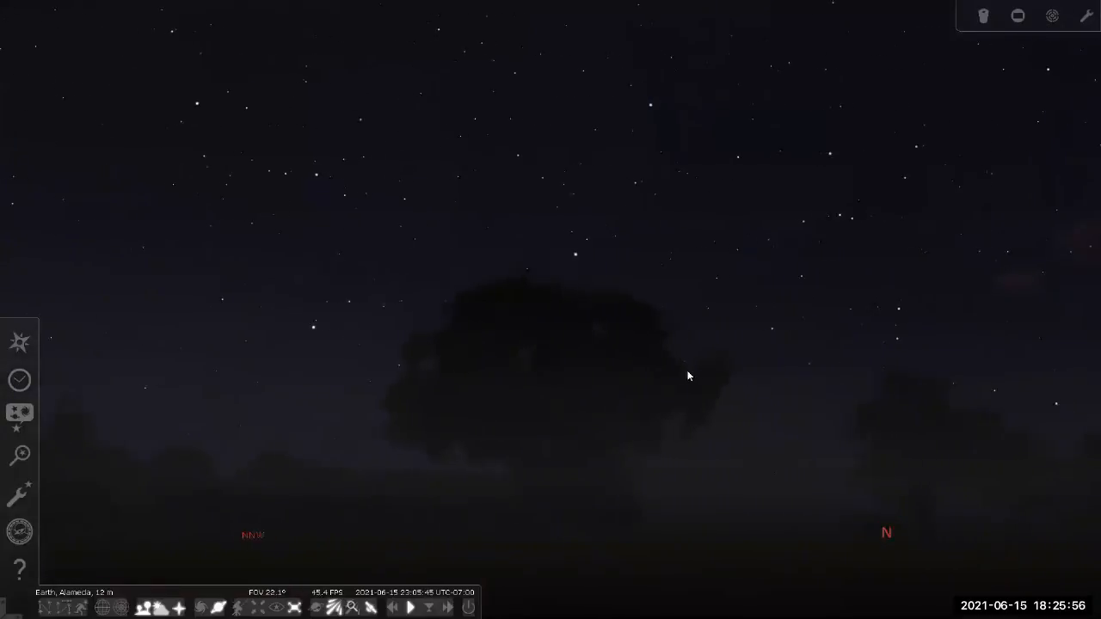
drag(688, 375, 702, 361)
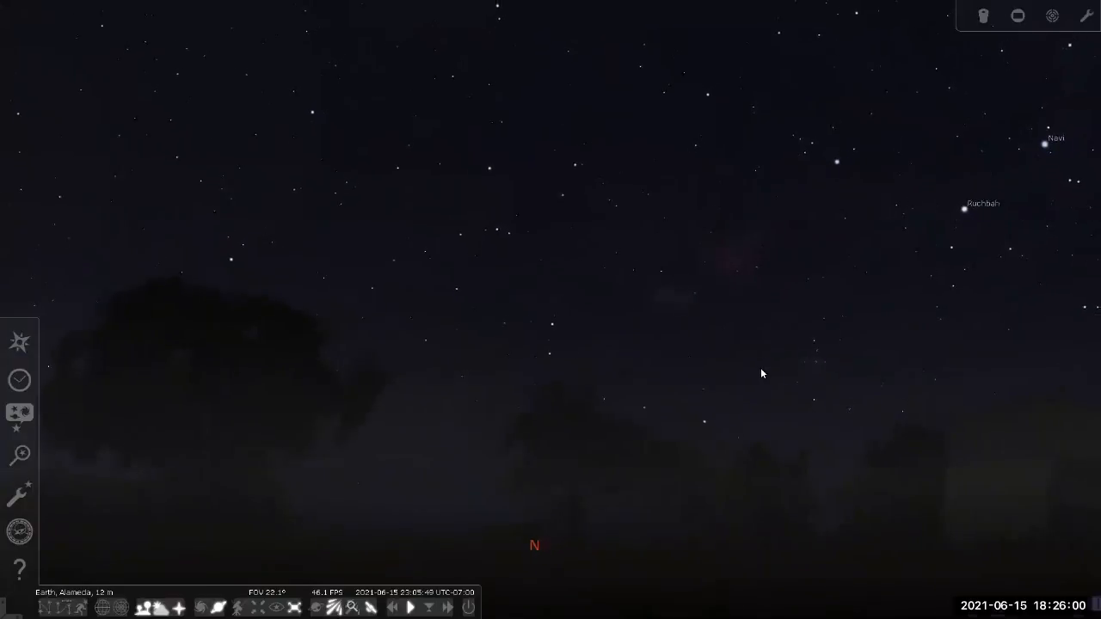
scroll(down, 3)
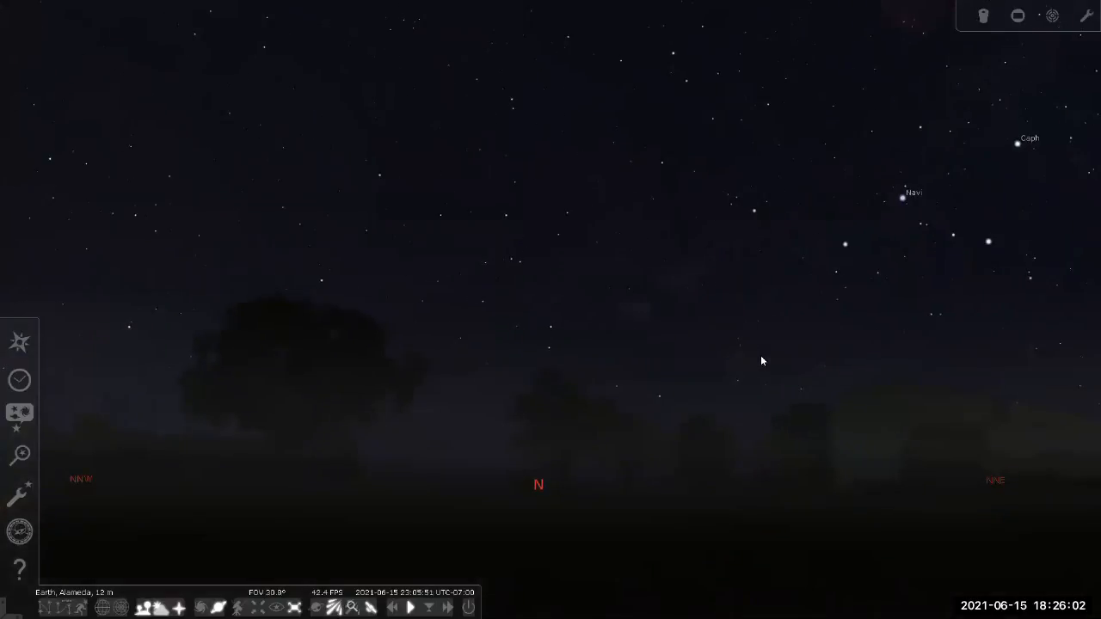
scroll(down, 3)
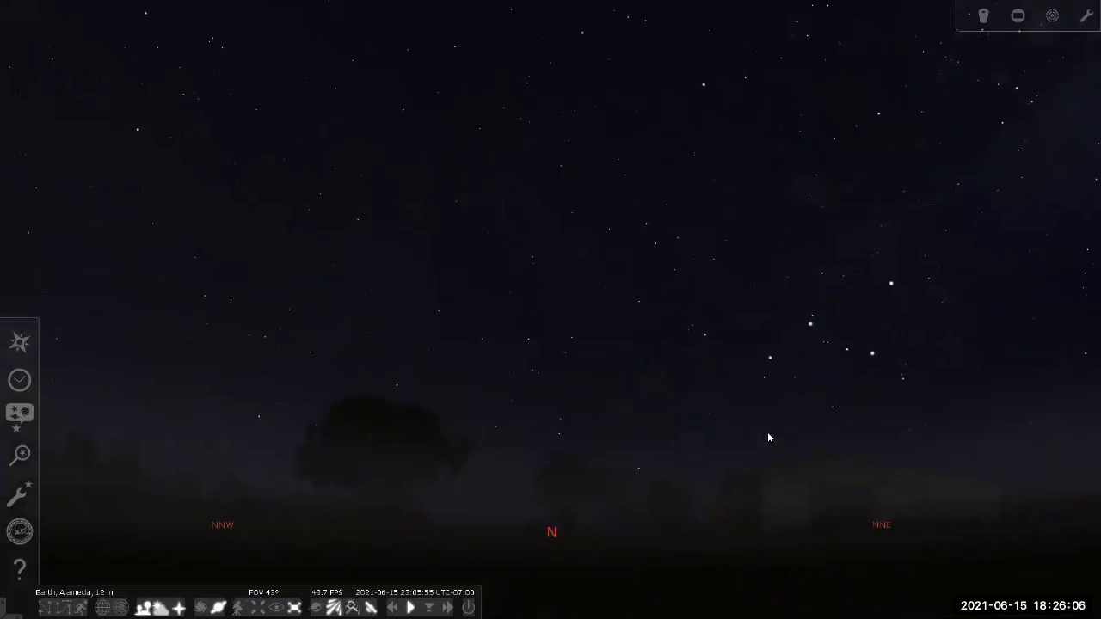
scroll(down, 3)
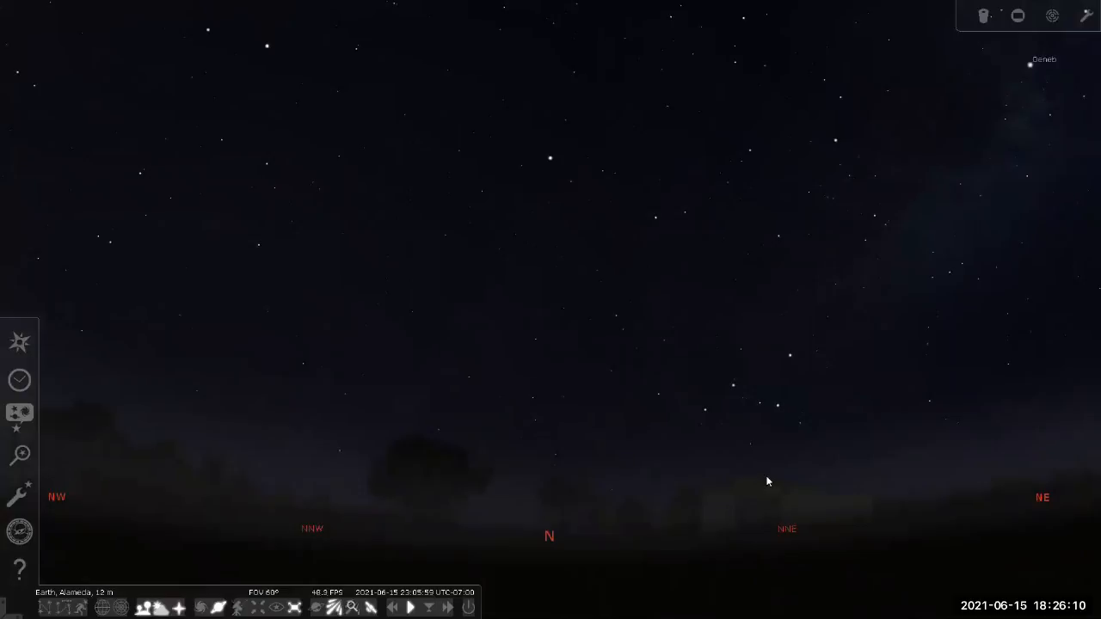
drag(767, 482, 594, 447)
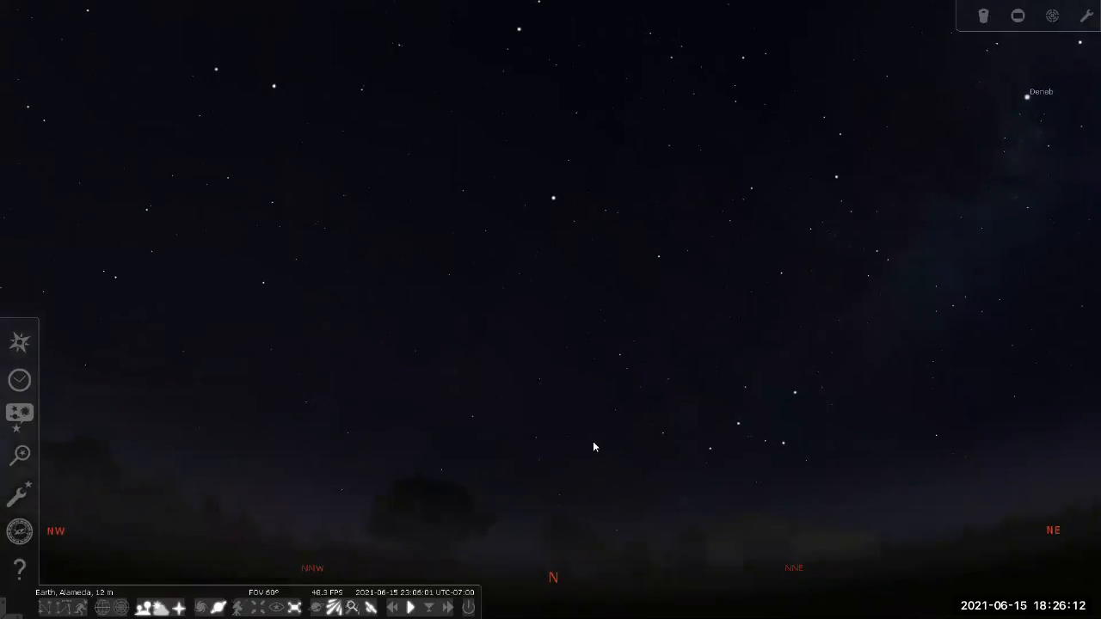
Step: Tilt the northern sky view higher to show more stars above Vega and Deneb
scroll(down, 3)
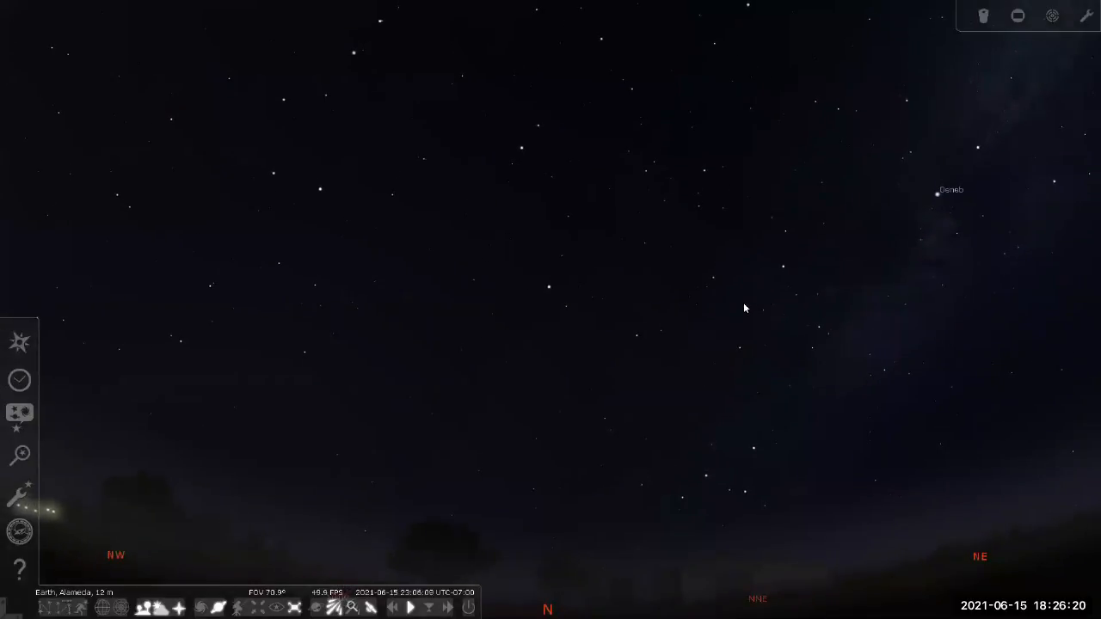
mouse_move(773, 315)
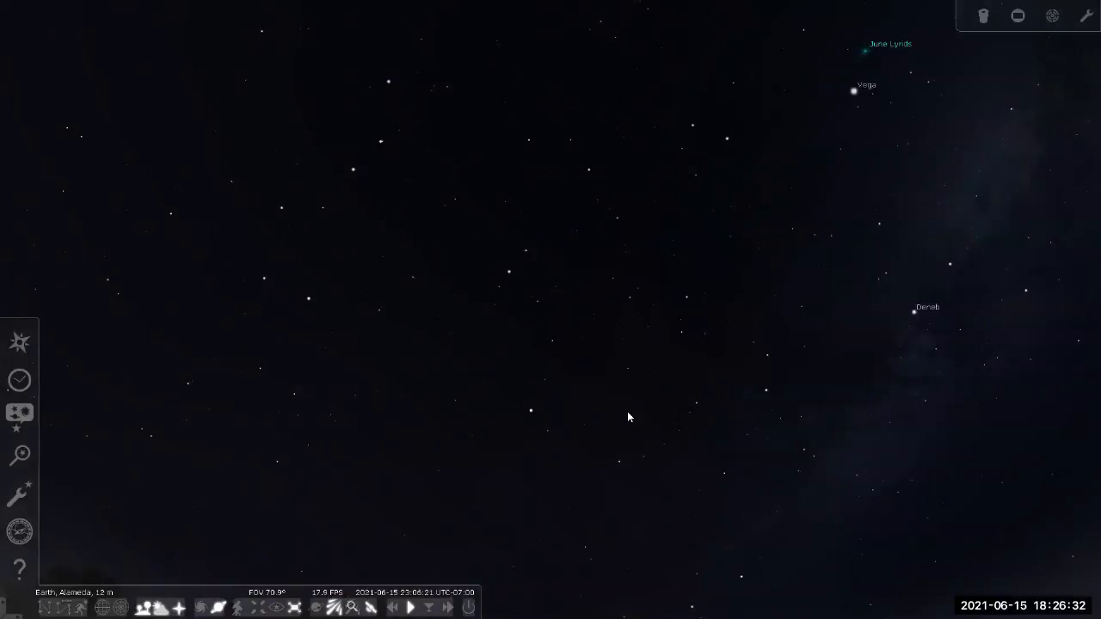
mouse_move(560, 404)
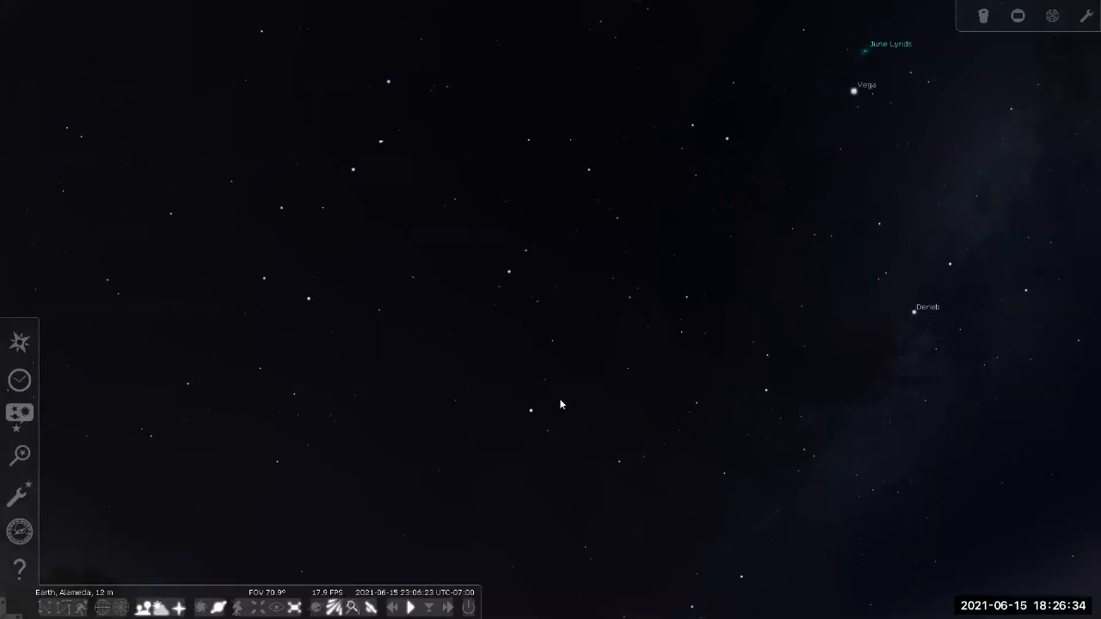
mouse_move(196, 215)
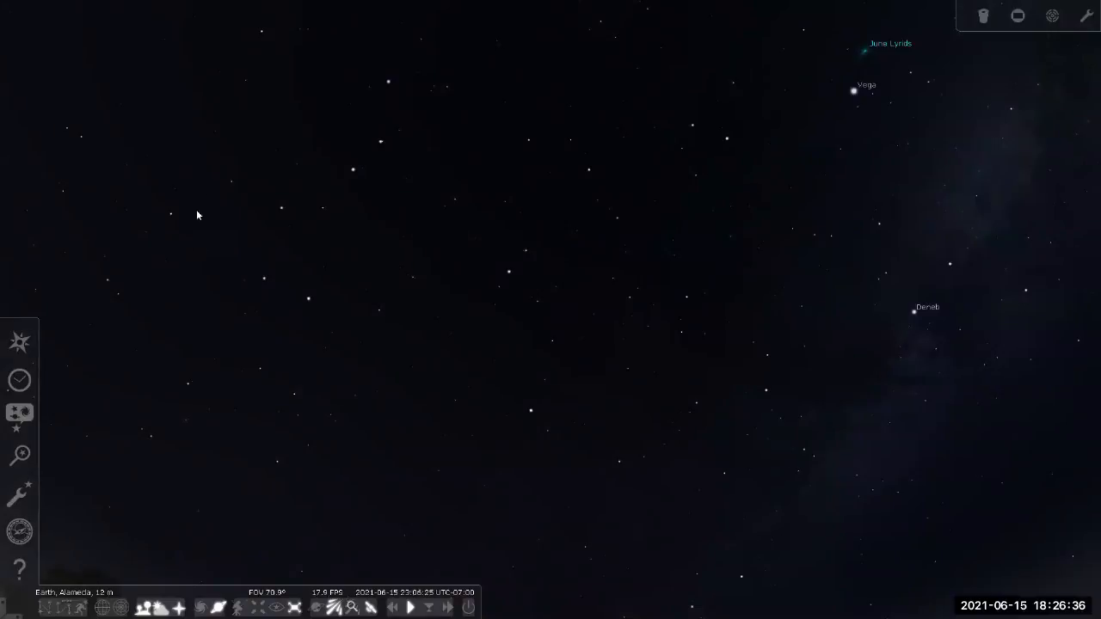
mouse_move(387, 69)
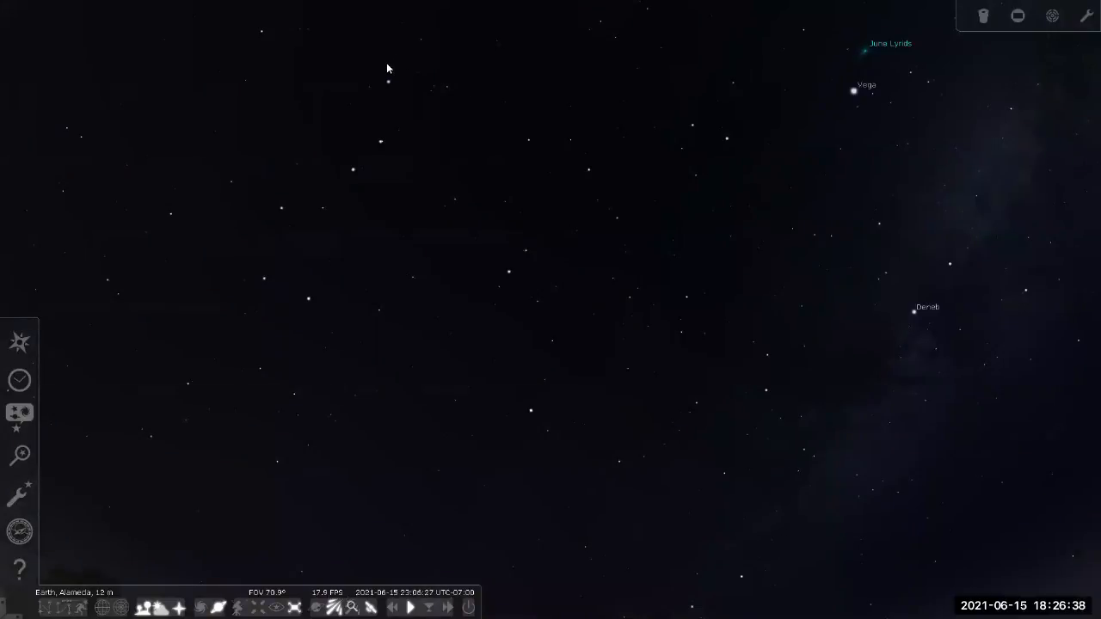
mouse_move(255, 351)
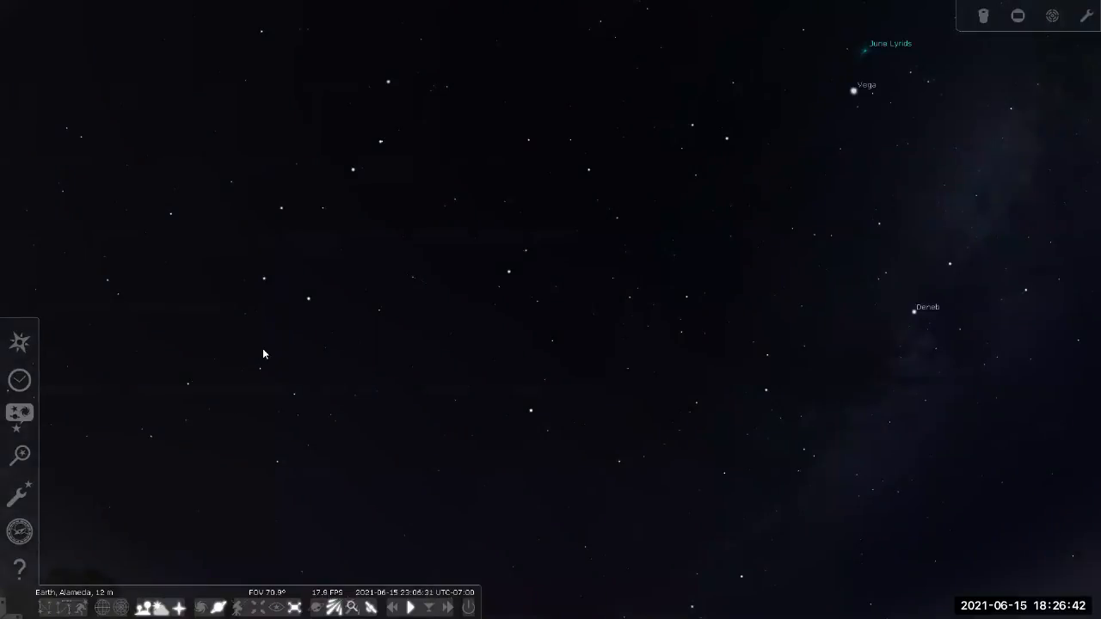
mouse_move(283, 356)
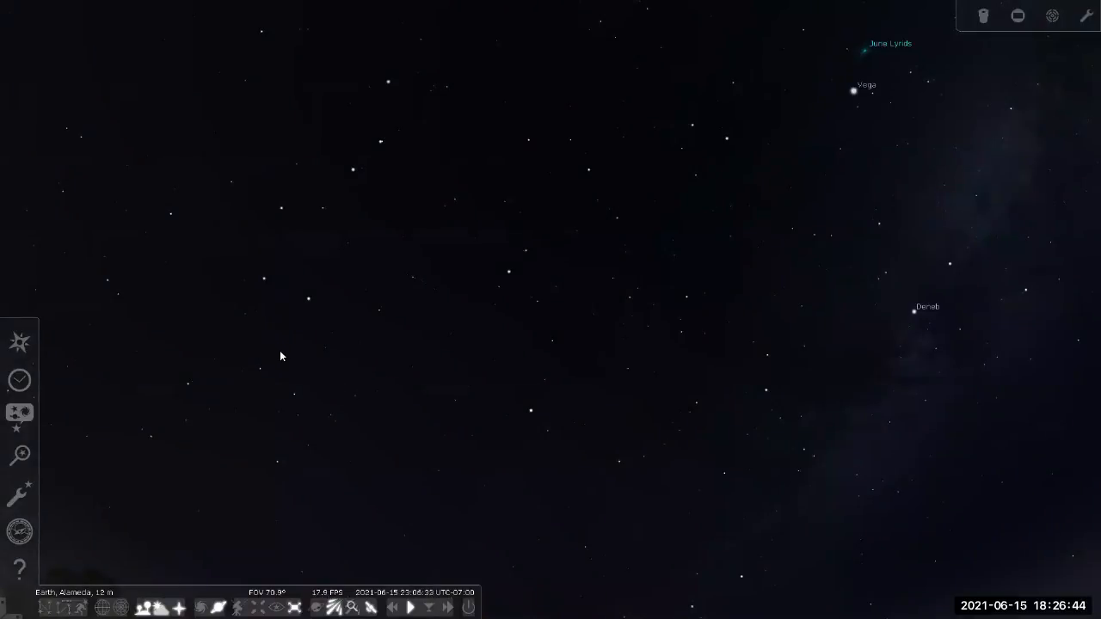
mouse_move(325, 354)
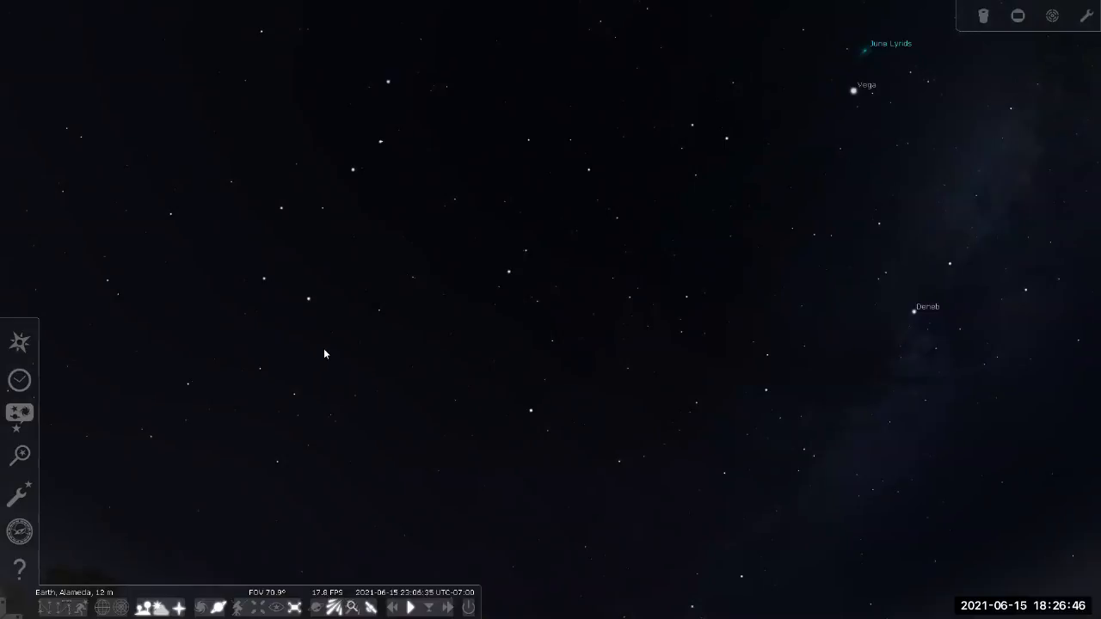
mouse_move(239, 155)
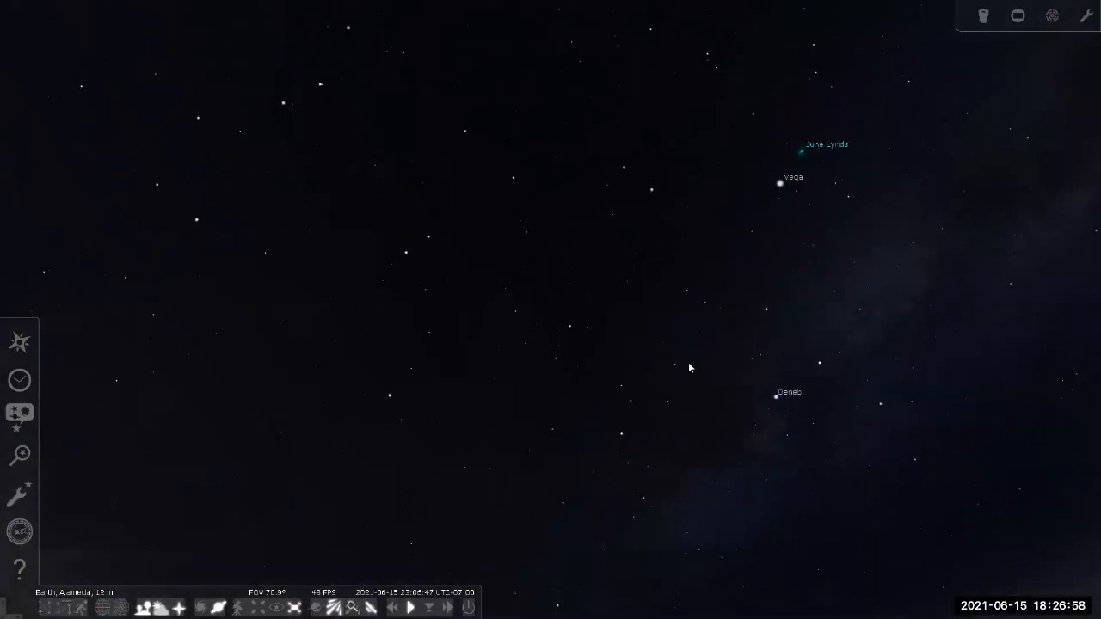
Step: Zoom toward the north horizon to frame Alkaid, Alioth, Dubhe, Kochab and Polaris
drag(689, 369, 611, 279)
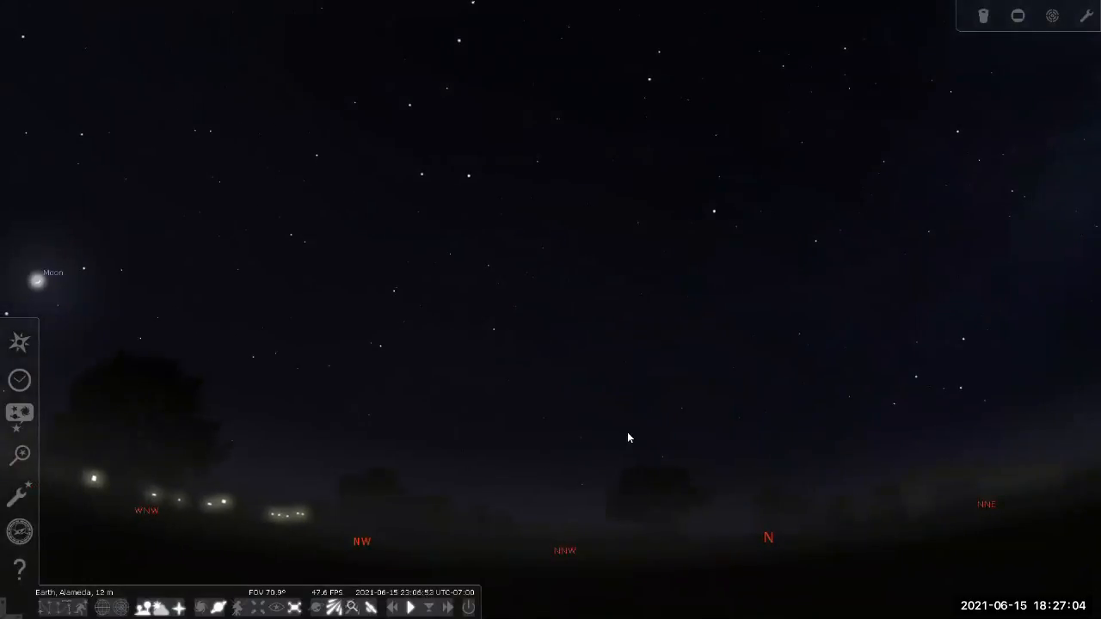
mouse_move(571, 162)
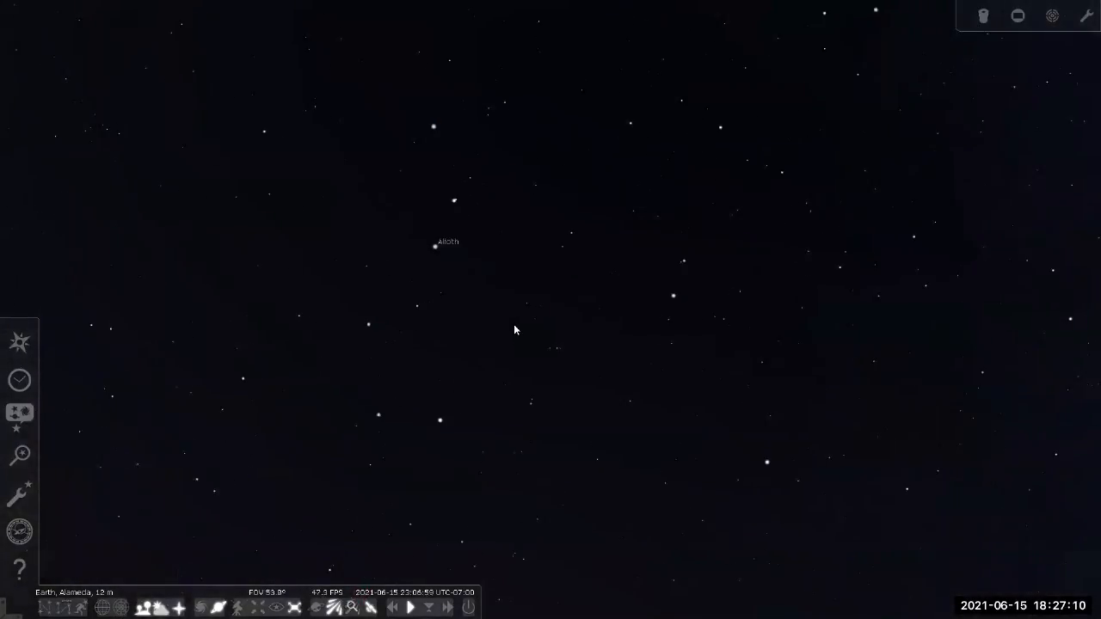
scroll(up, 3)
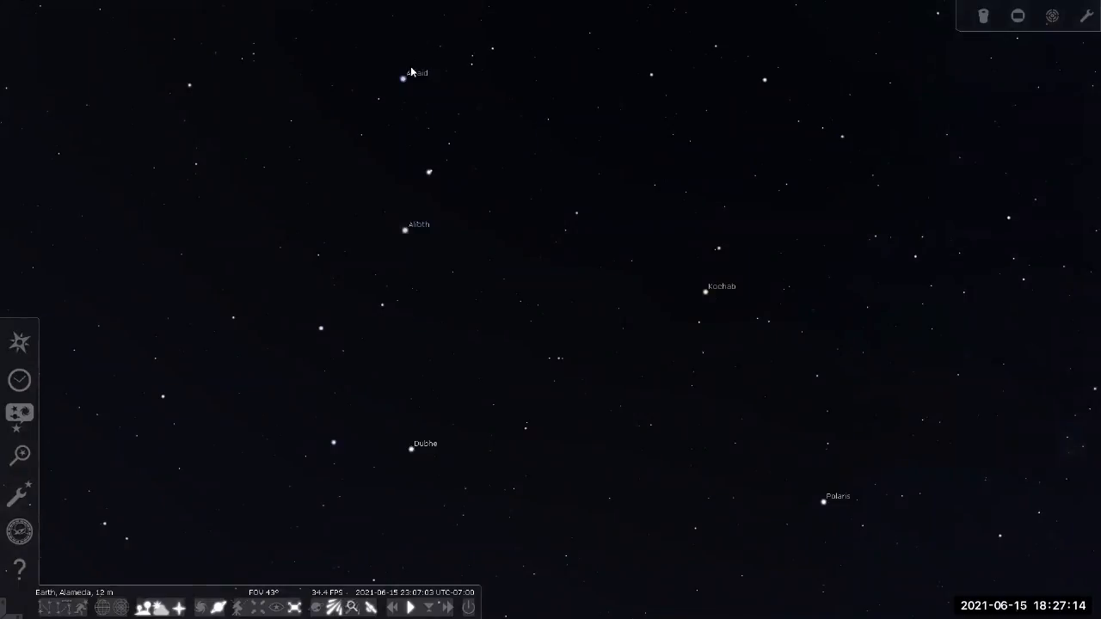
mouse_move(303, 355)
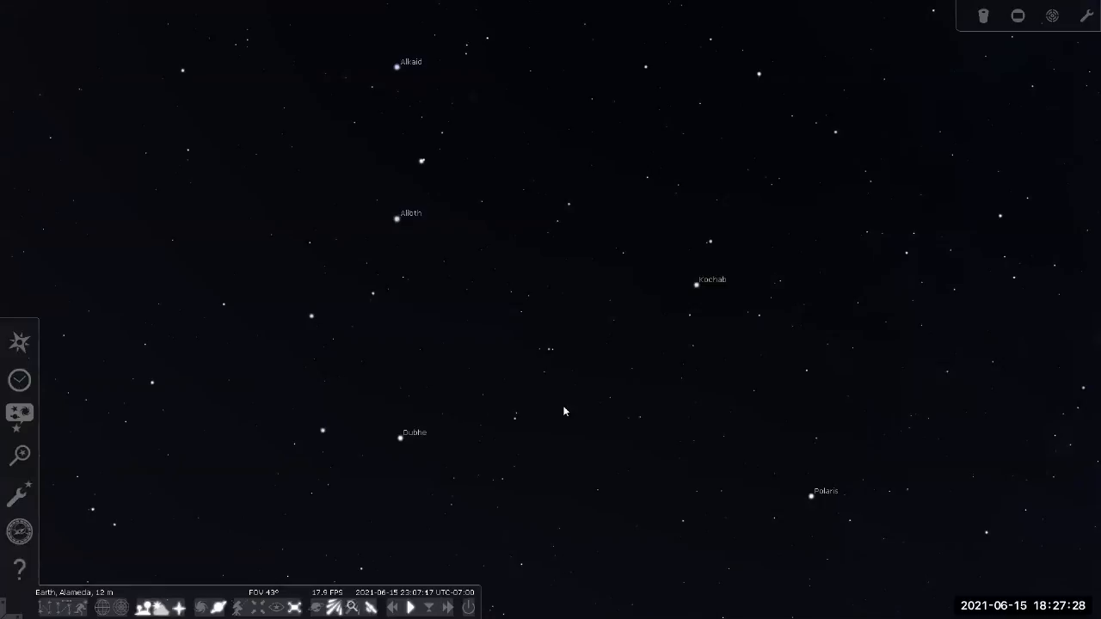
mouse_move(382, 66)
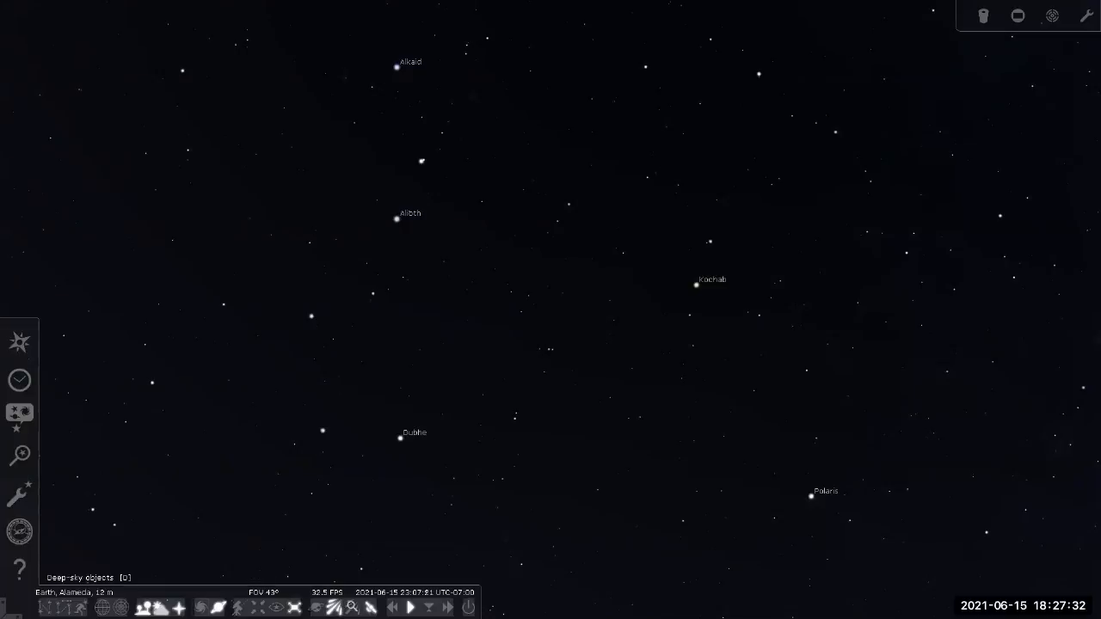
Step: Show constellation lines and names around Ursa Major, then switch the overlays back off
click(61, 607)
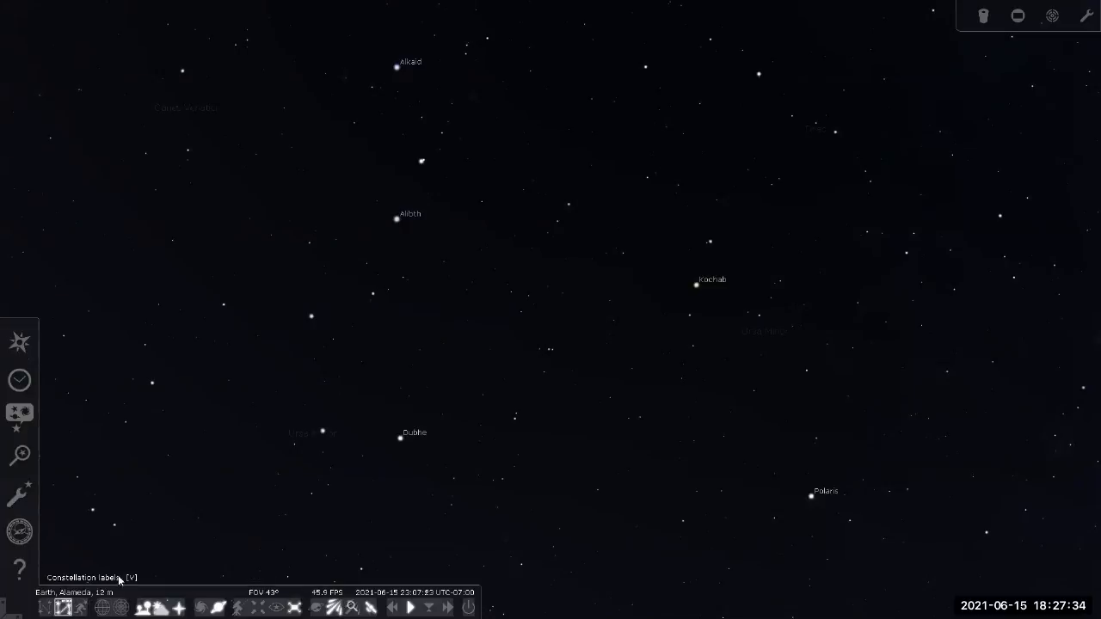
click(79, 607)
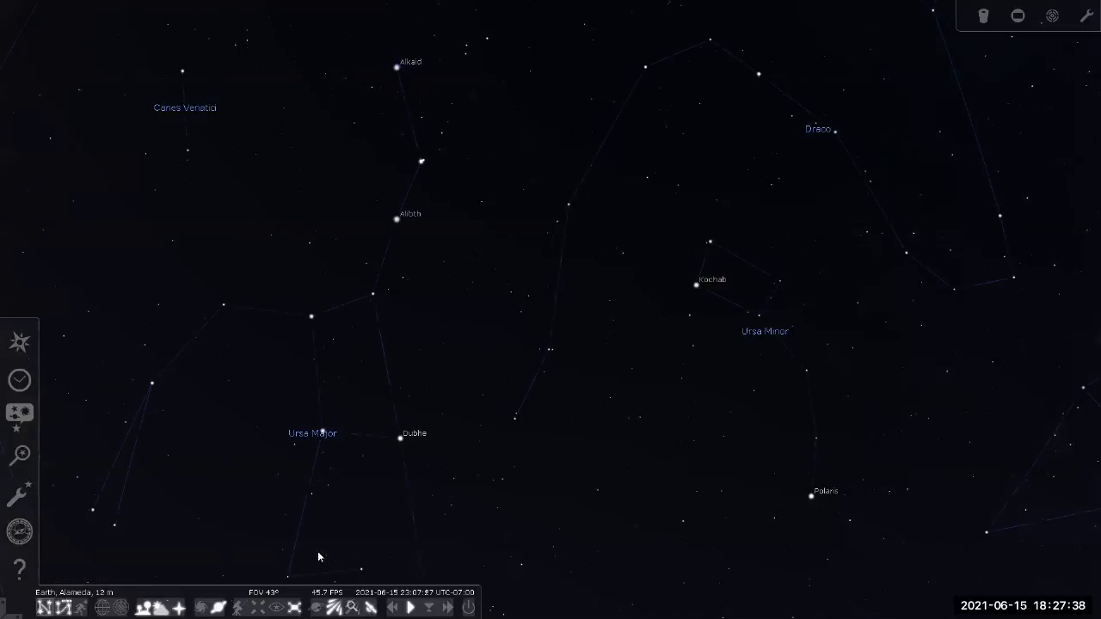
scroll(down, 3)
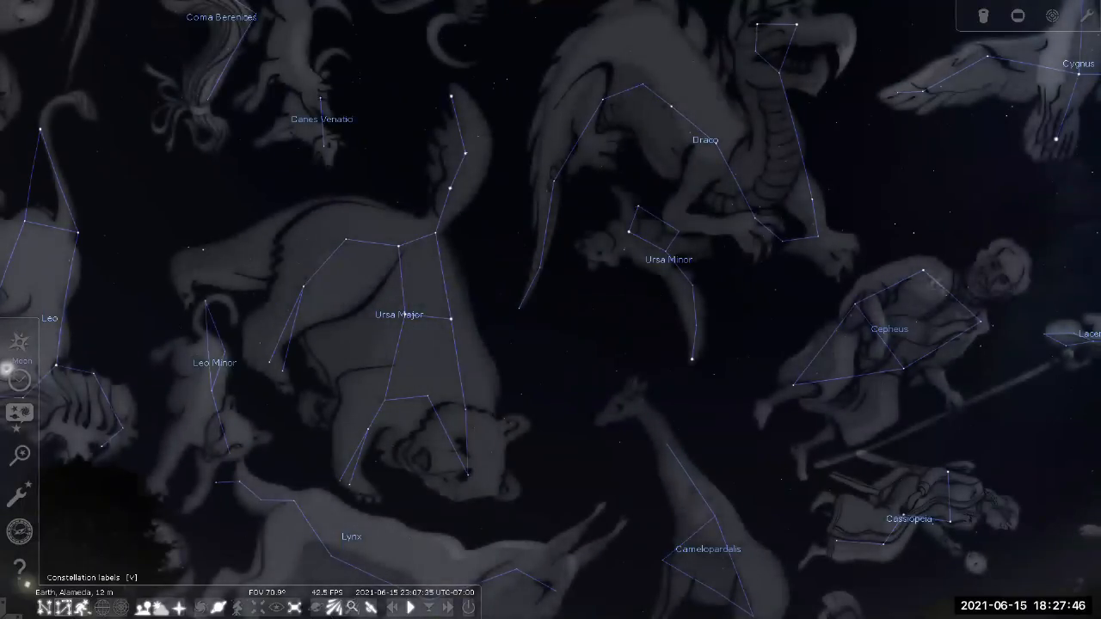
click(55, 607)
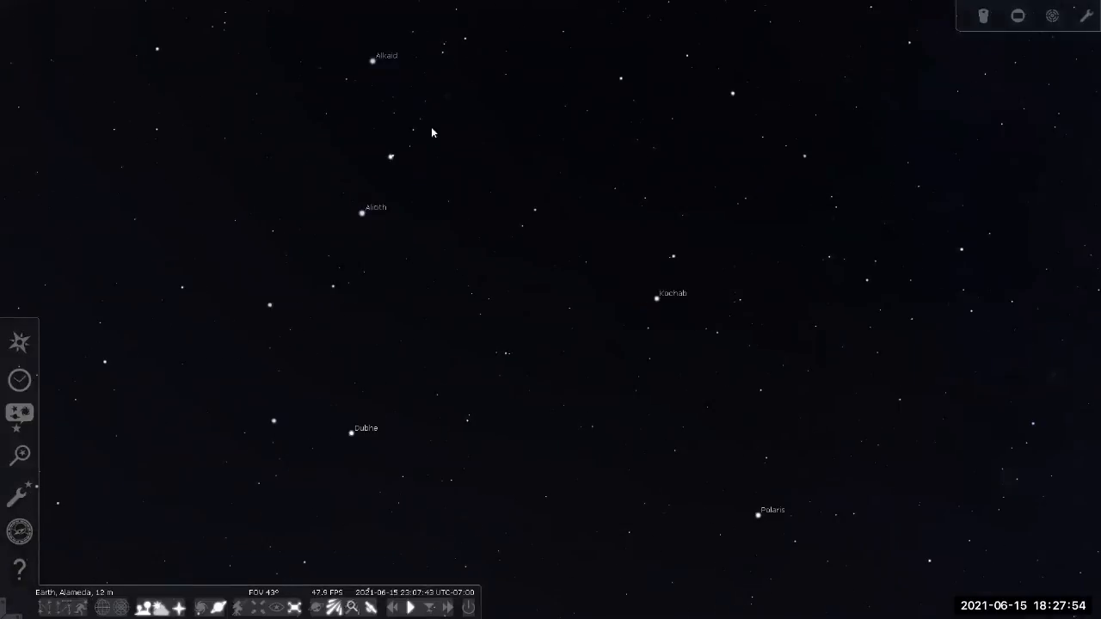
mouse_move(375, 66)
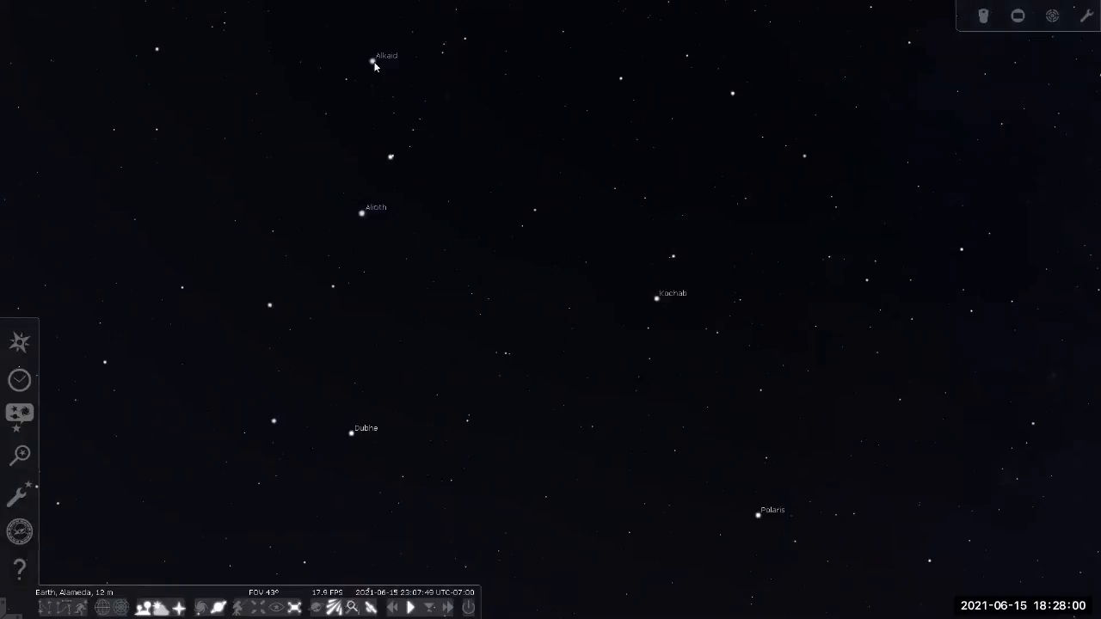
mouse_move(327, 308)
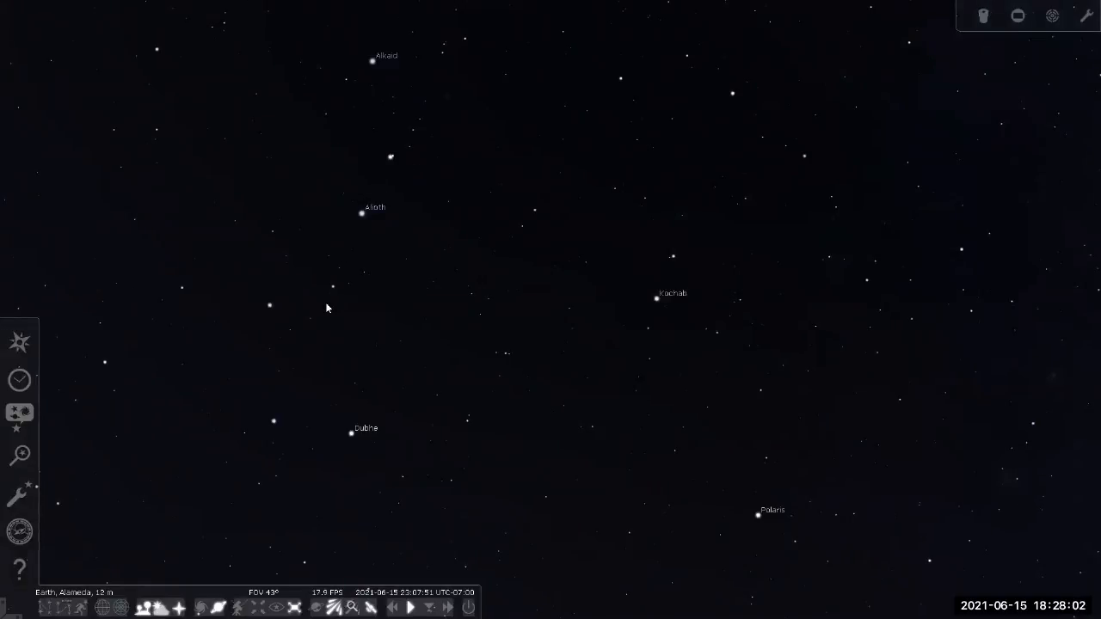
mouse_move(370, 439)
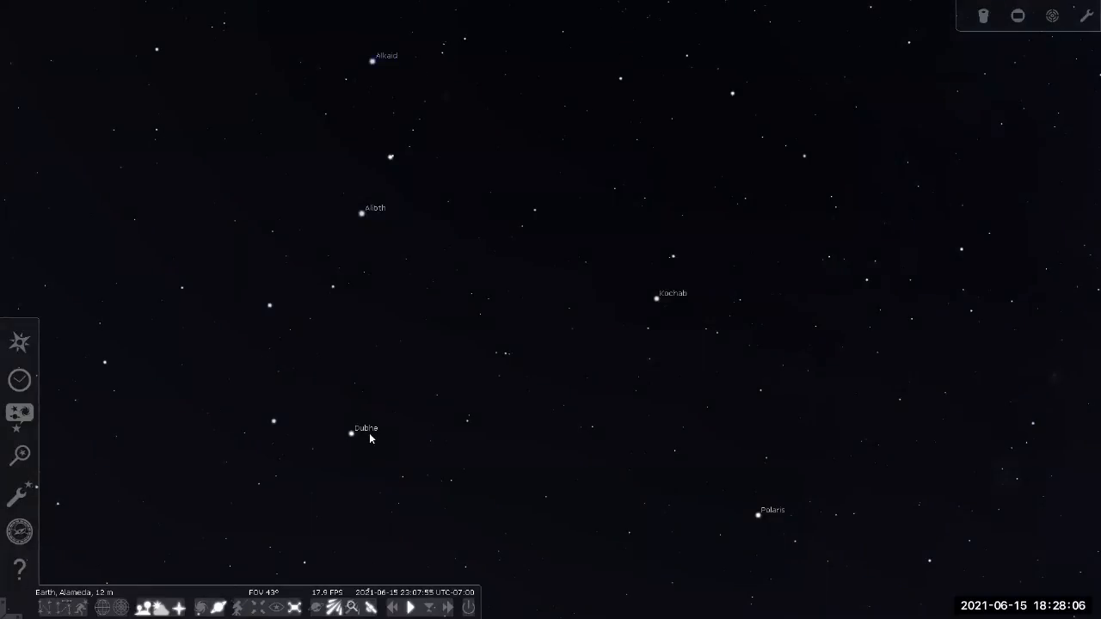
Step: Zoom out to a wider northern sky view with the constellation stick figures drawn
scroll(down, 3)
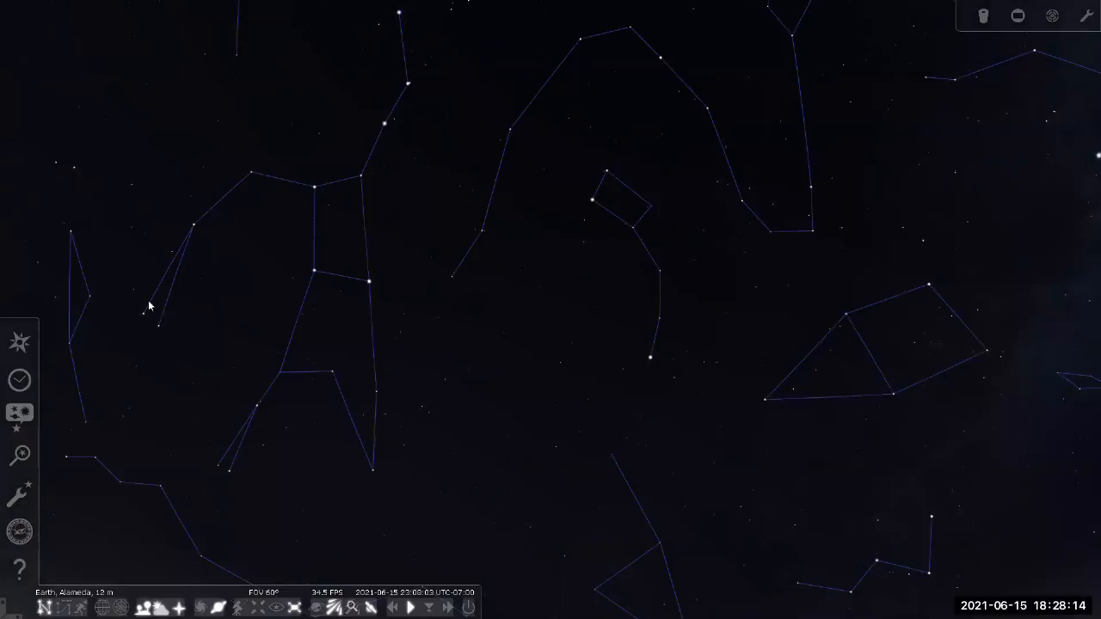
mouse_move(284, 445)
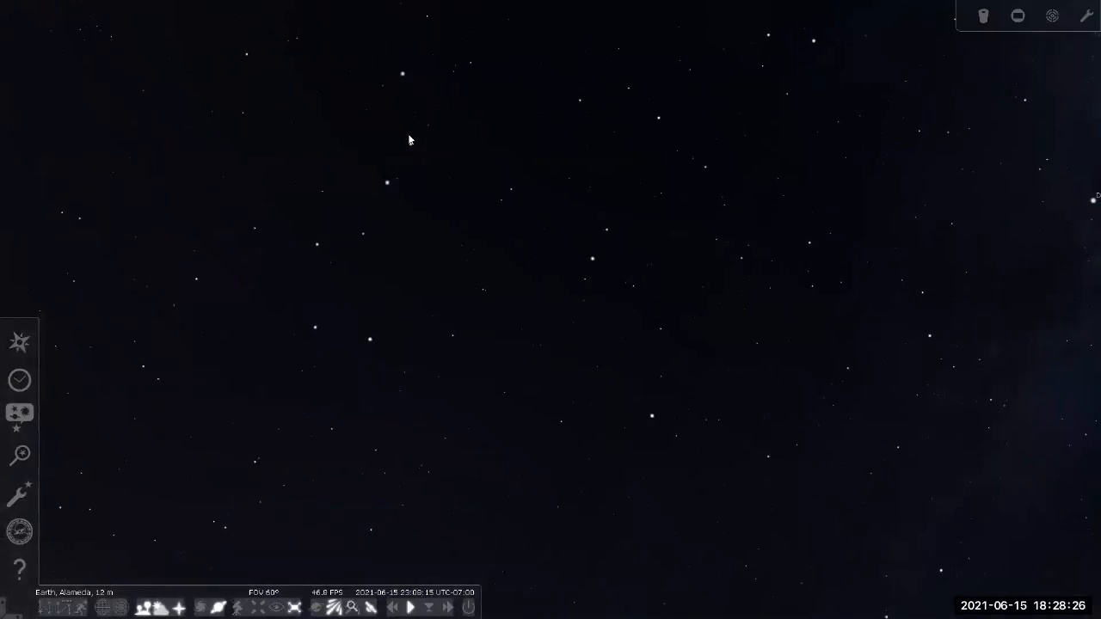
mouse_move(406, 167)
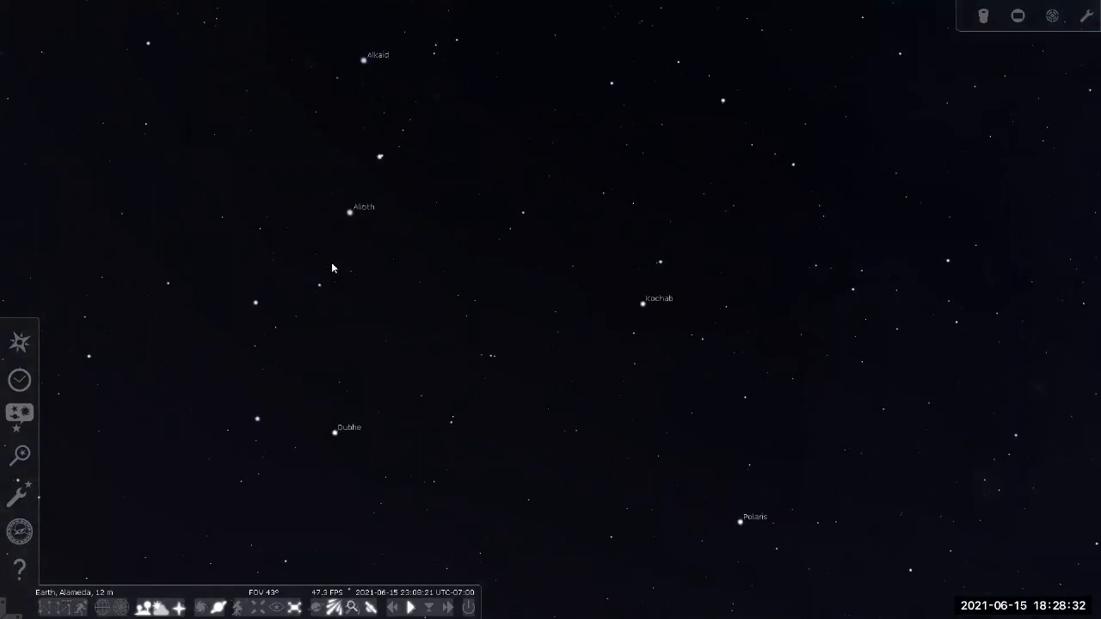
mouse_move(375, 433)
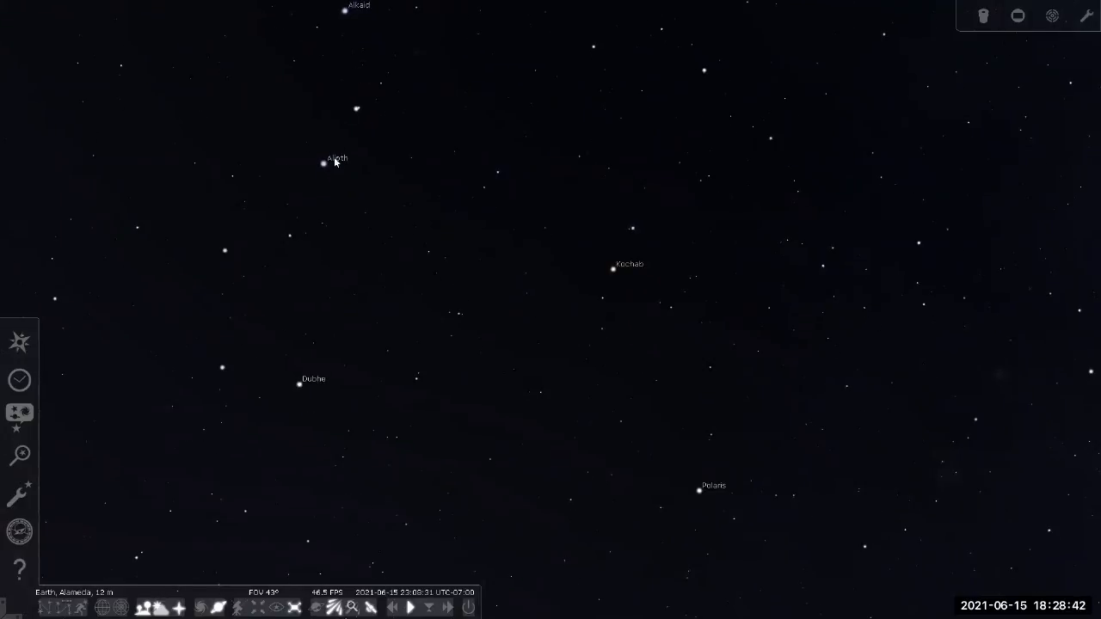
mouse_move(276, 212)
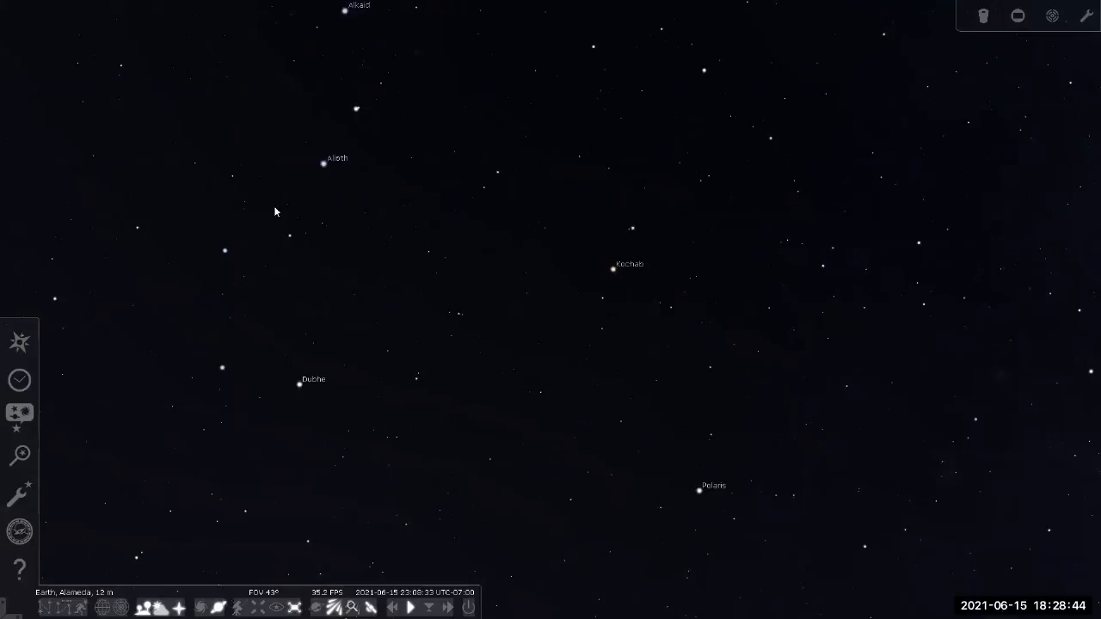
mouse_move(513, 265)
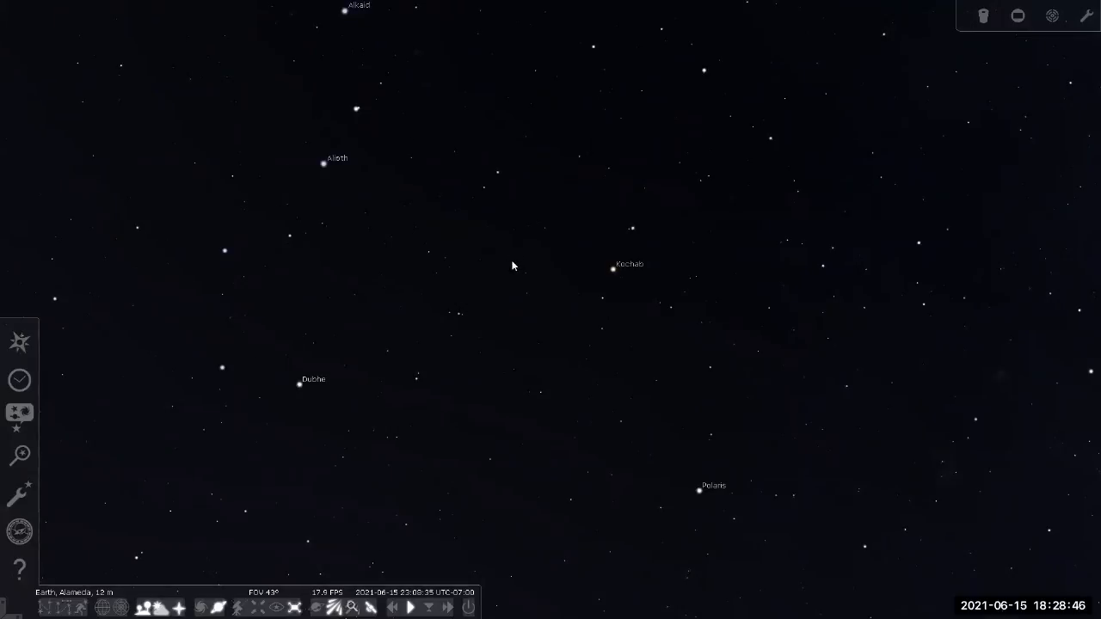
mouse_move(722, 539)
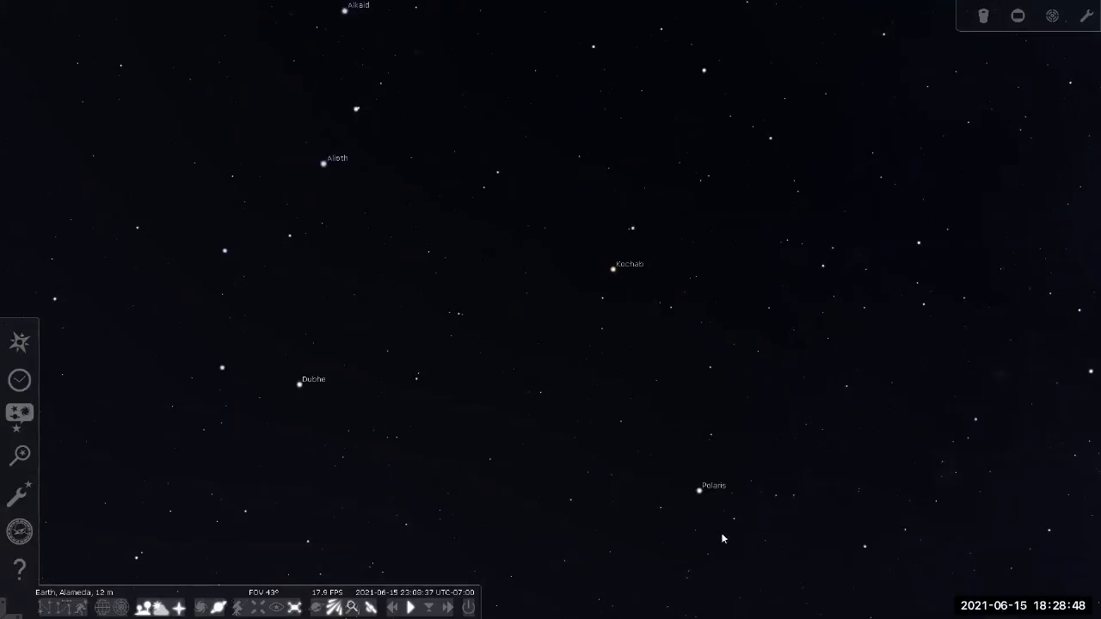
mouse_move(781, 485)
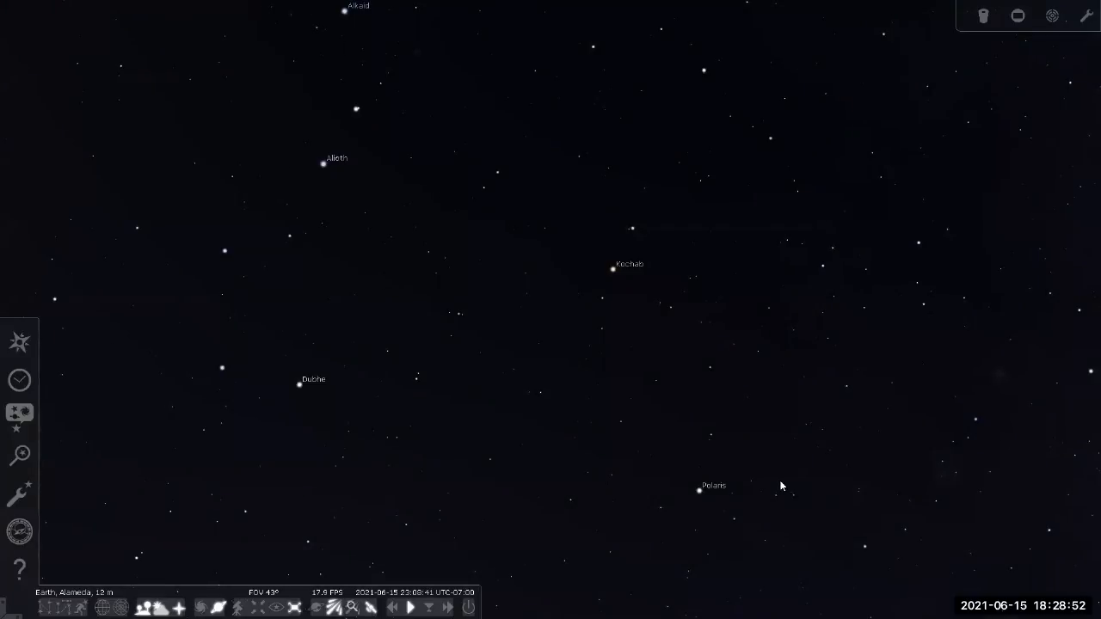
mouse_move(468, 370)
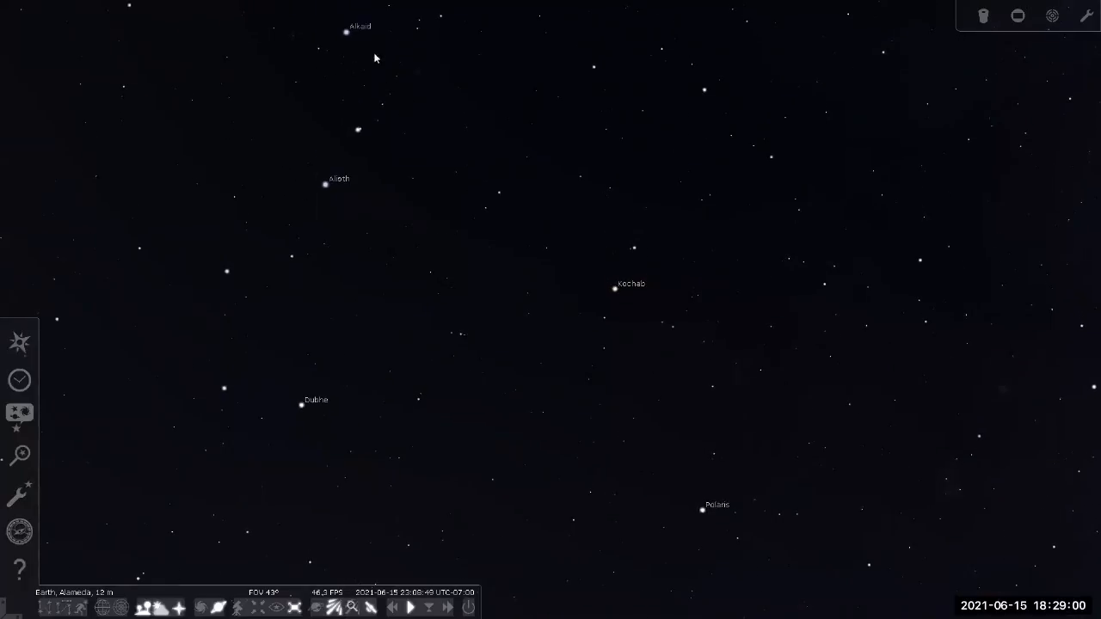
mouse_move(207, 273)
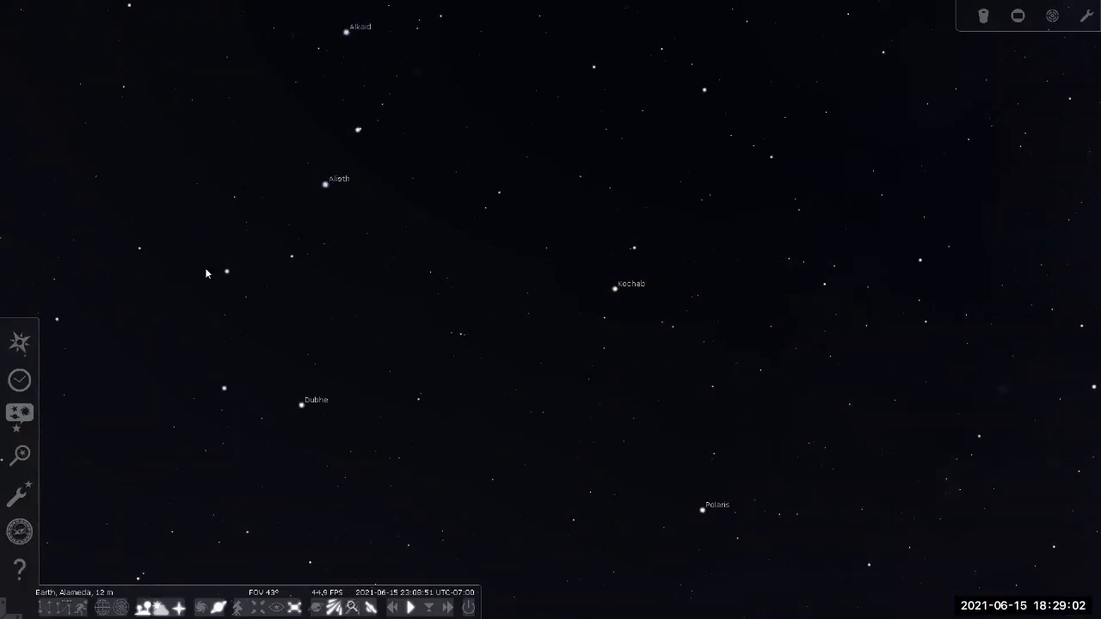
mouse_move(389, 360)
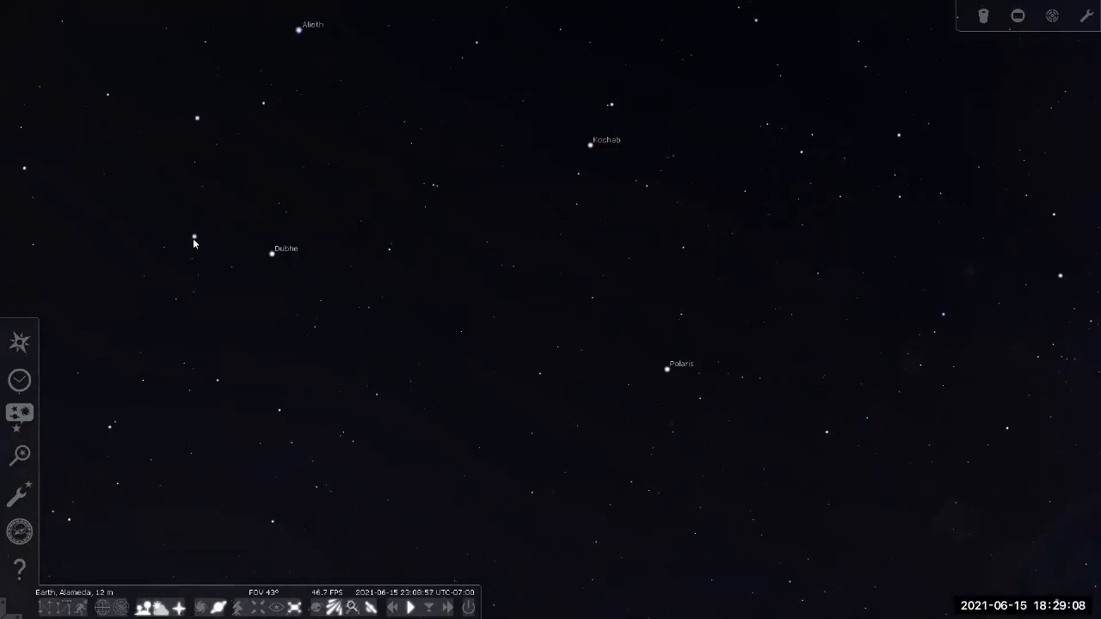
mouse_move(213, 240)
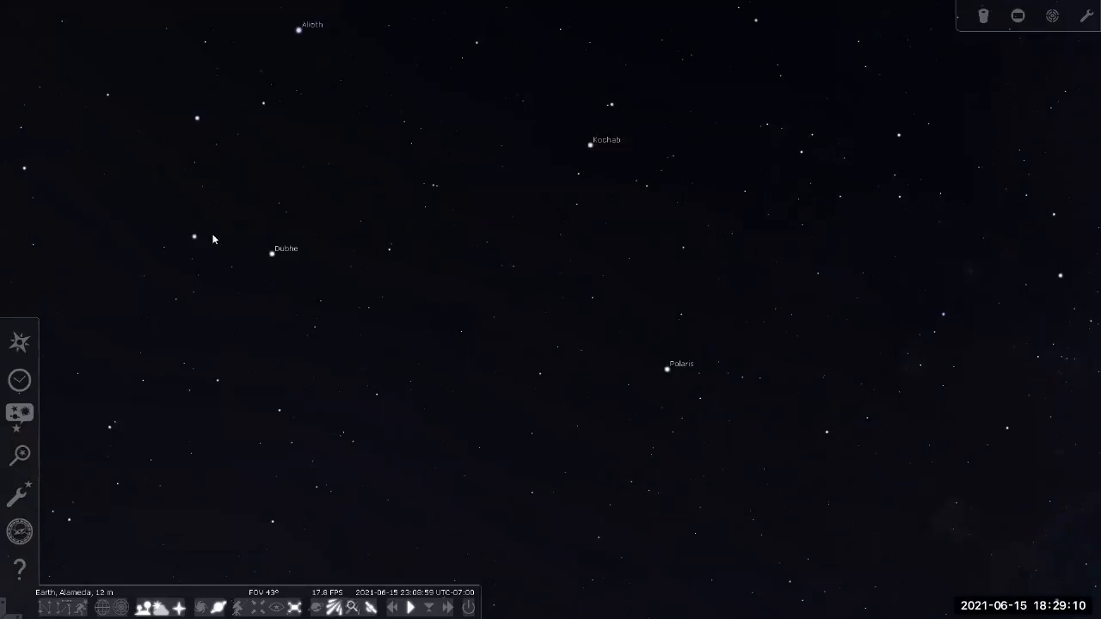
mouse_move(251, 256)
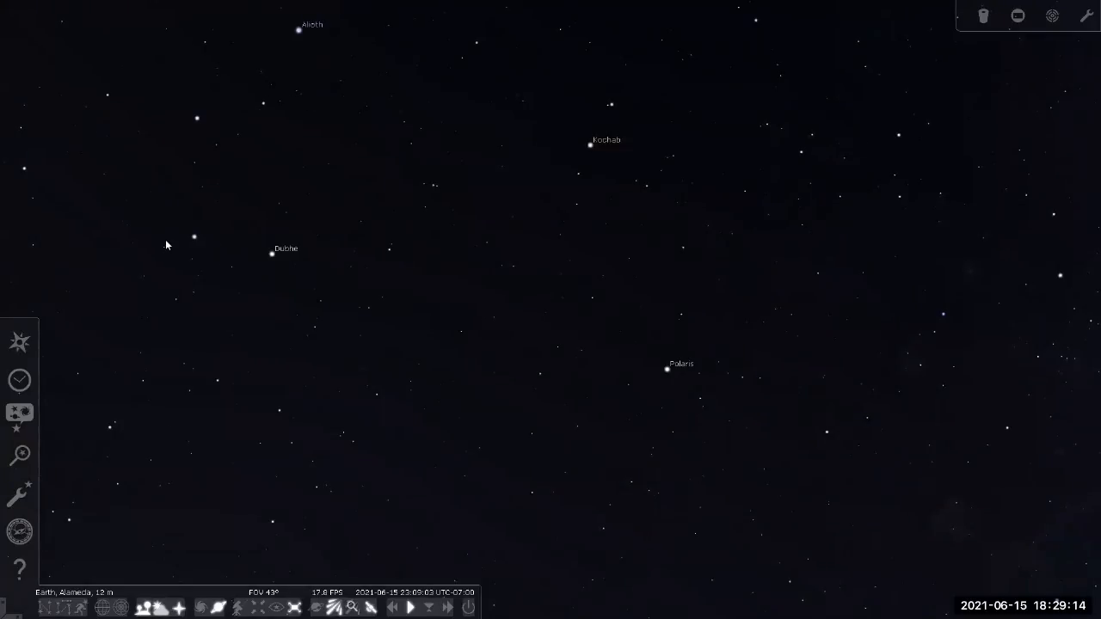
mouse_move(699, 363)
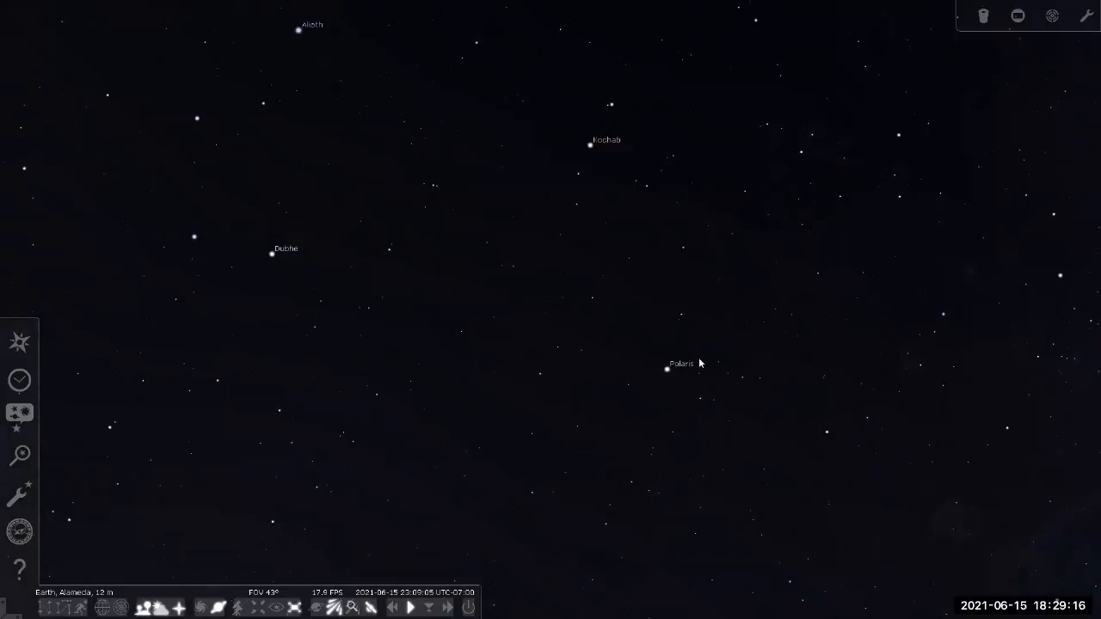
mouse_move(275, 255)
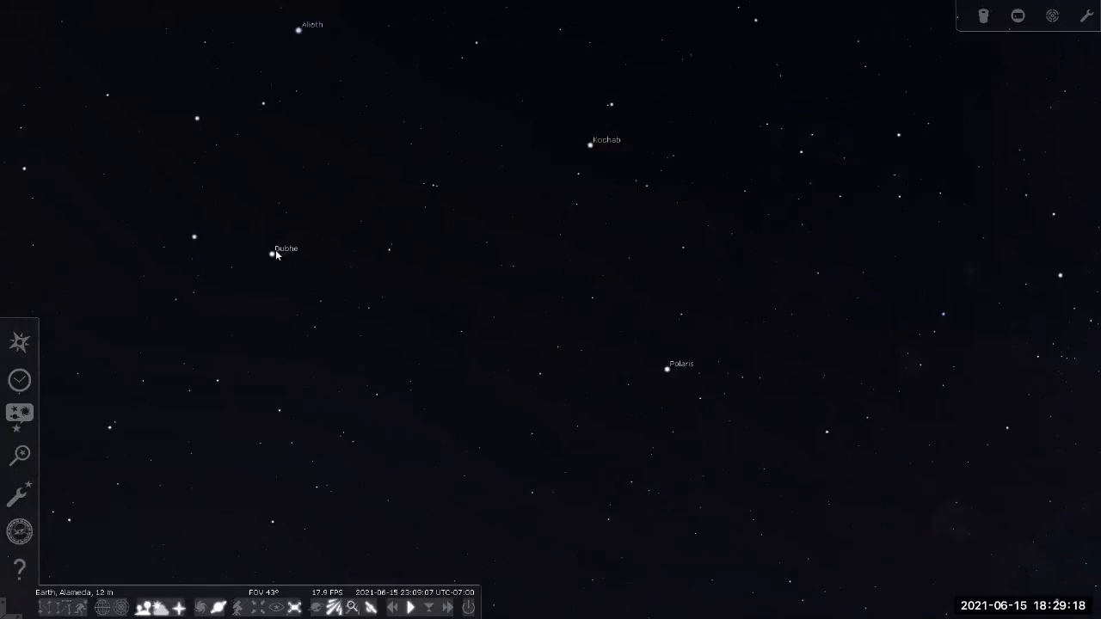
mouse_move(238, 229)
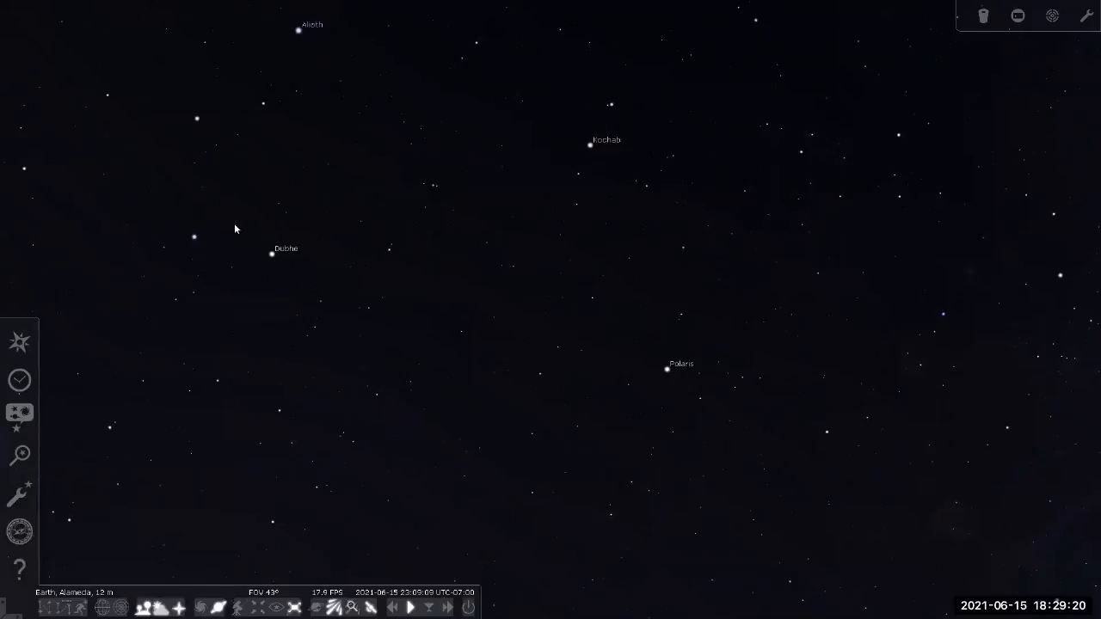
mouse_move(326, 265)
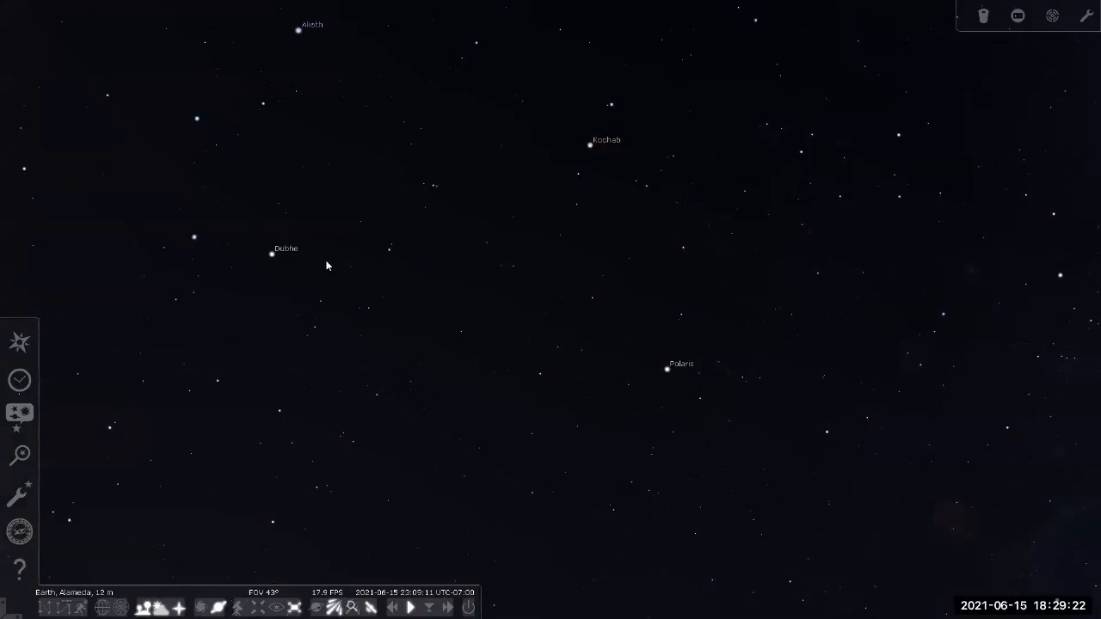
mouse_move(495, 300)
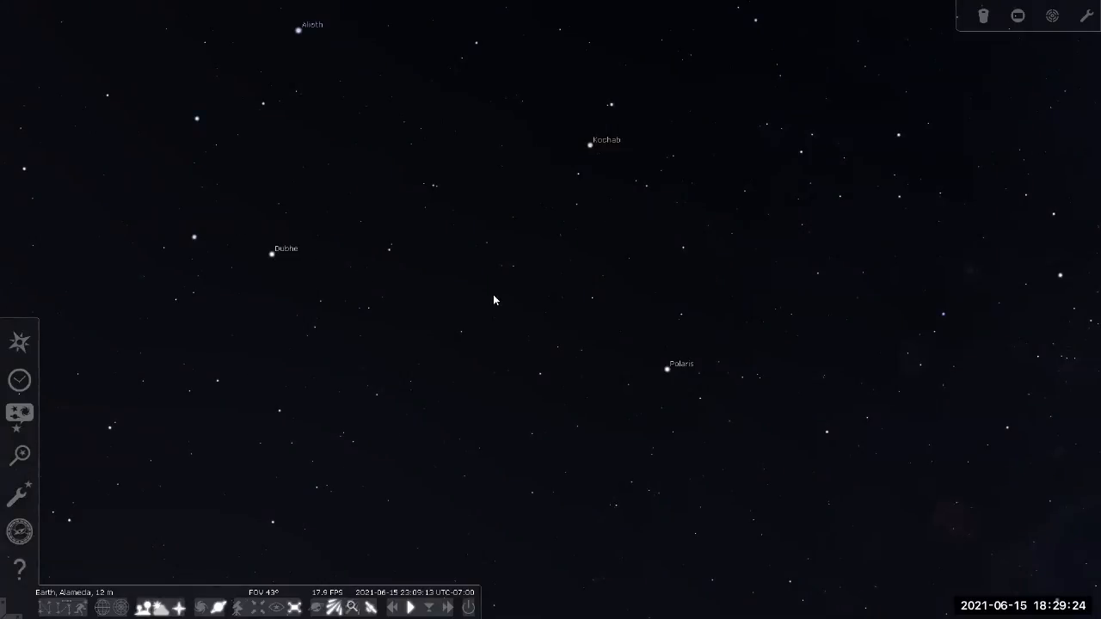
mouse_move(640, 346)
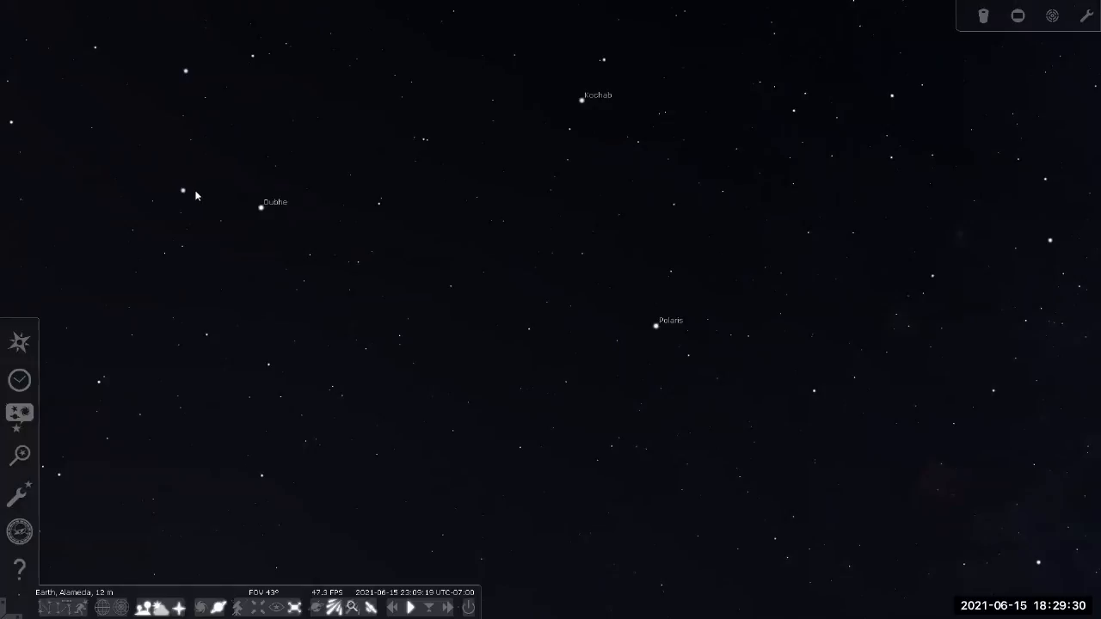
mouse_move(594, 320)
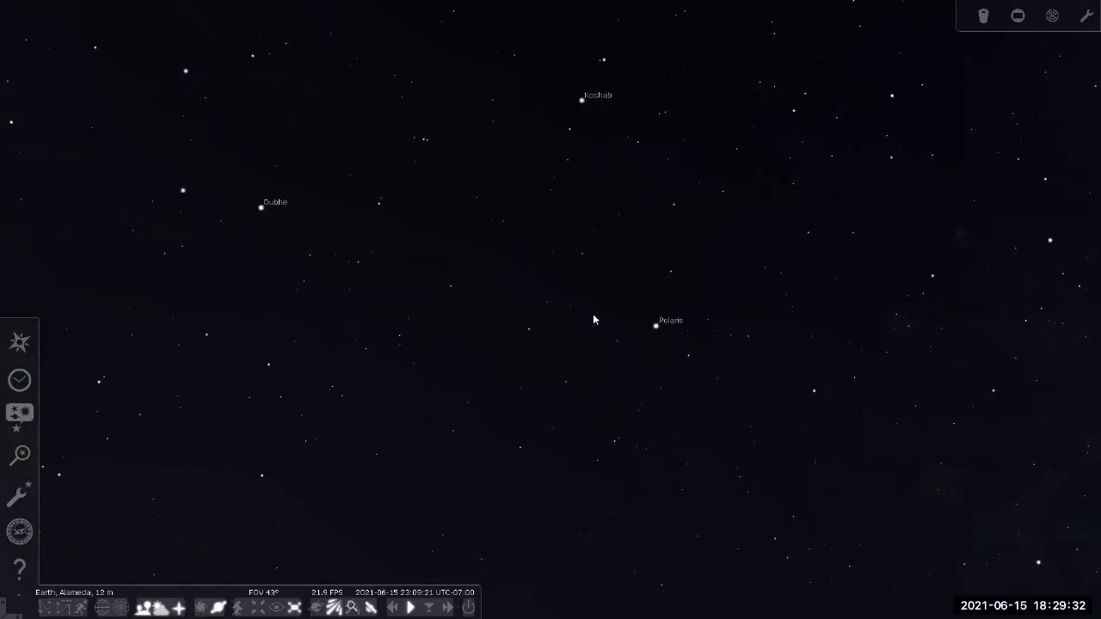
mouse_move(688, 329)
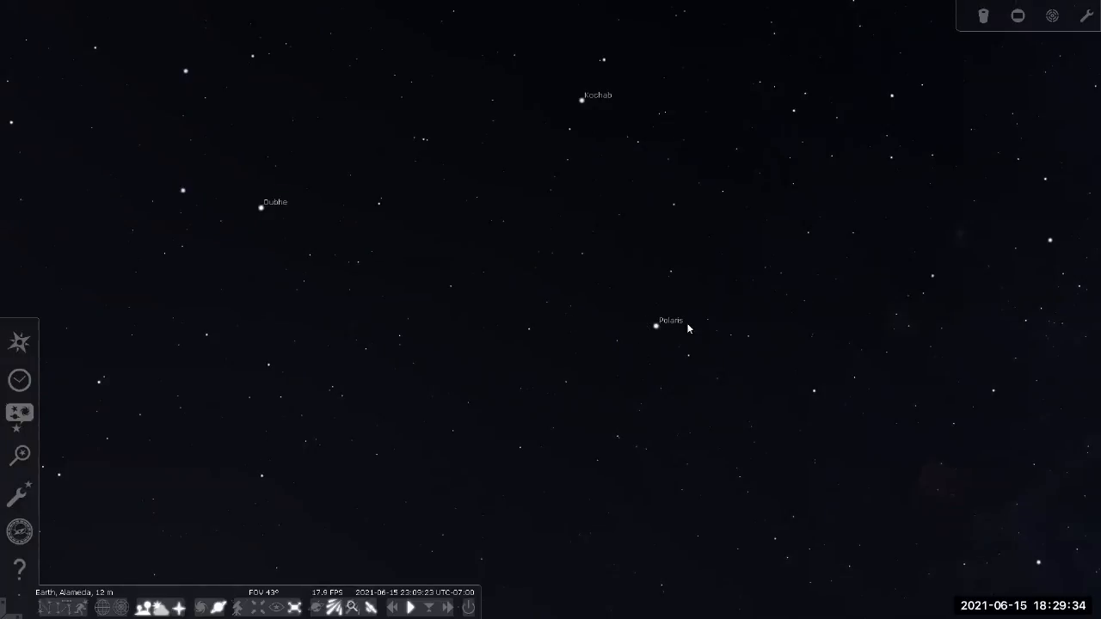
mouse_move(658, 307)
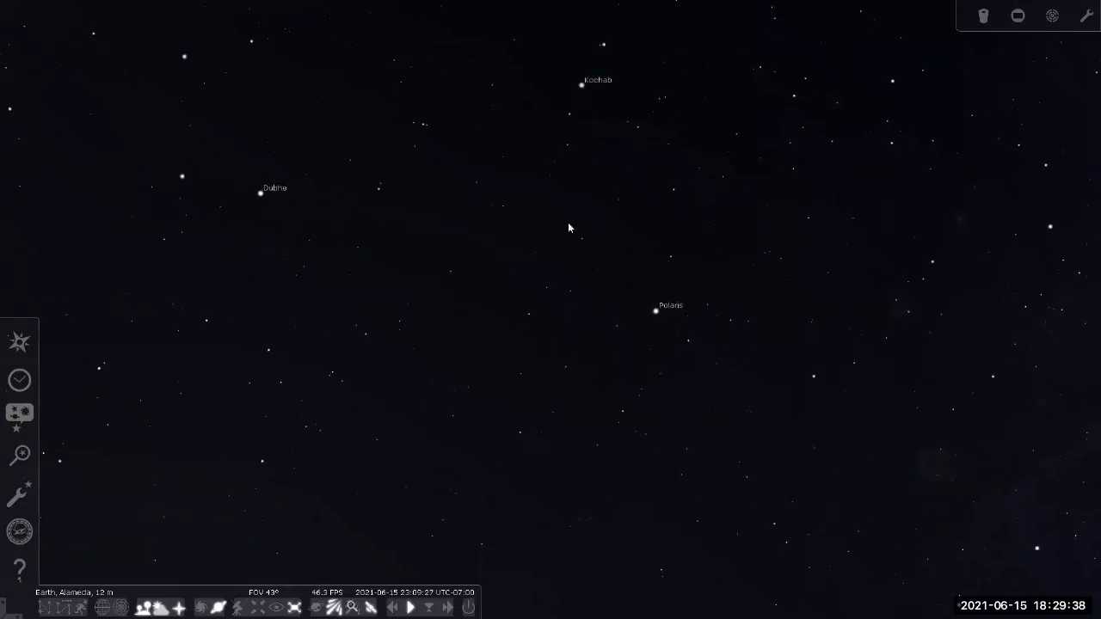
mouse_move(695, 375)
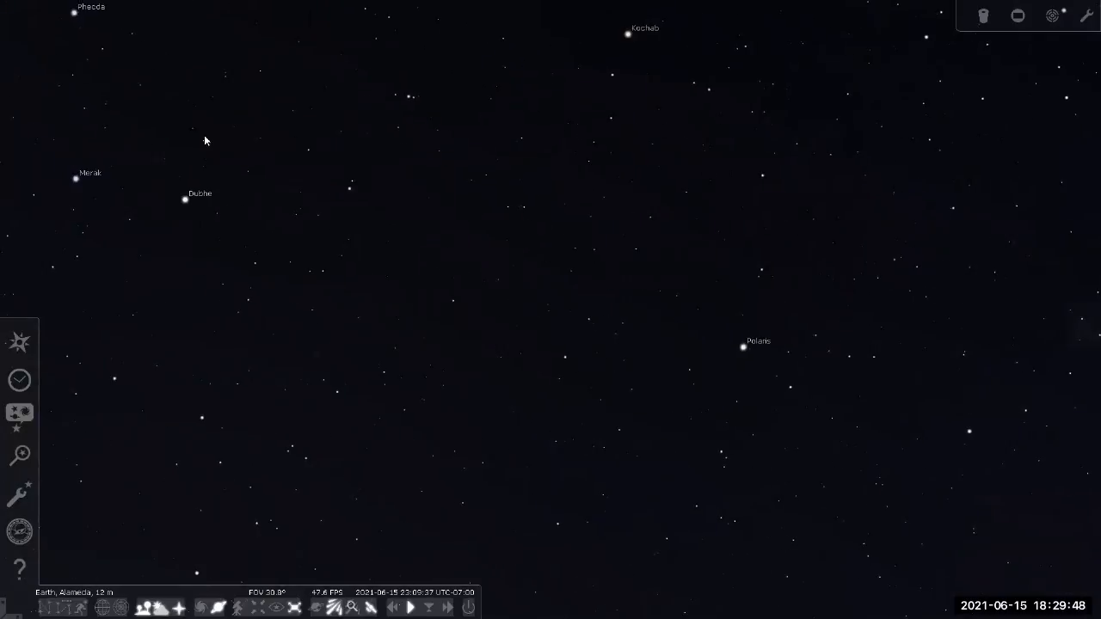
mouse_move(239, 98)
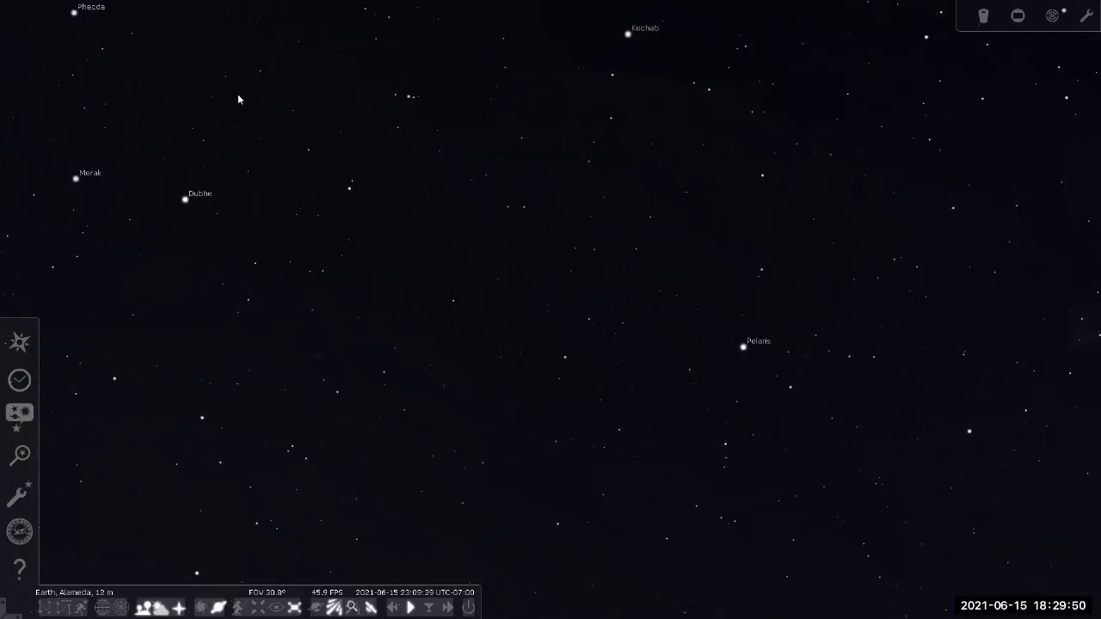
mouse_move(747, 251)
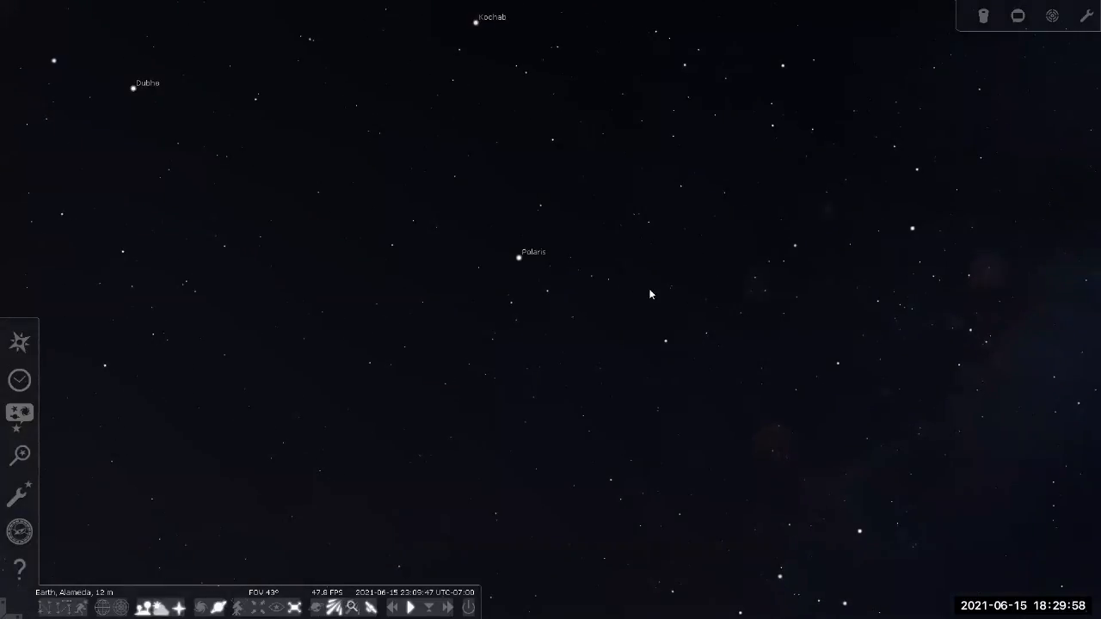
mouse_move(431, 144)
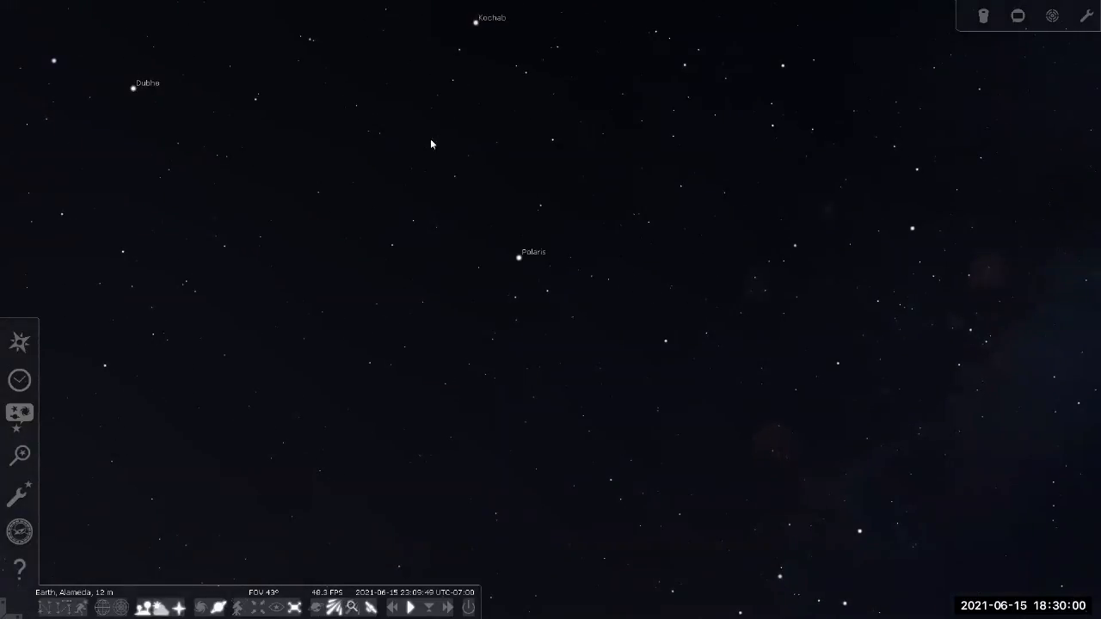
mouse_move(750, 303)
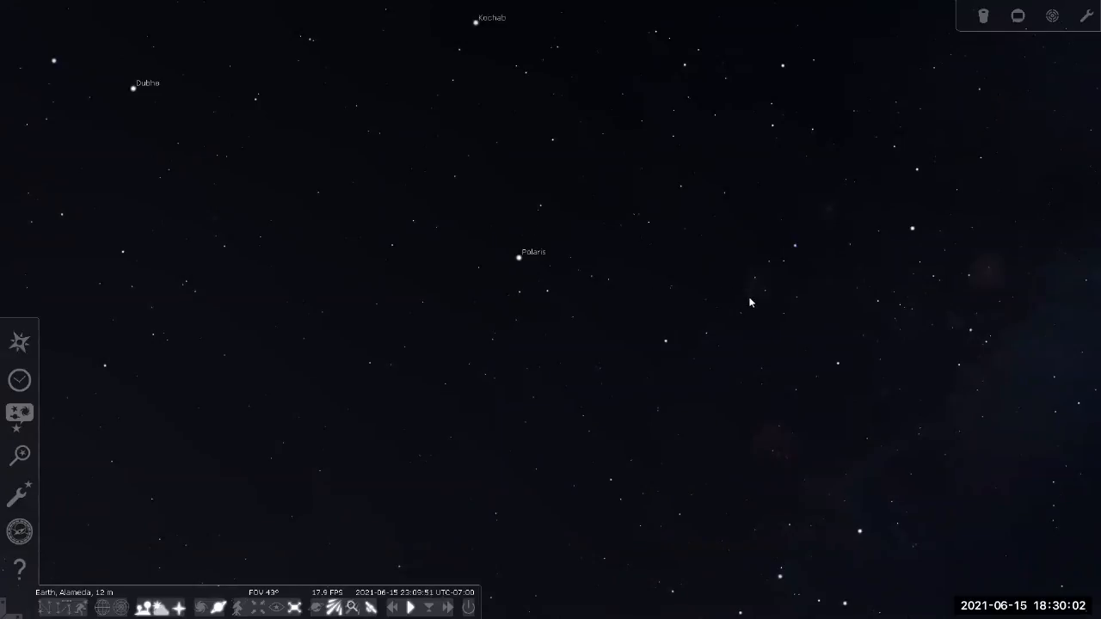
Step: Pan the sky down past Polaris so Cassiopeia's W-shaped stars come into view
drag(749, 301, 657, 220)
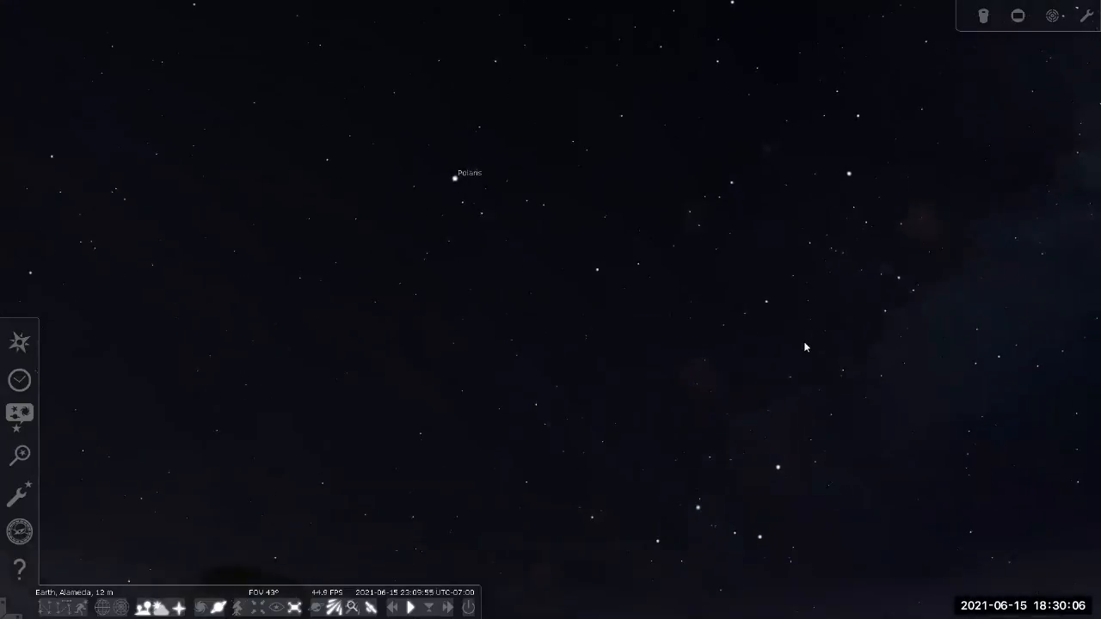
Step: Inspect Segin, Ruchbah and a faint Cassiopeia star, briefly showing the constellation outlines
click(589, 394)
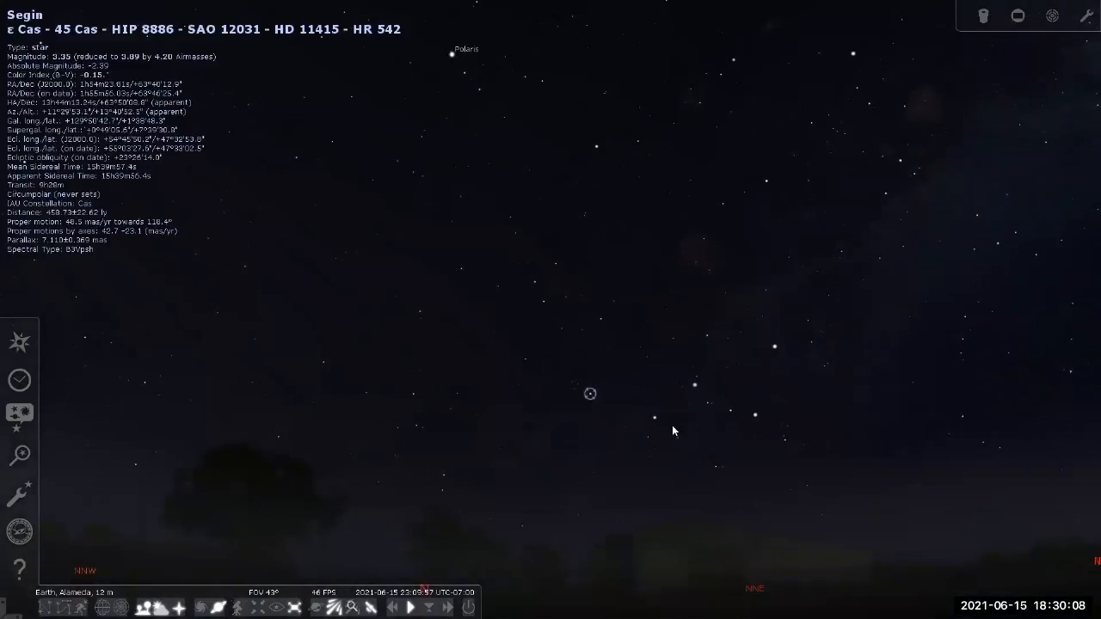
click(654, 418)
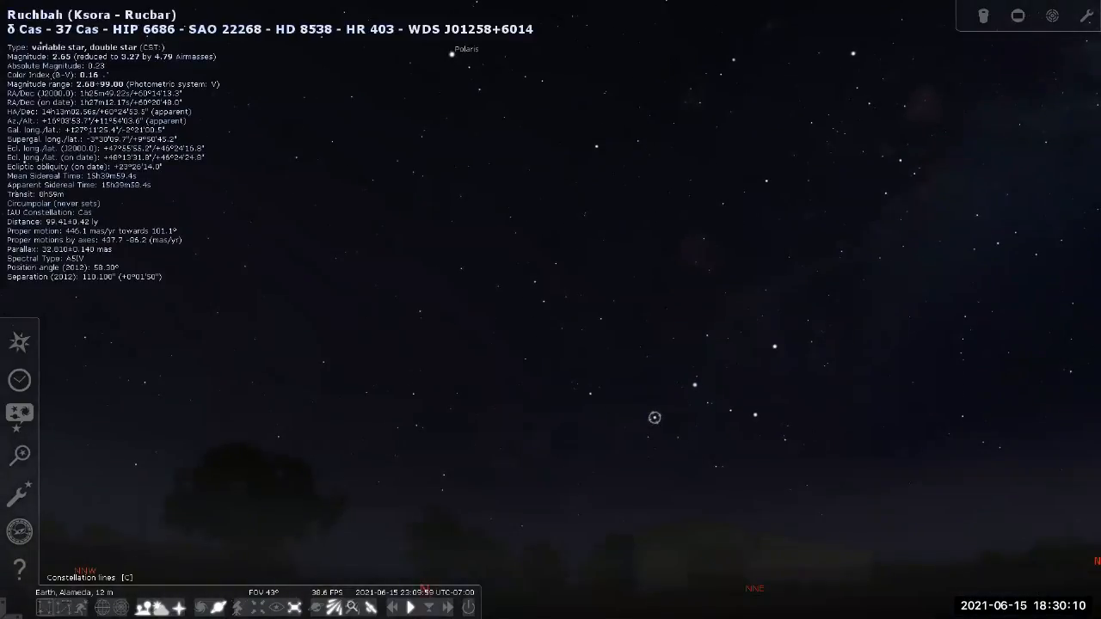
click(48, 610)
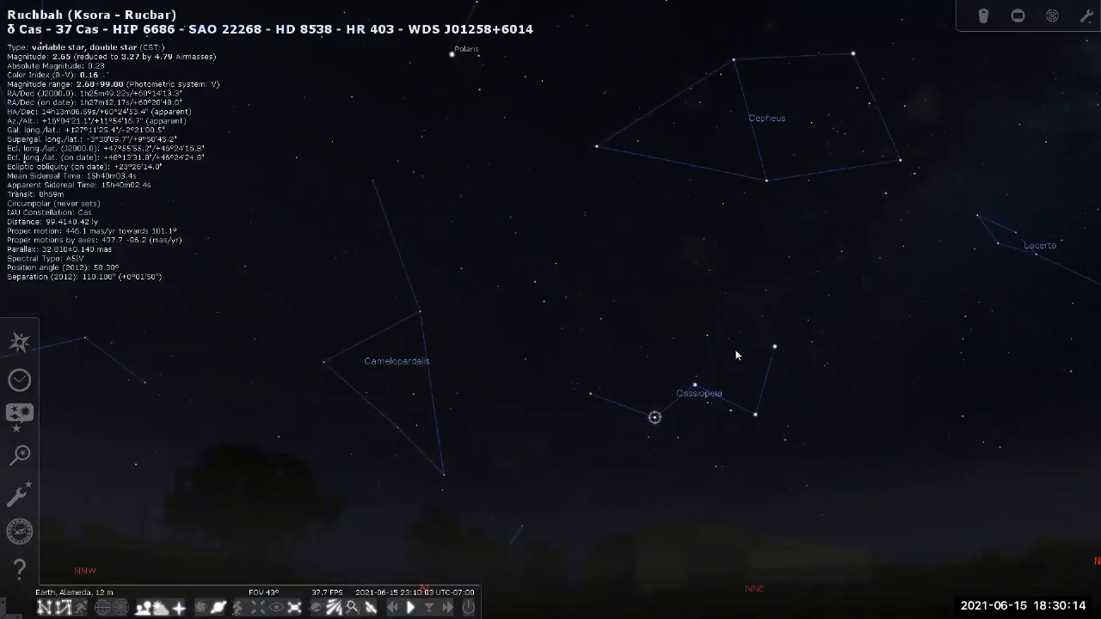
click(695, 426)
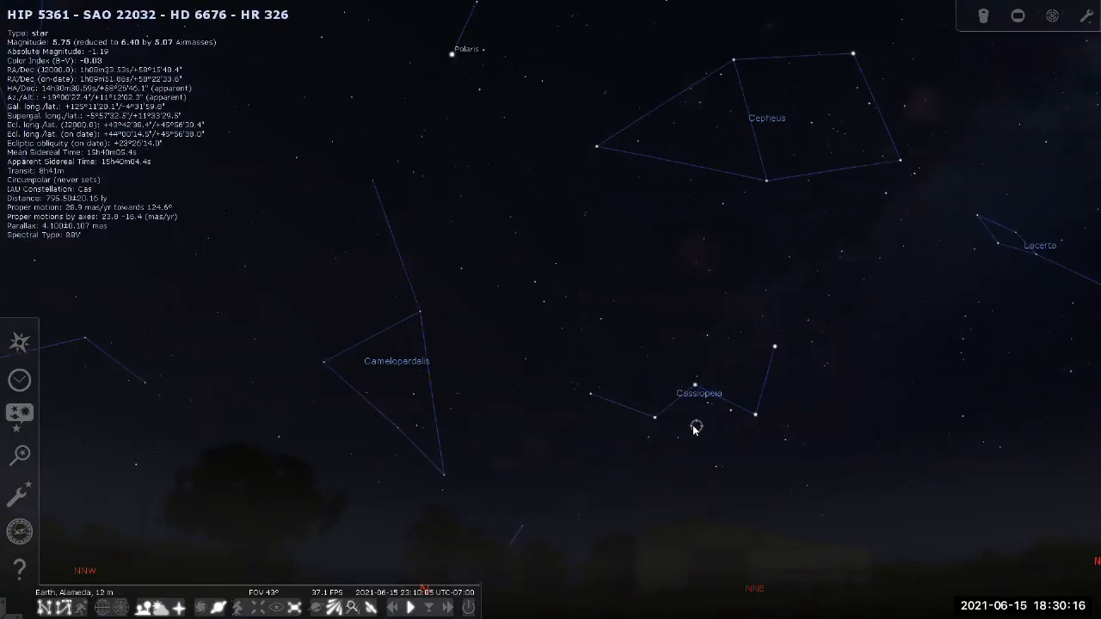
click(594, 471)
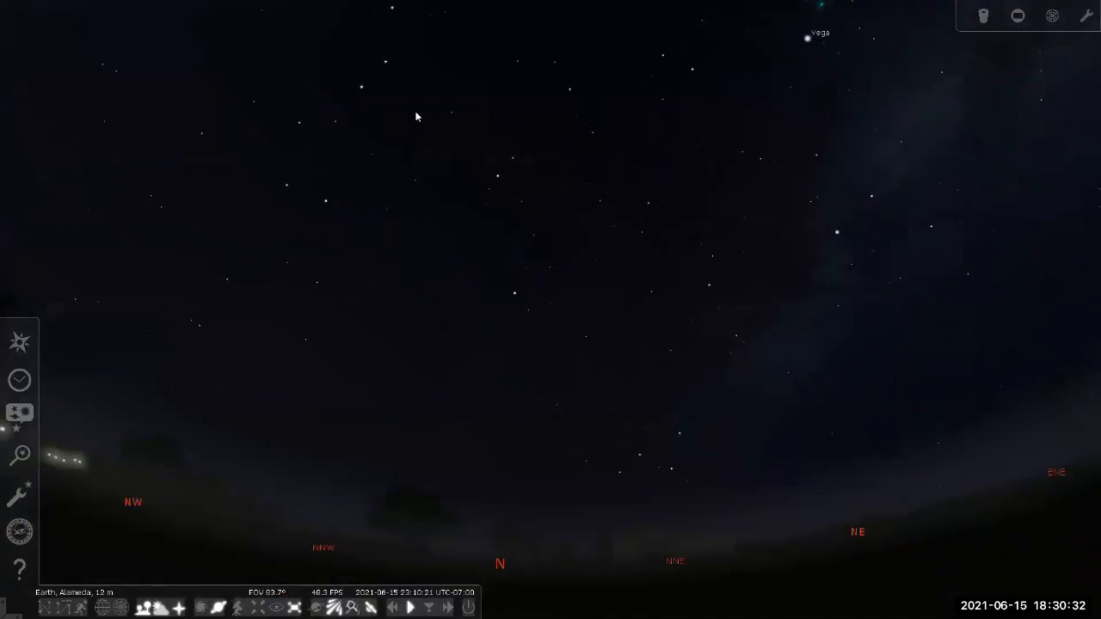
Step: Tilt down to the northern horizon and fast-forward time through the night past midnight June 16
drag(416, 117, 463, 519)
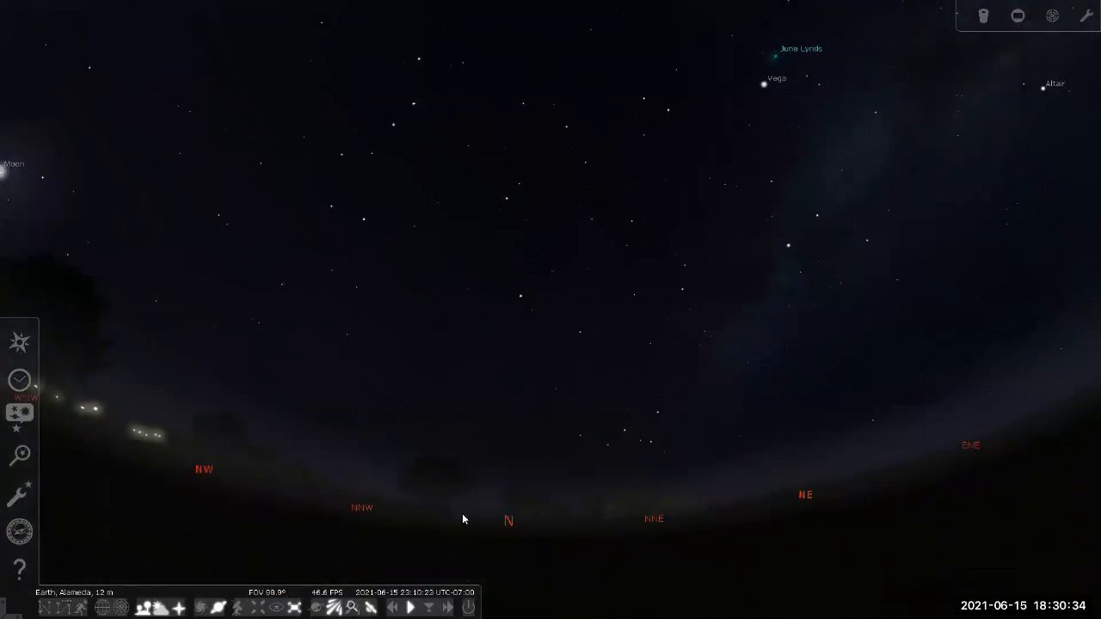
click(409, 607)
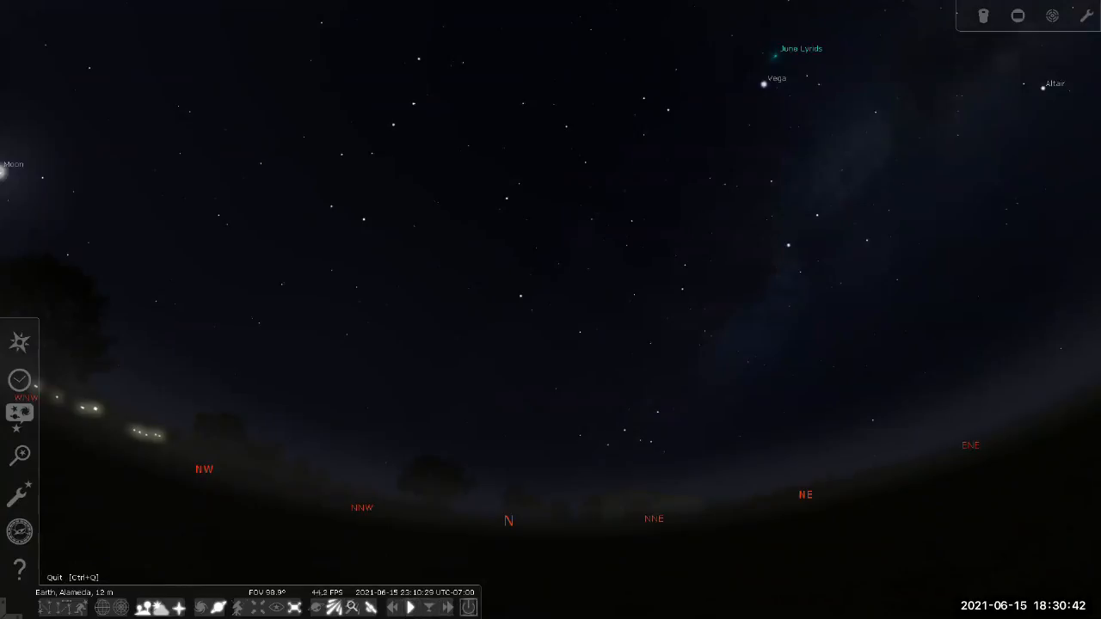
click(447, 607)
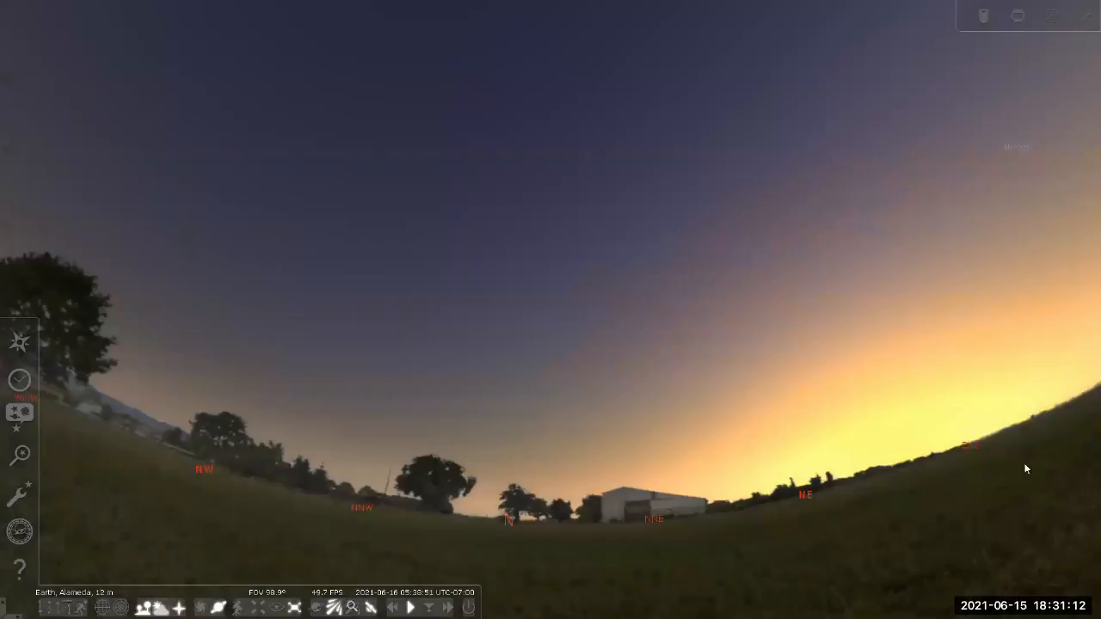
mouse_move(397, 130)
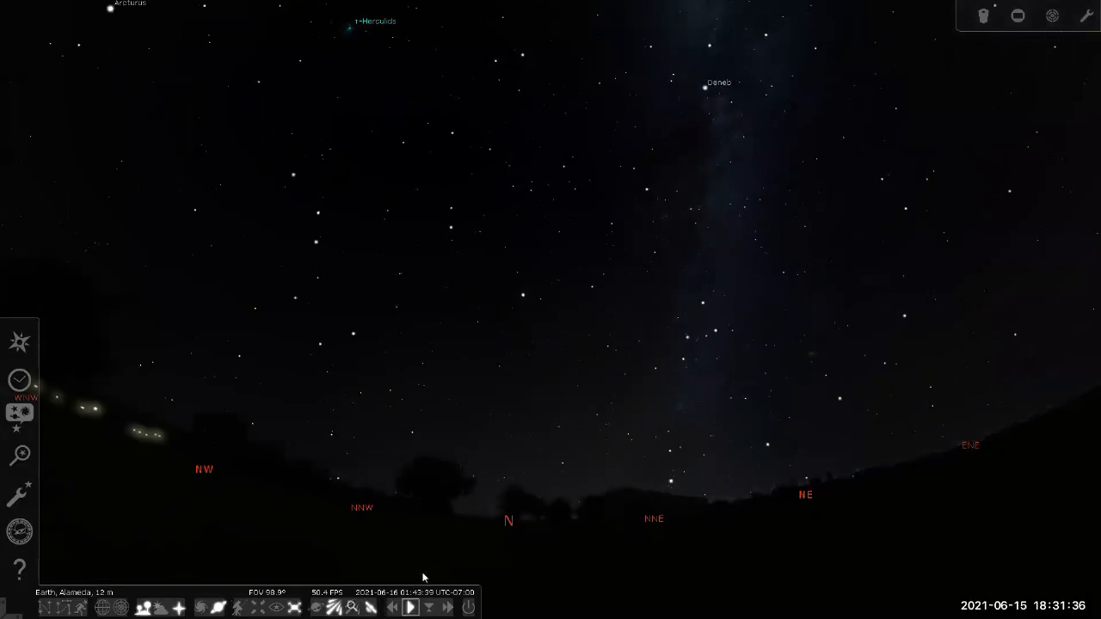
mouse_move(464, 424)
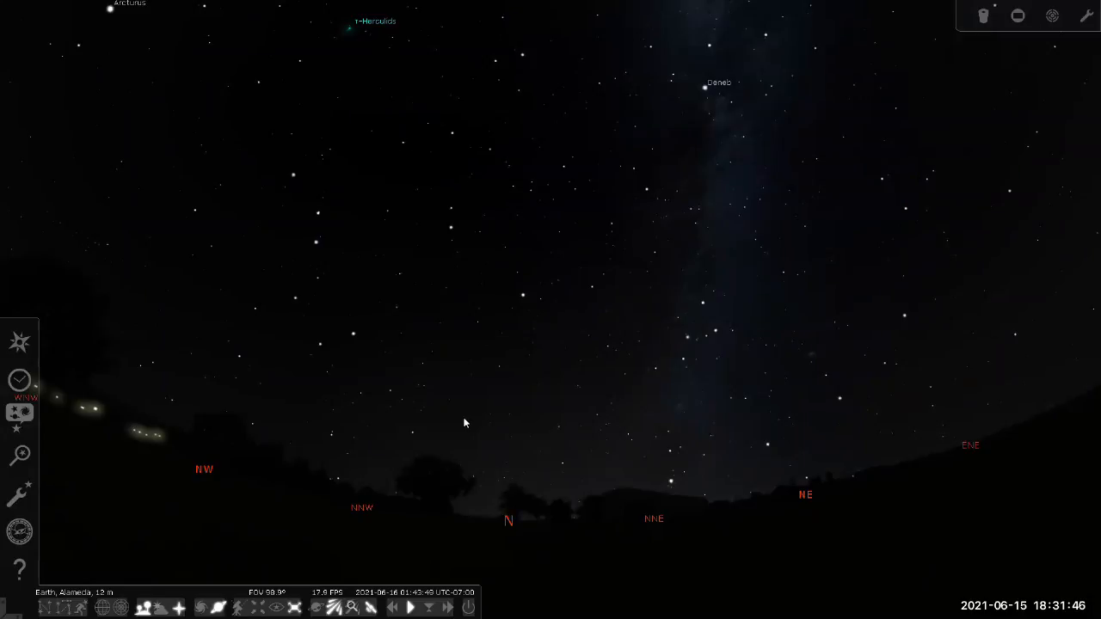
mouse_move(443, 428)
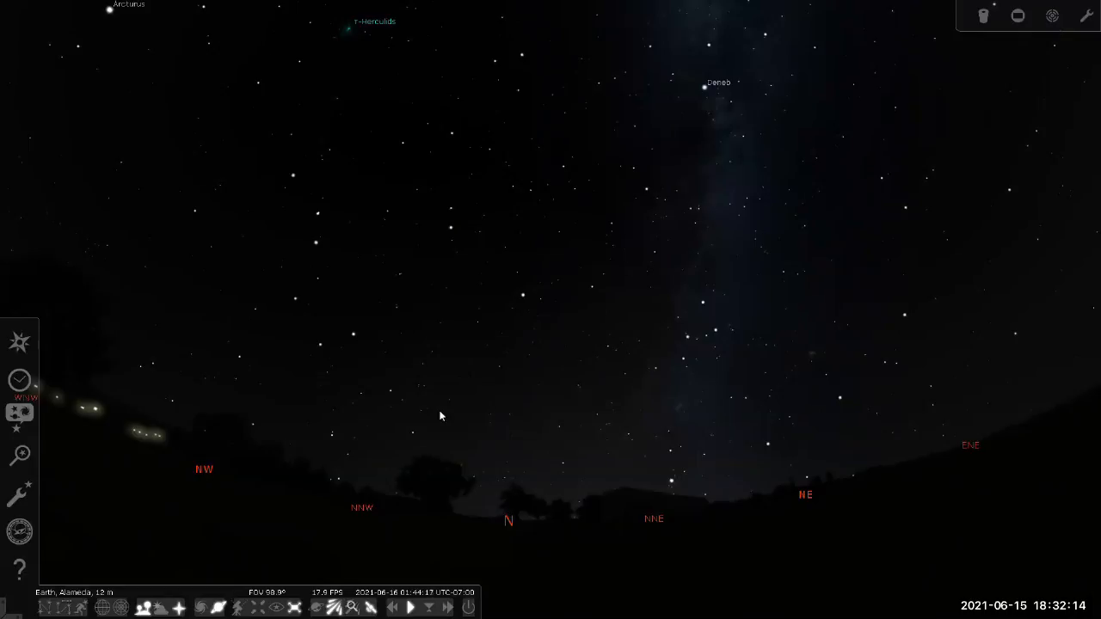
mouse_move(399, 413)
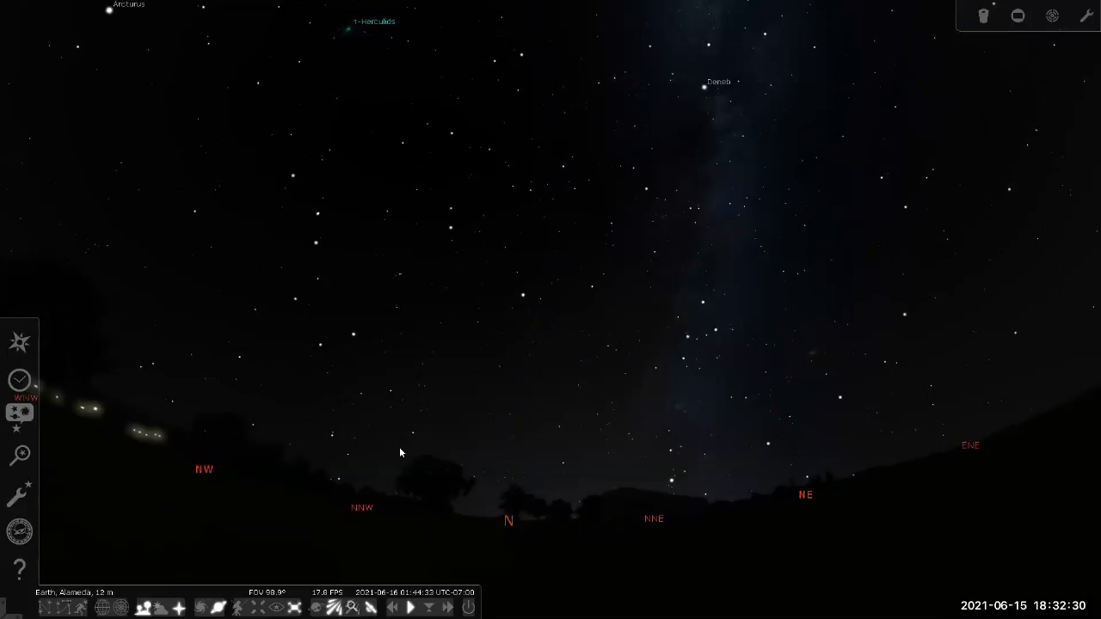
mouse_move(337, 523)
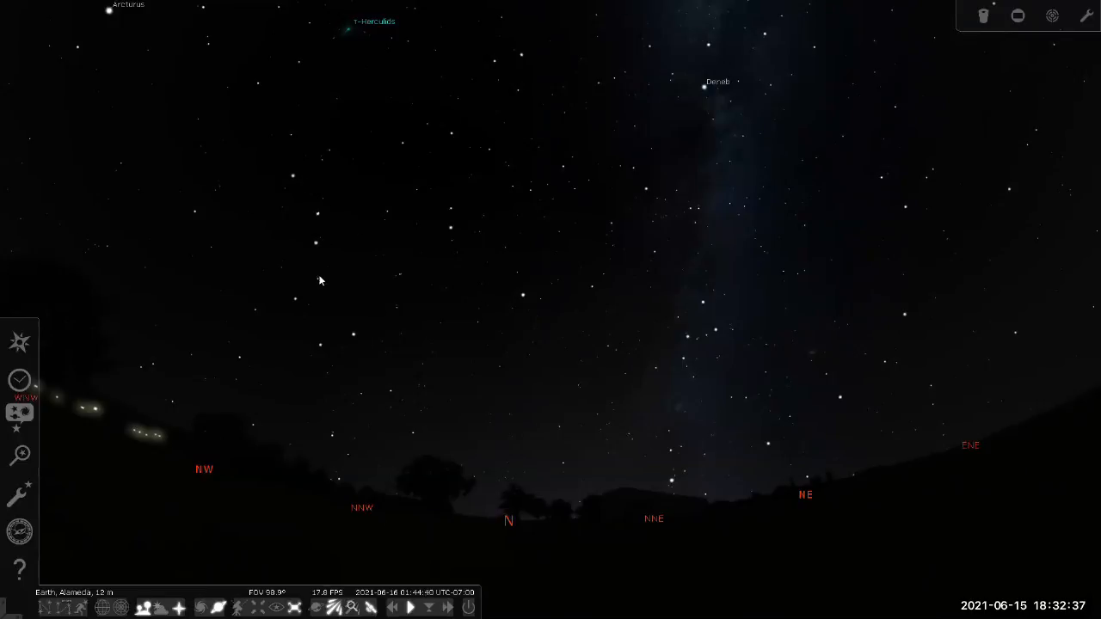
mouse_move(327, 332)
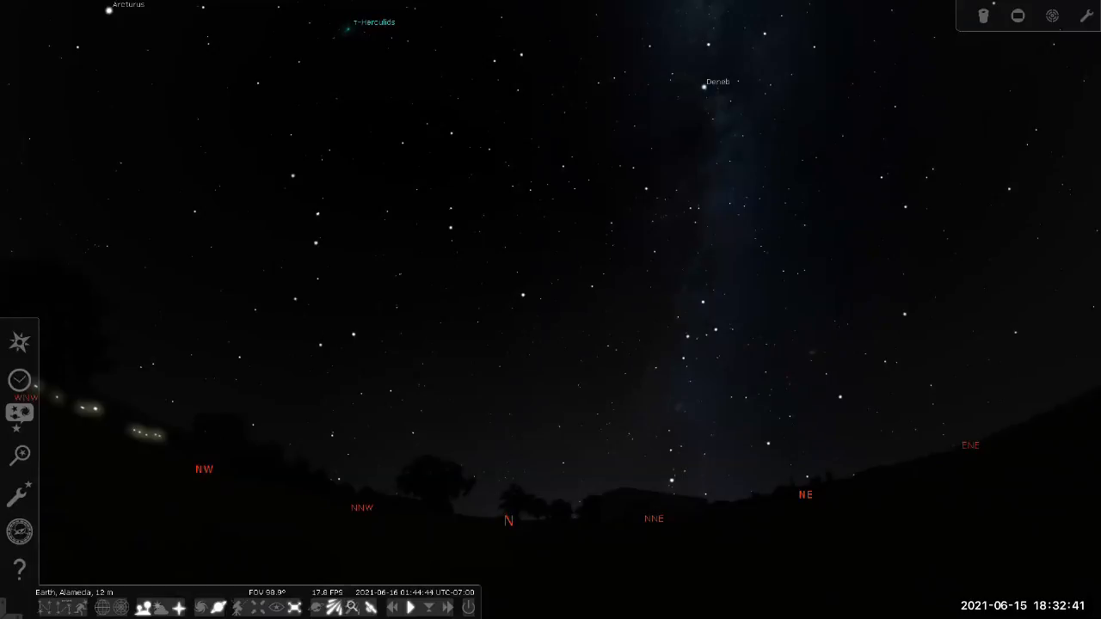
Step: Speed time up from about 1:44 a.m. toward 6:27 a.m., bringing the Moon up in the northeast
click(409, 607)
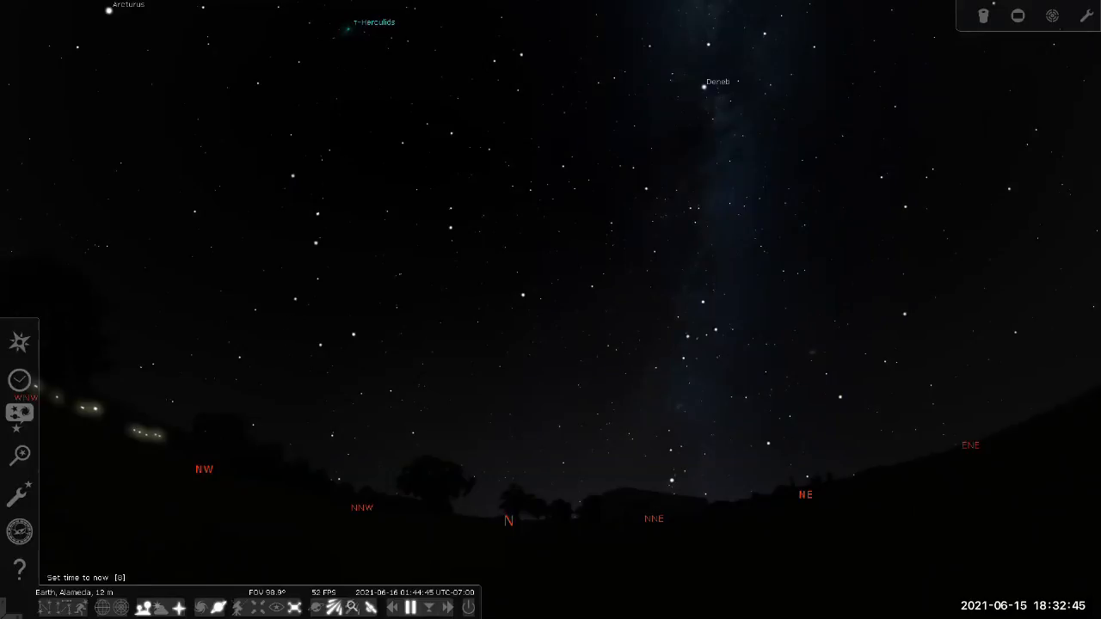
click(447, 608)
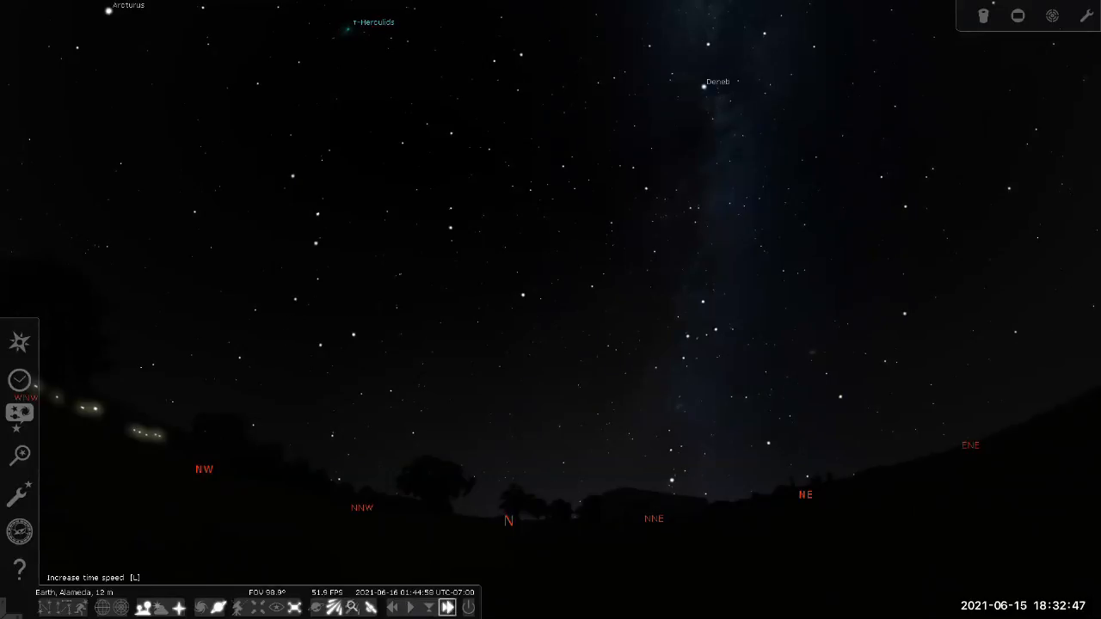
click(447, 608)
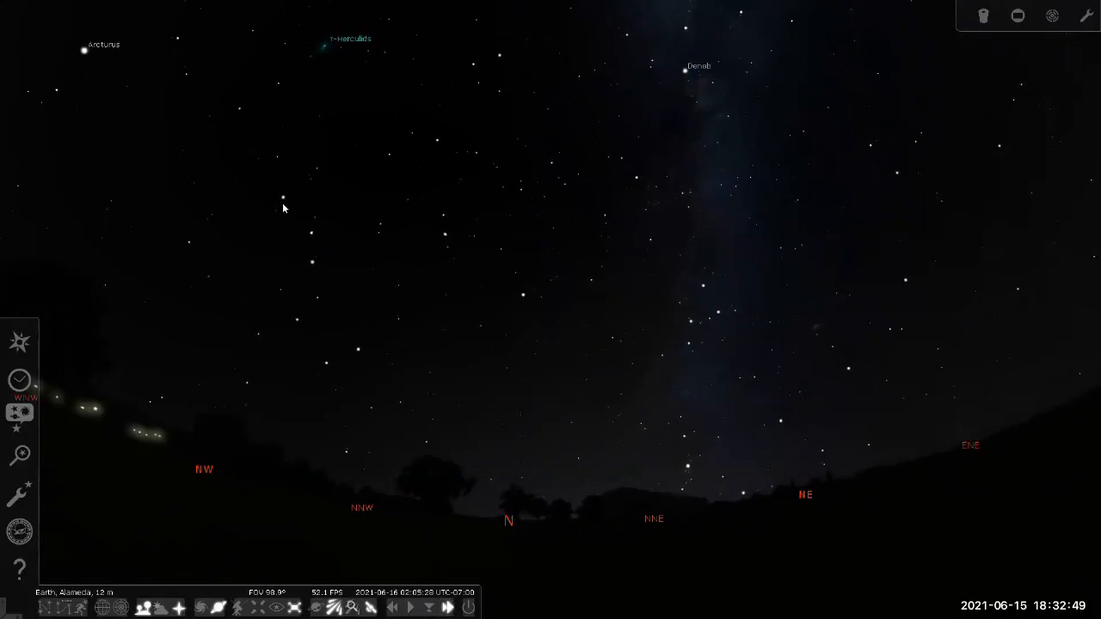
drag(284, 210, 375, 475)
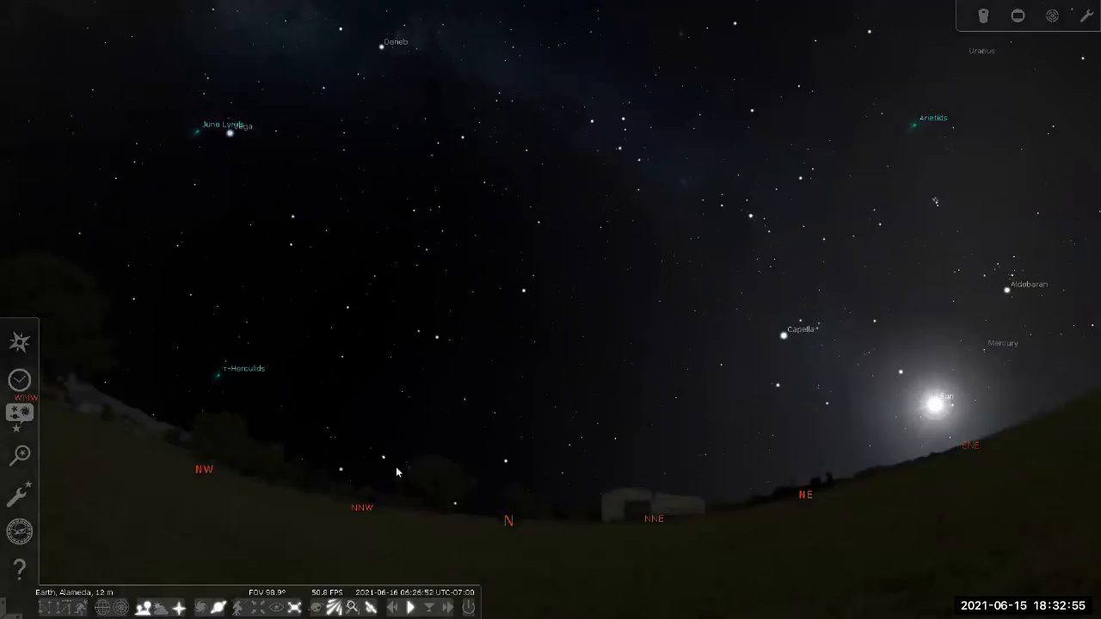
mouse_move(526, 492)
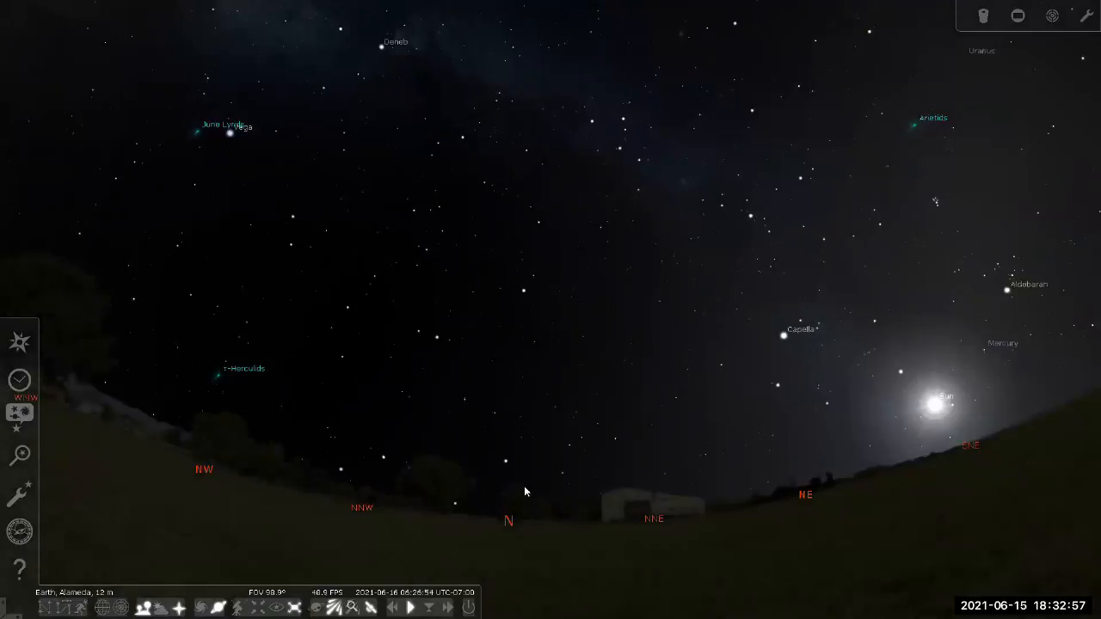
mouse_move(489, 514)
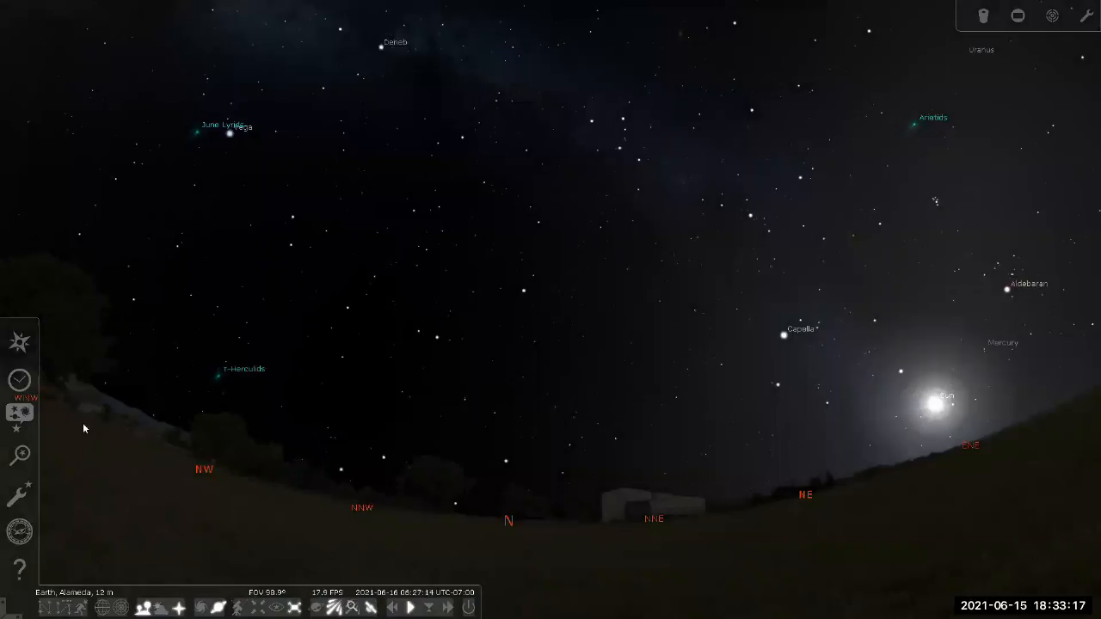
mouse_move(19, 380)
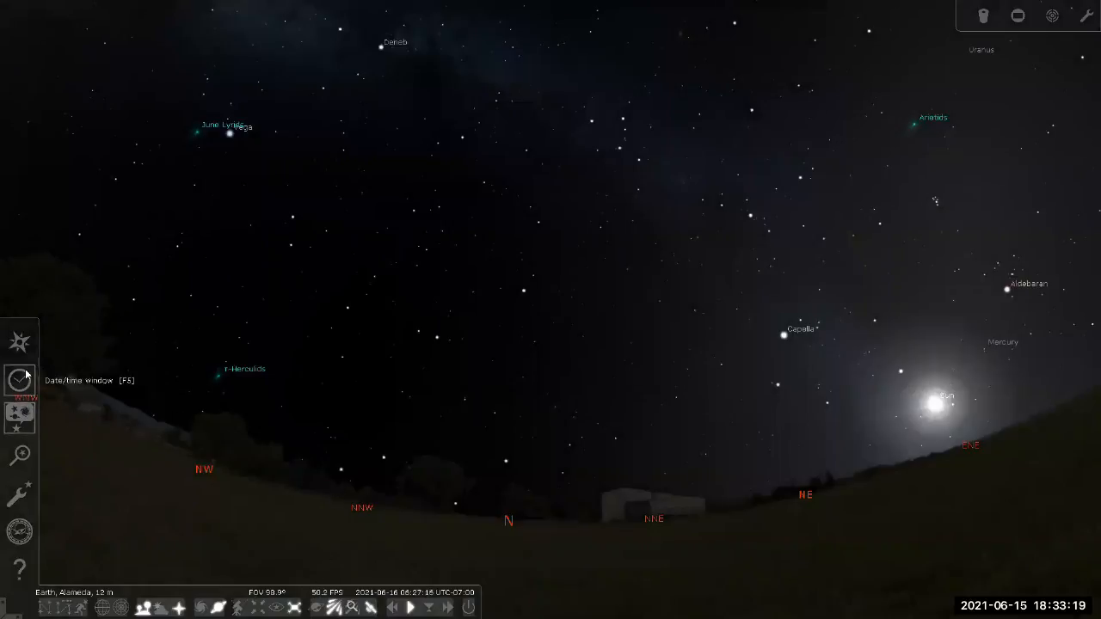
Step: Set the simulated date to December 30, 2021 in the Date and Time window moved to the top-left
click(18, 381)
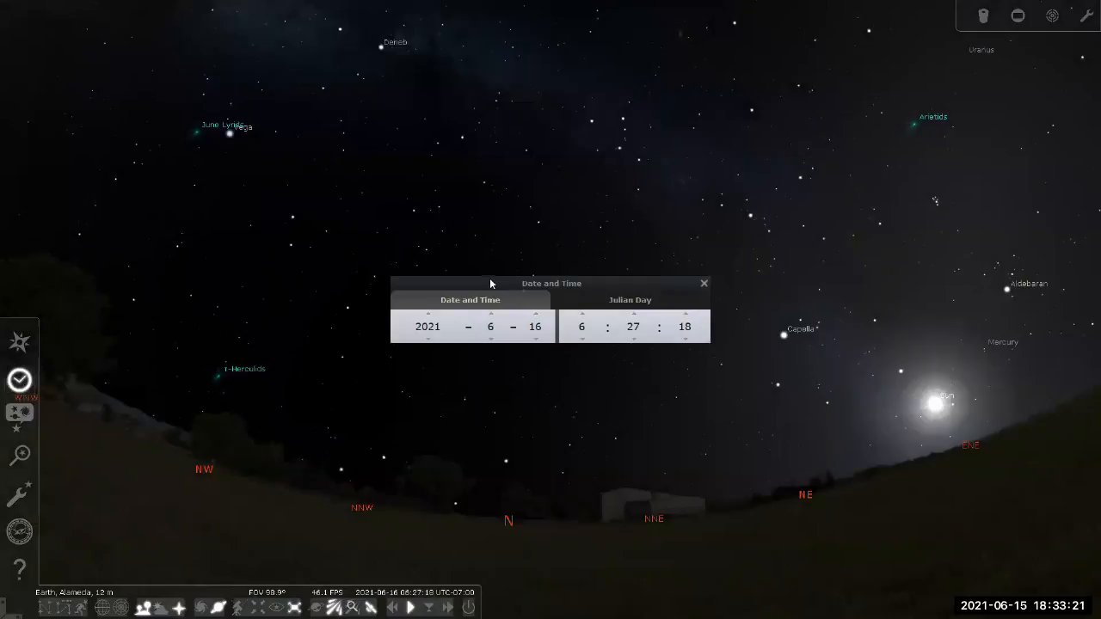
drag(551, 283, 451, 238)
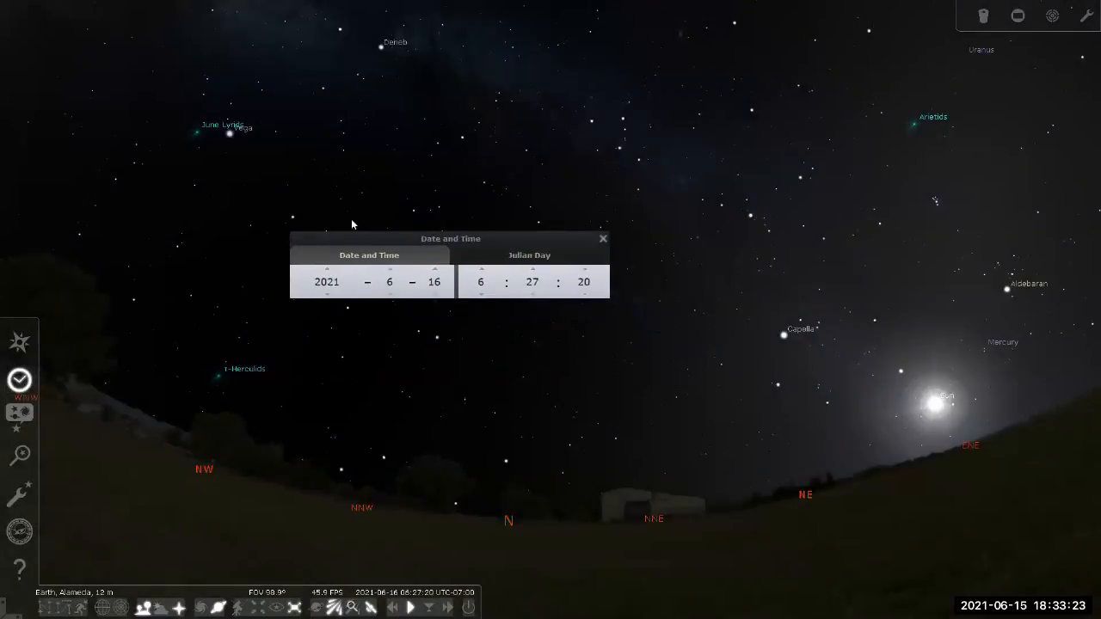
drag(450, 237, 207, 42)
text(30)
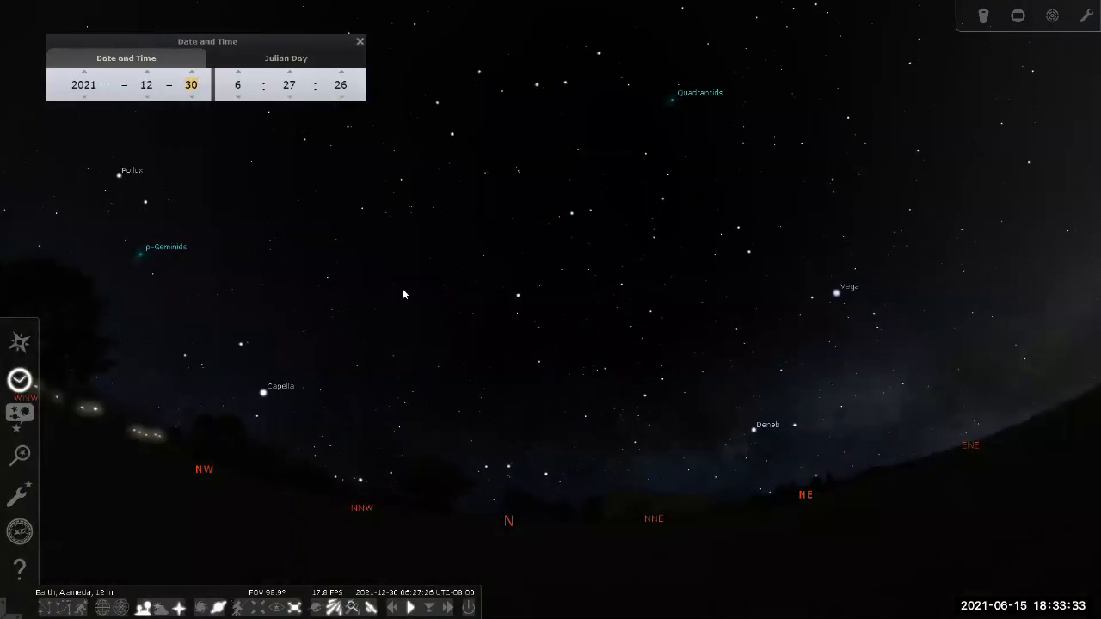
click(409, 607)
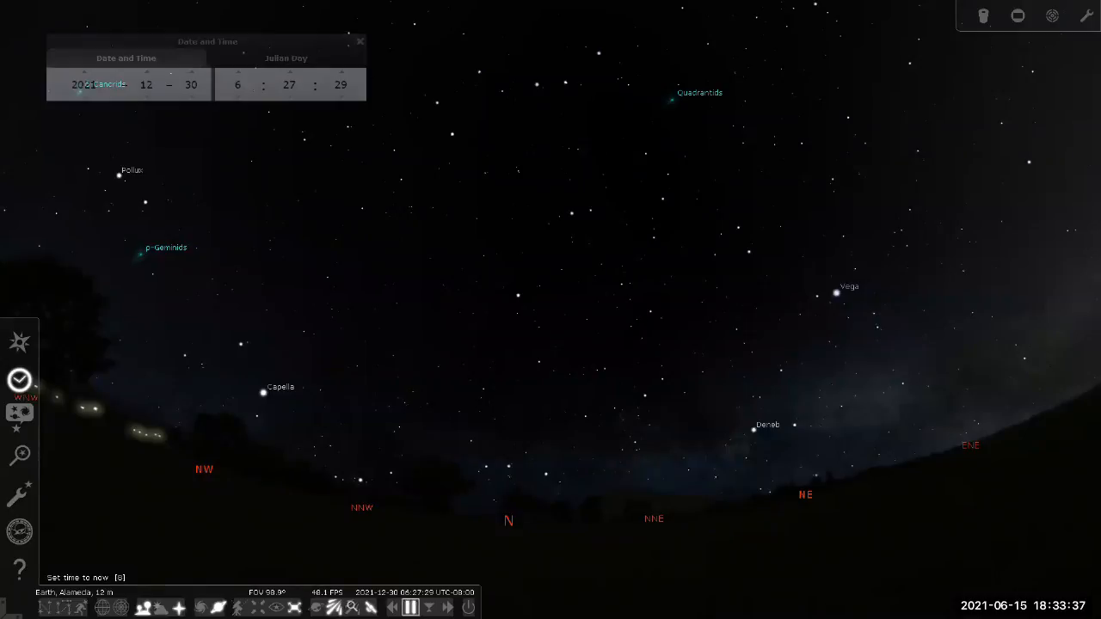
click(445, 607)
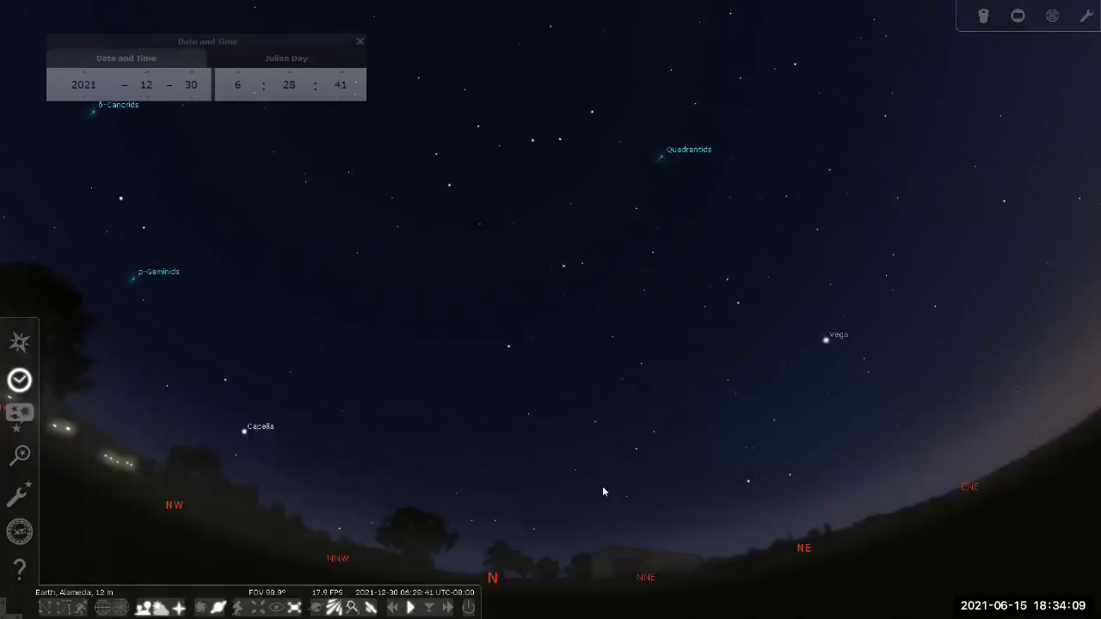
Step: Run time backward quickly from early December 30 toward about 9:25 p.m. December 29
click(409, 607)
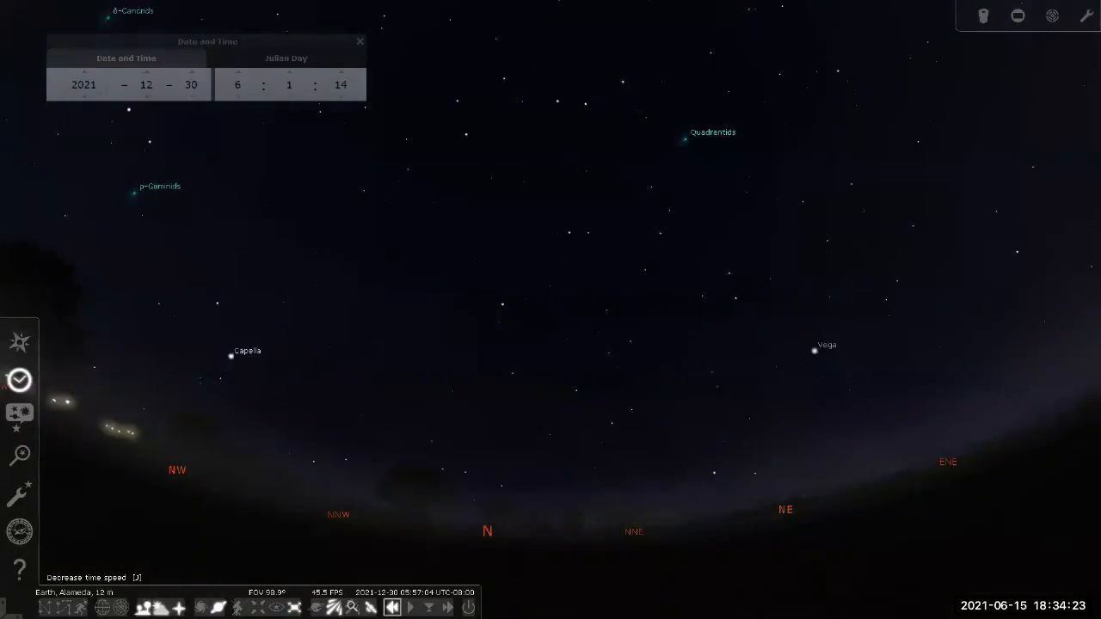
click(410, 608)
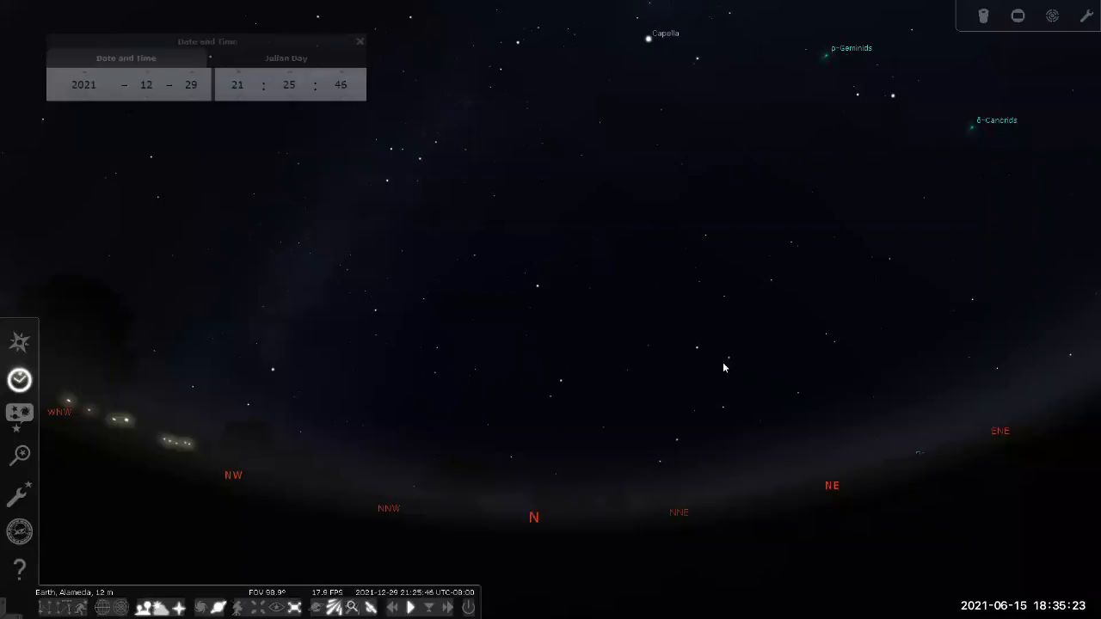
mouse_move(657, 473)
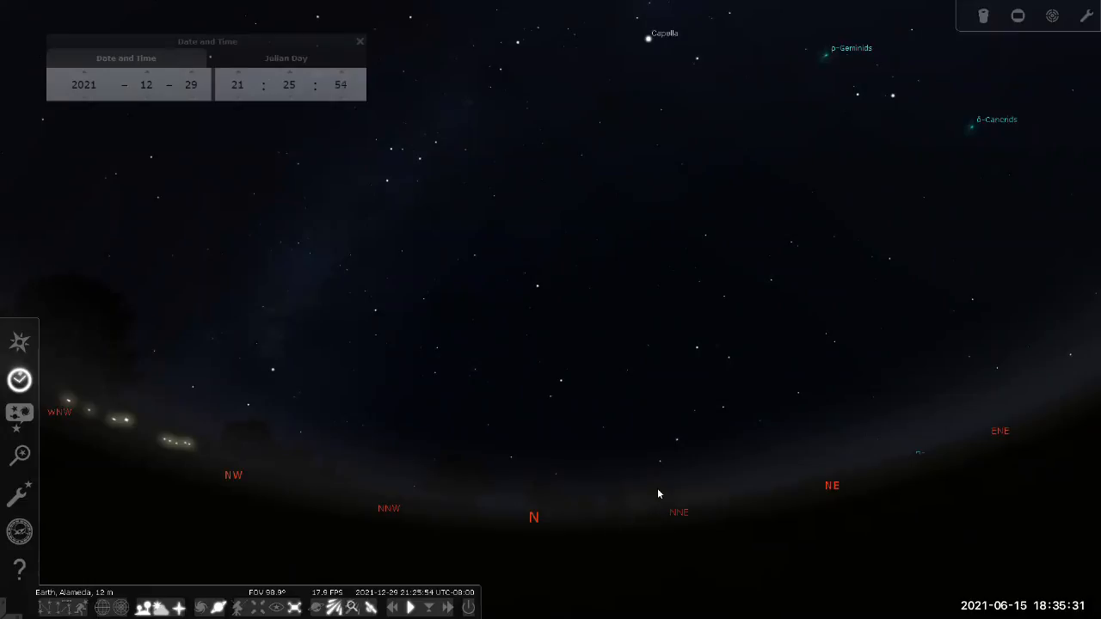
mouse_move(685, 455)
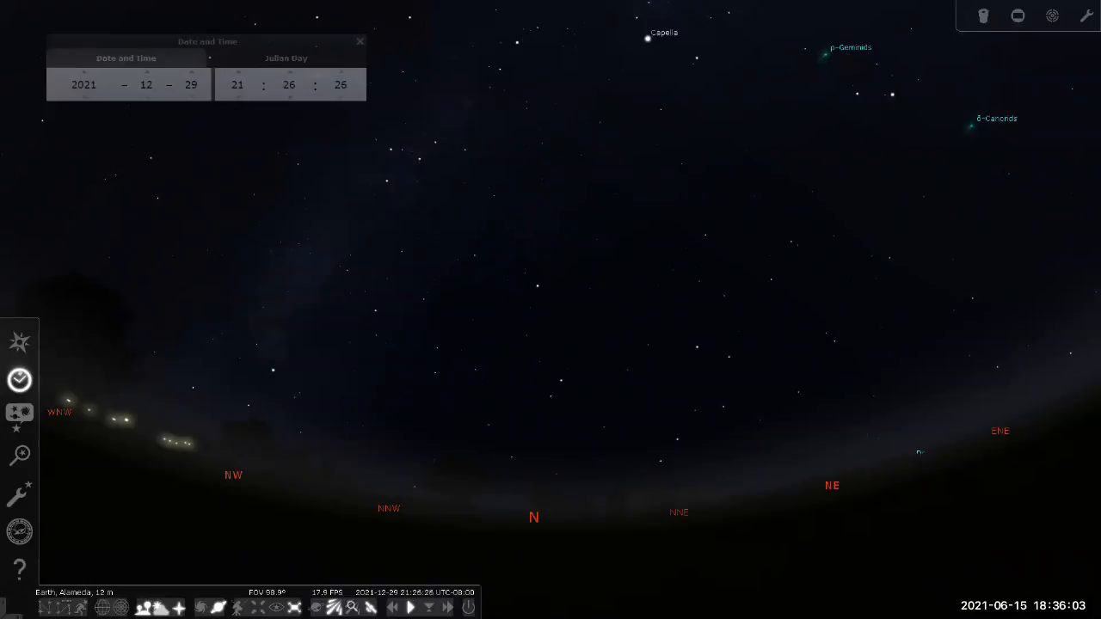
Step: Race time through the winter night to dawn around 7:16 a.m. December 30, then restore normal rate
click(410, 607)
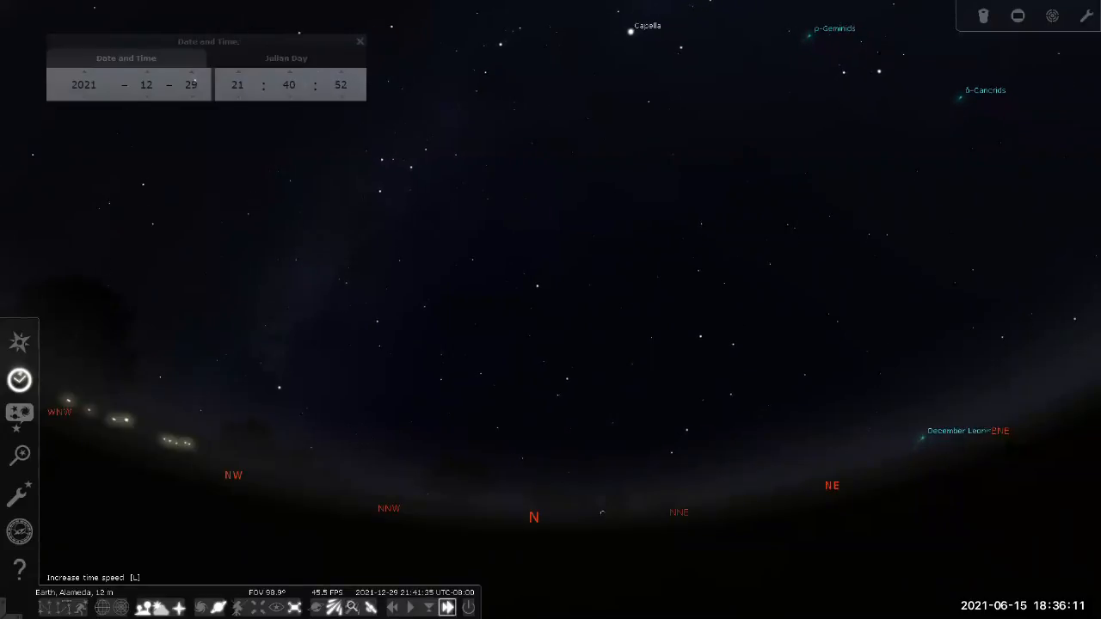
click(447, 607)
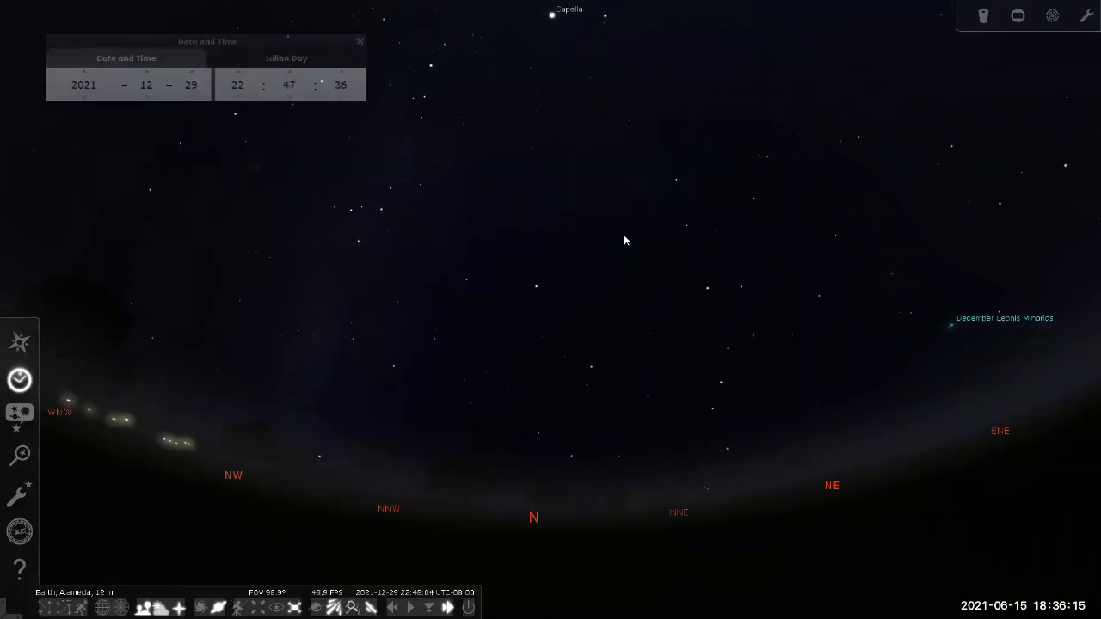
click(447, 607)
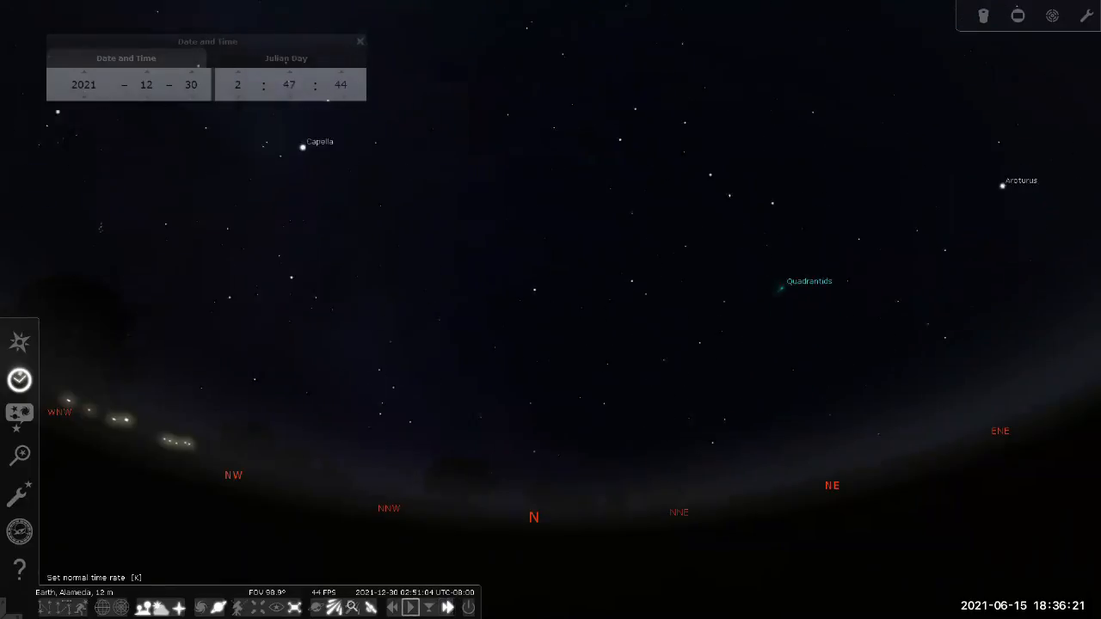
click(448, 608)
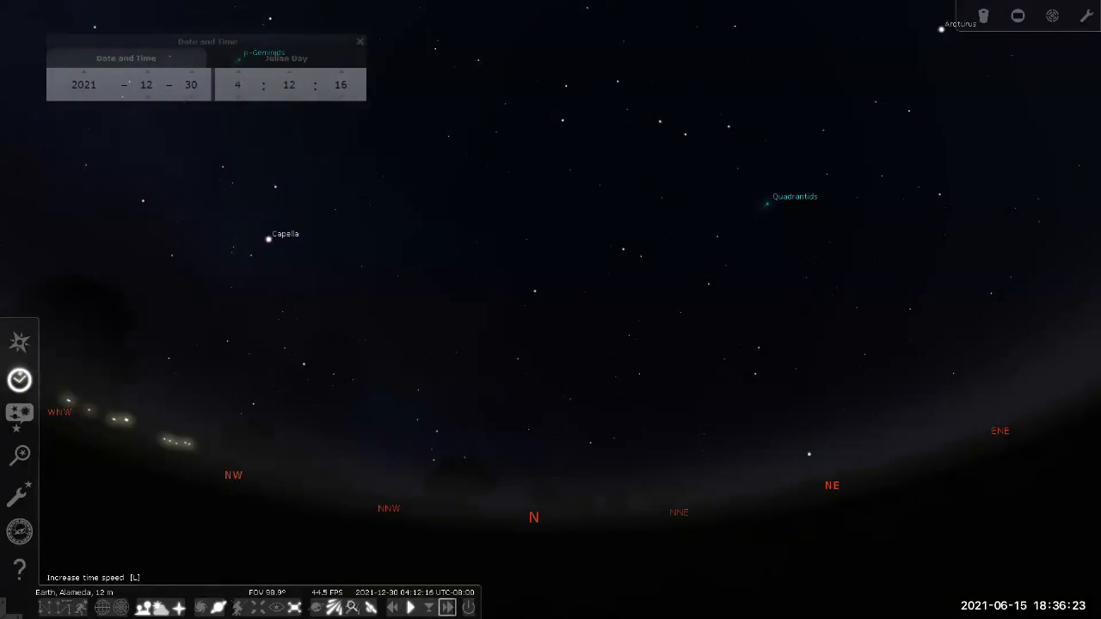
click(410, 607)
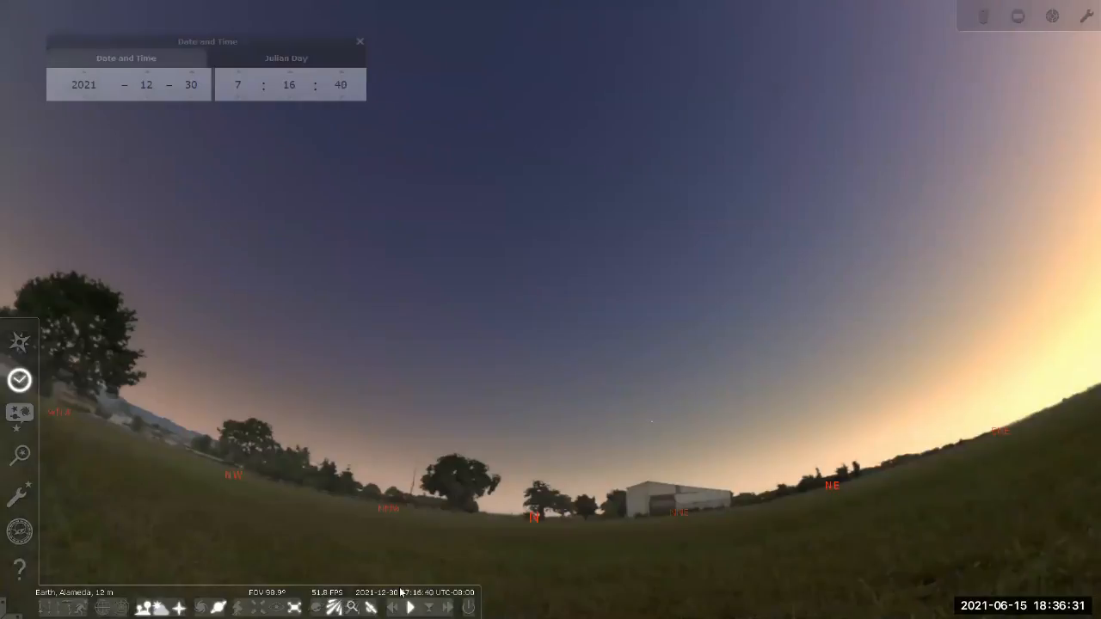
click(409, 605)
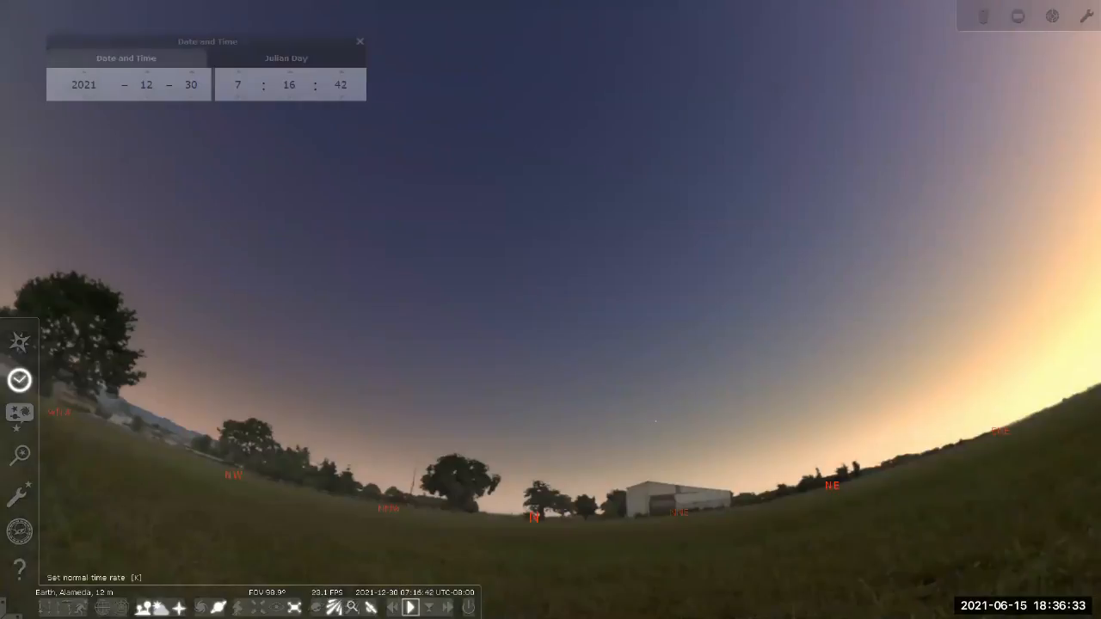